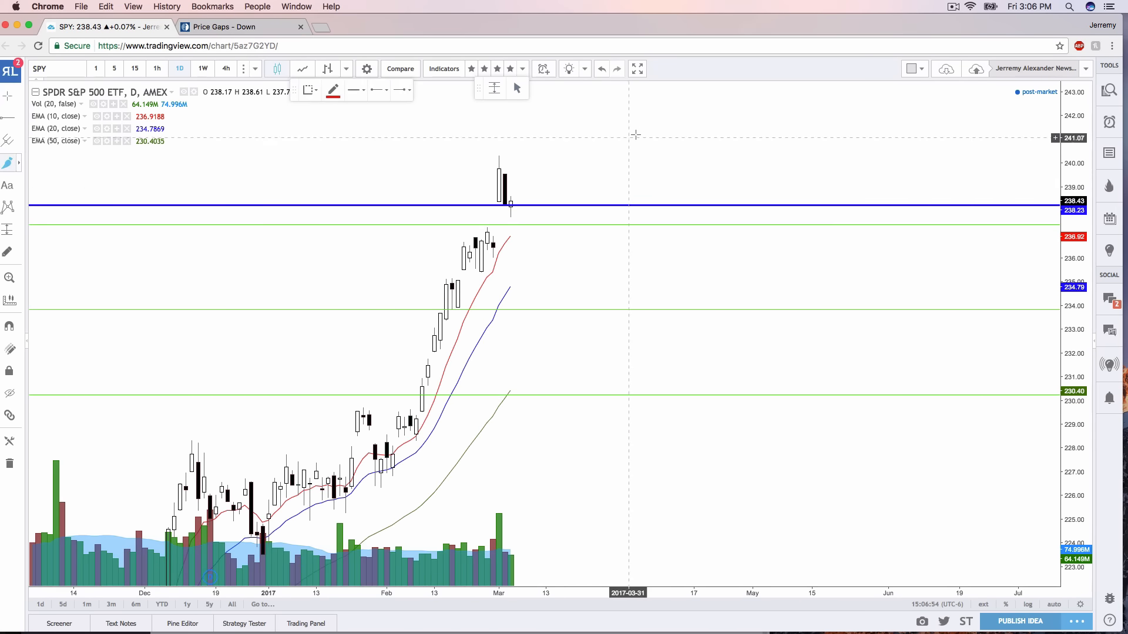
Step: Brush a rising price path above the latest SPY candles and a numeral 3 on the right
left_click_drag(516, 176, 632, 134)
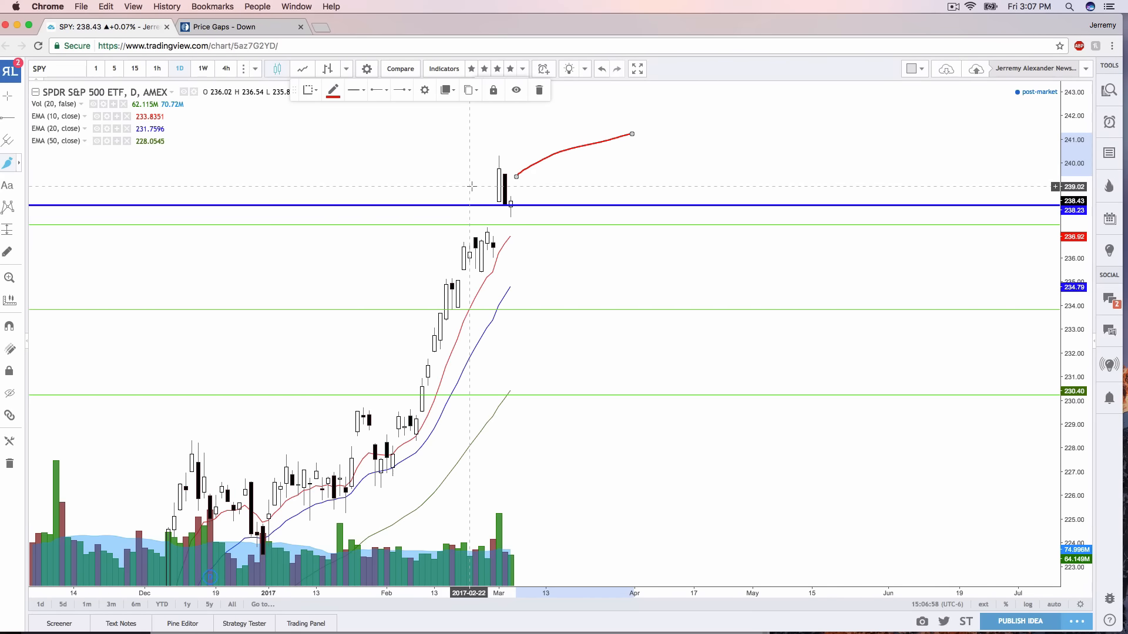
mouse_move(586, 409)
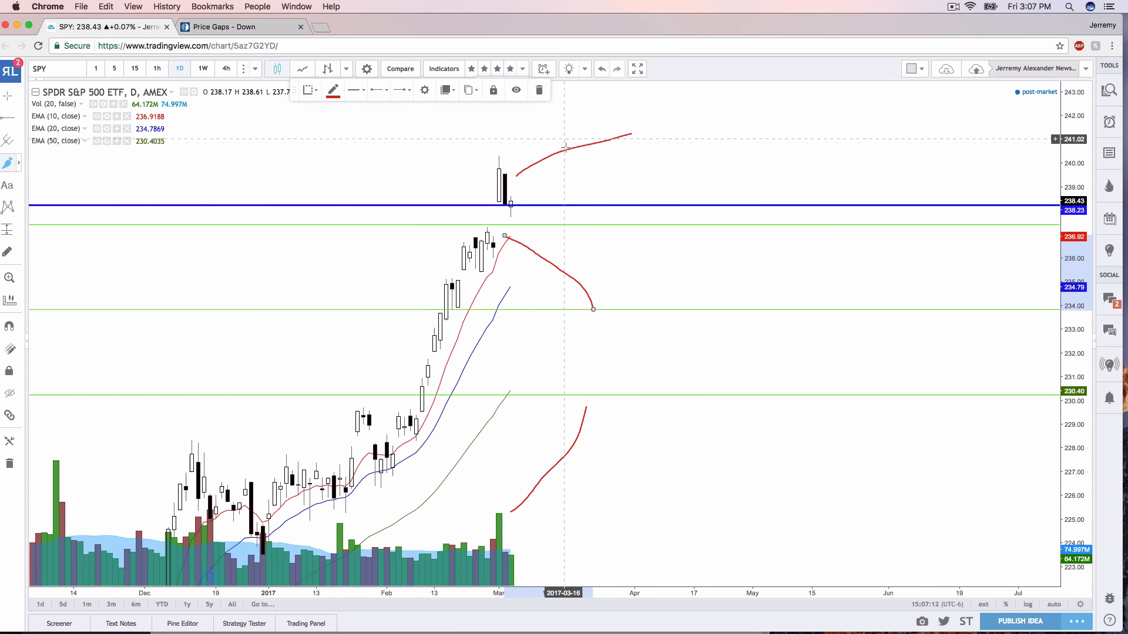
mouse_move(781, 132)
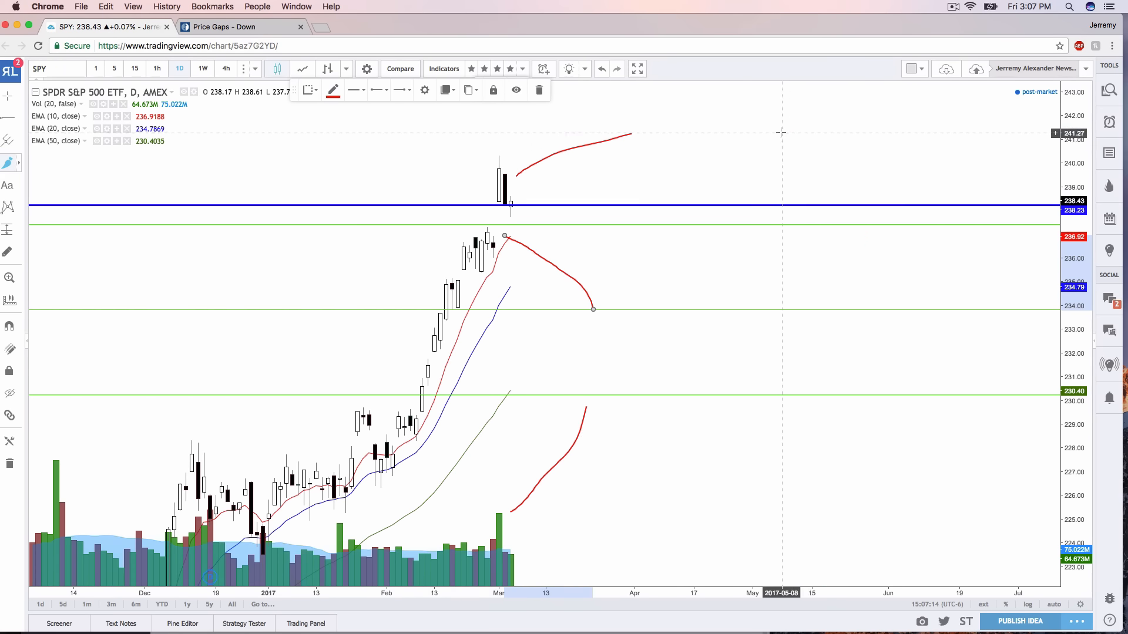
left_click_drag(777, 133, 777, 188)
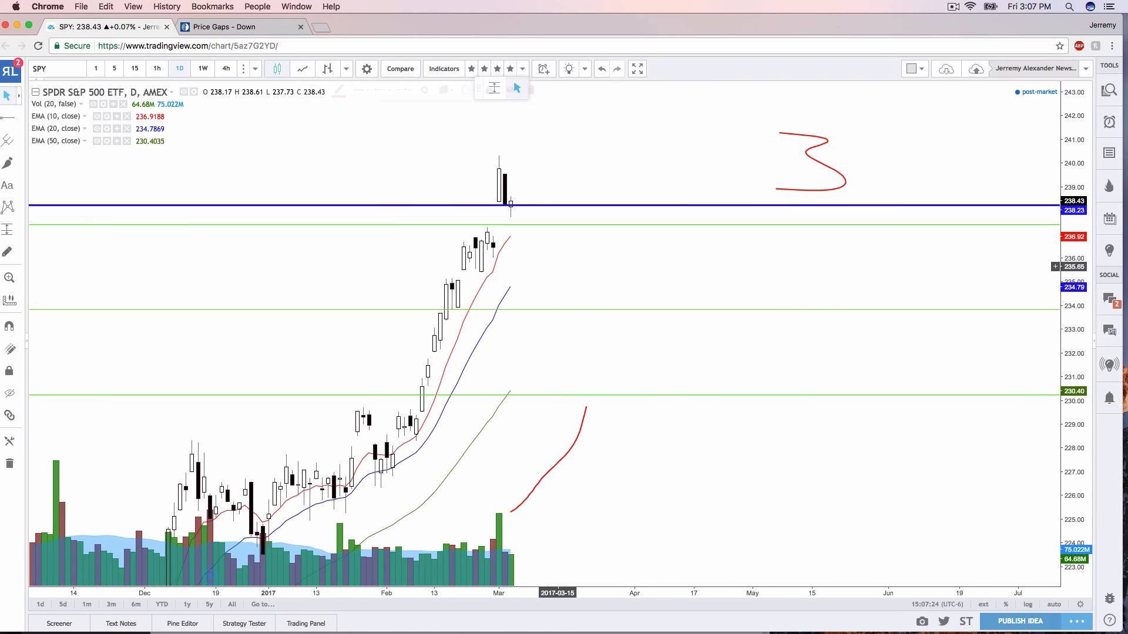
Step: Delete the sketched 3 and the dip-and-rally path, then brush a tall arc up from January candles
left_click(547, 461)
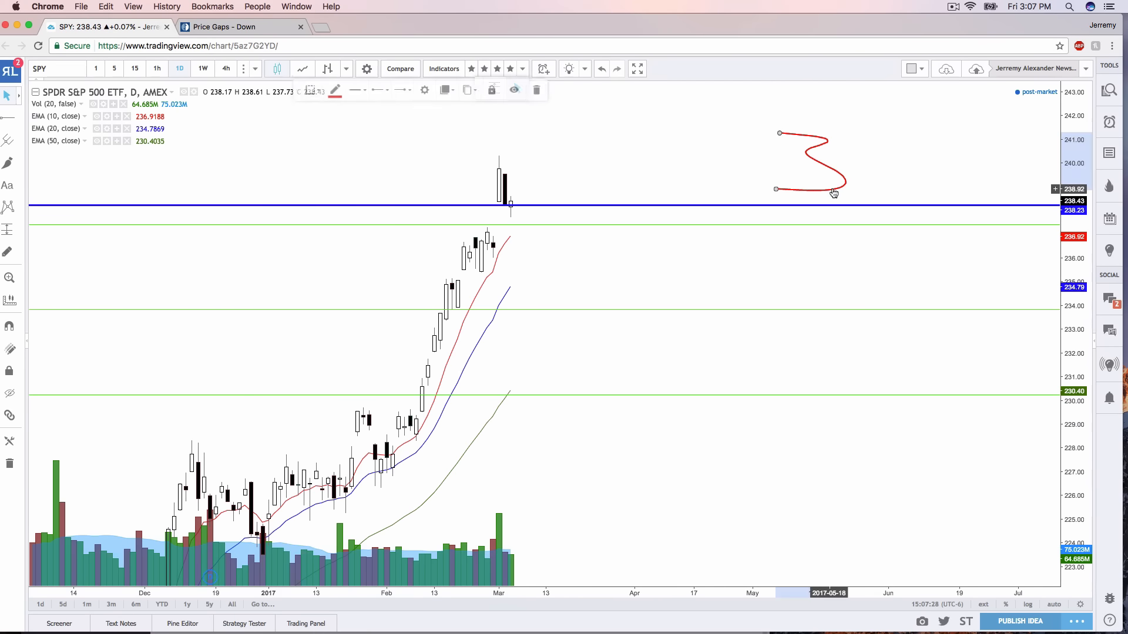
left_click(535, 90)
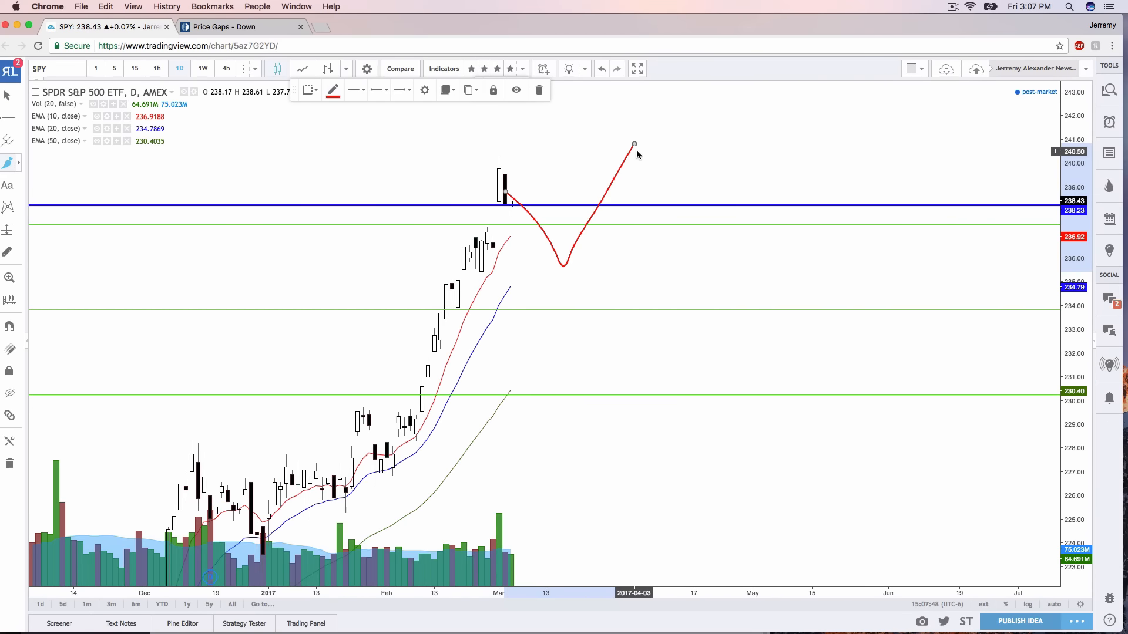
mouse_move(541, 90)
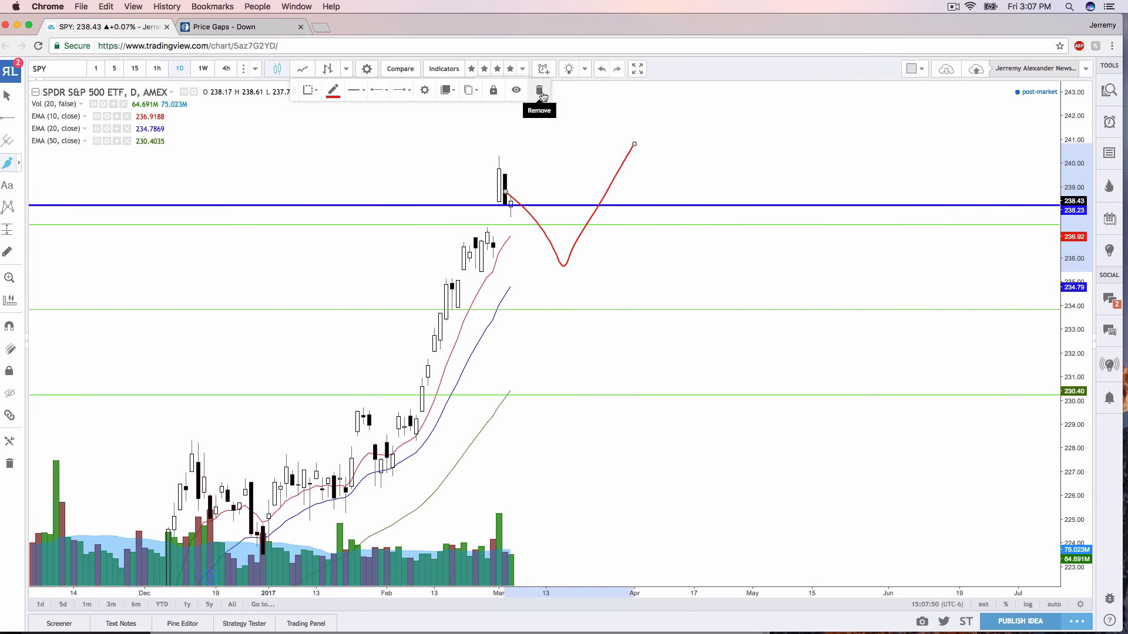
left_click(539, 89)
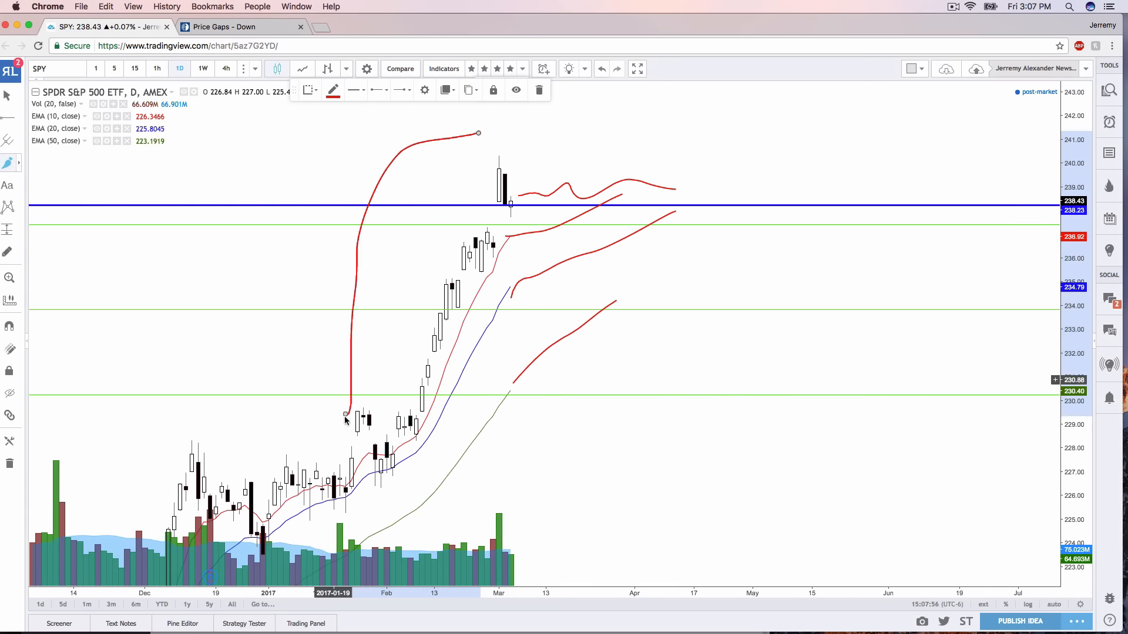
left_click_drag(345, 412, 380, 352)
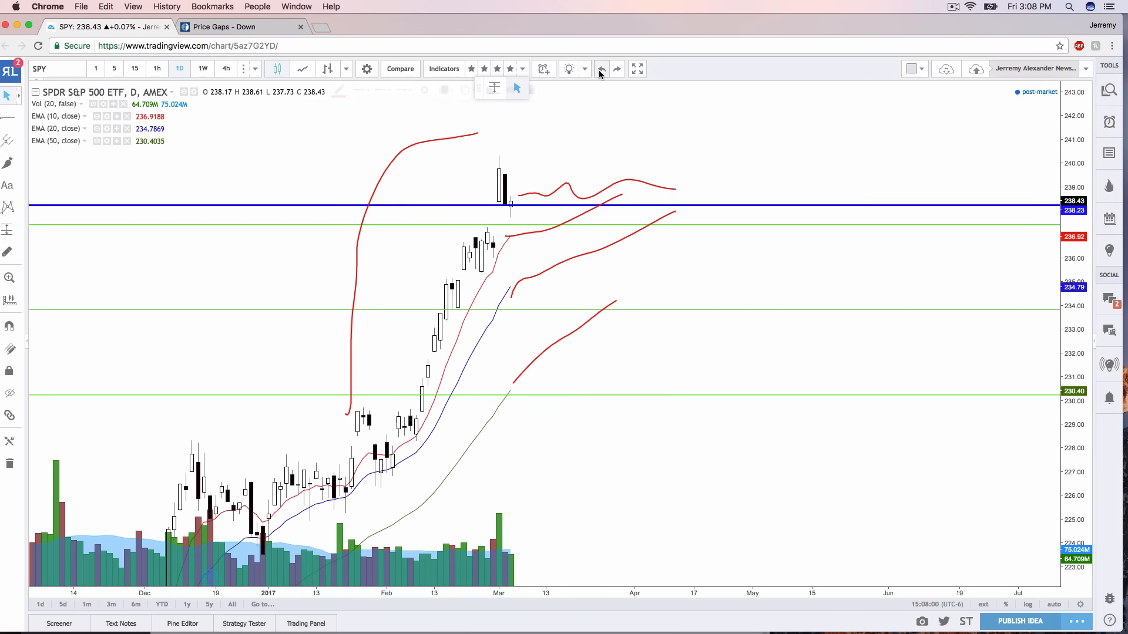
Step: Flip the chart through the DIA, QQQ and IWM symbols to the SNAP daily chart
left_click(600, 69)
type("DIA")
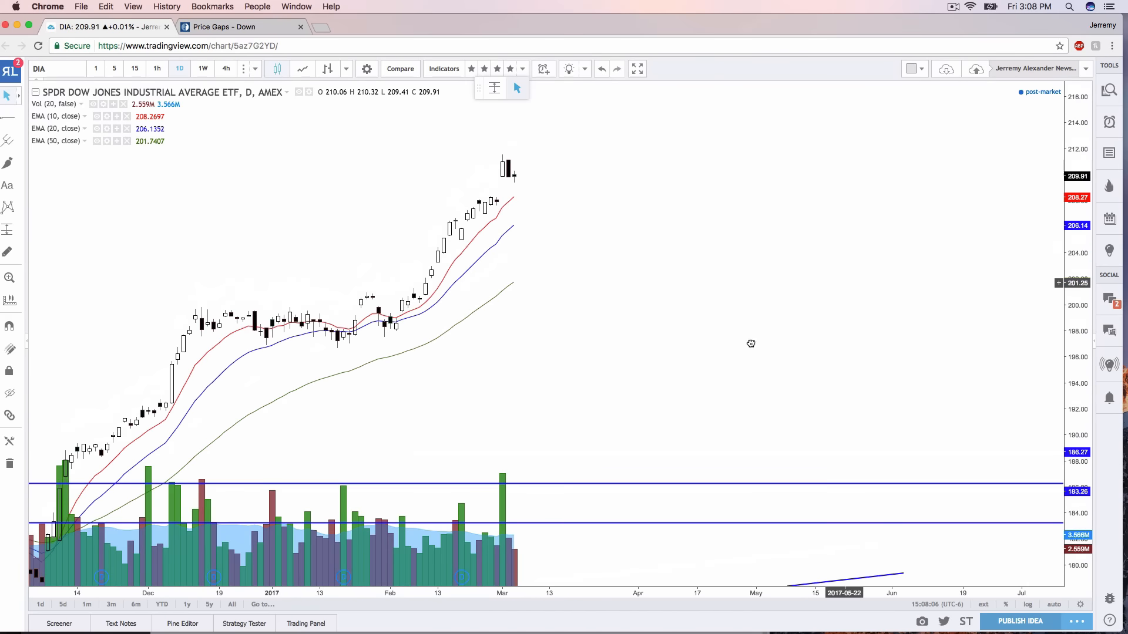
type("QQQ")
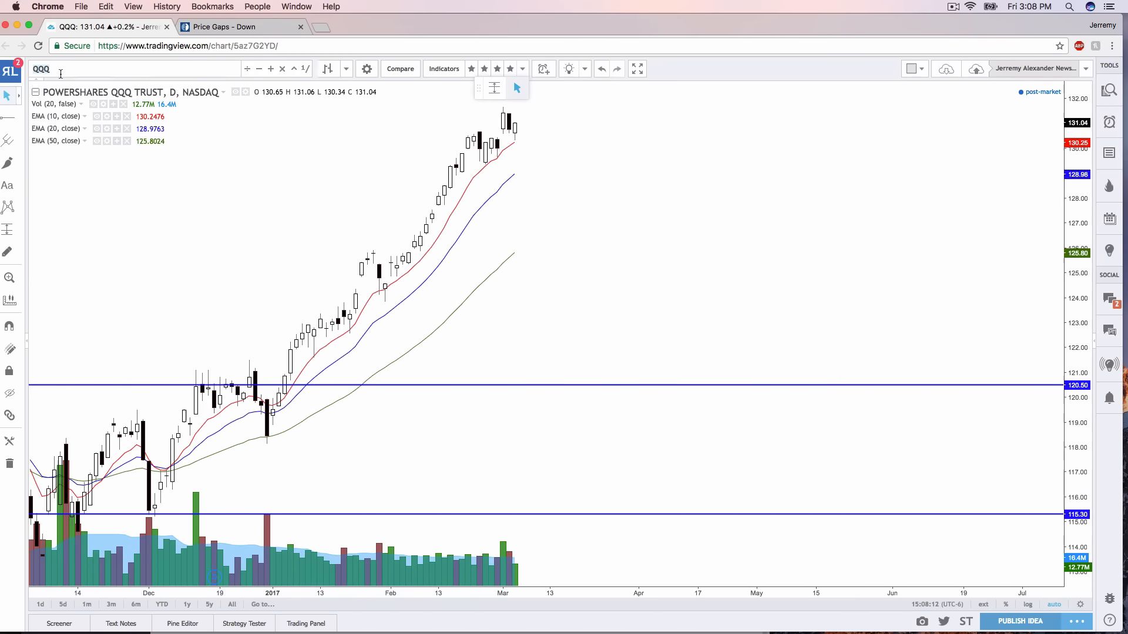
type("IWM")
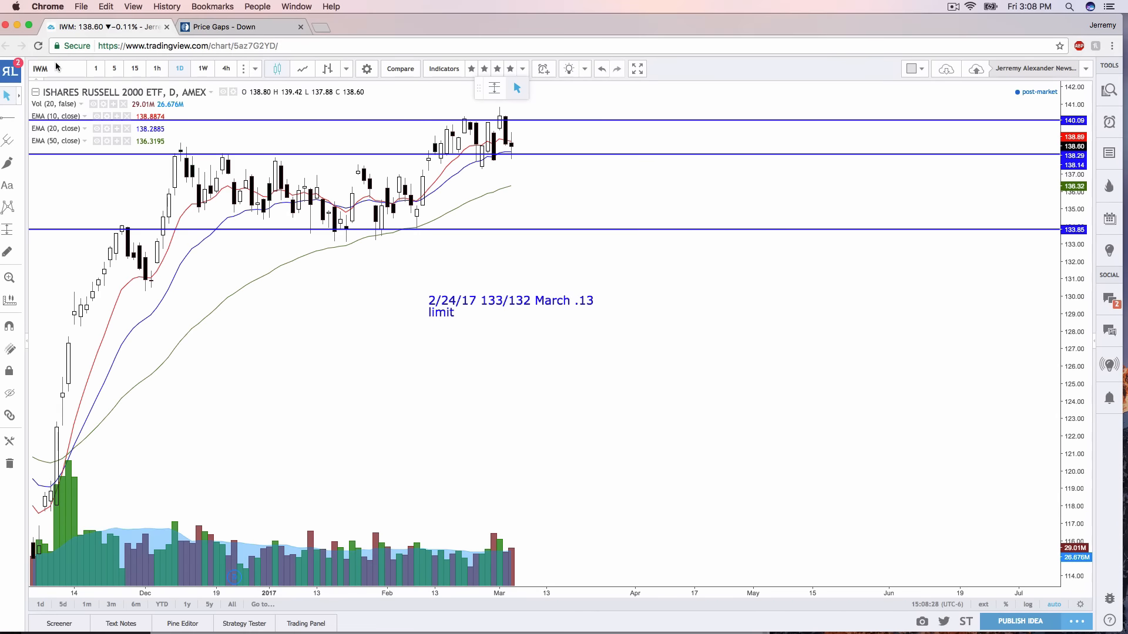
type("SNAP")
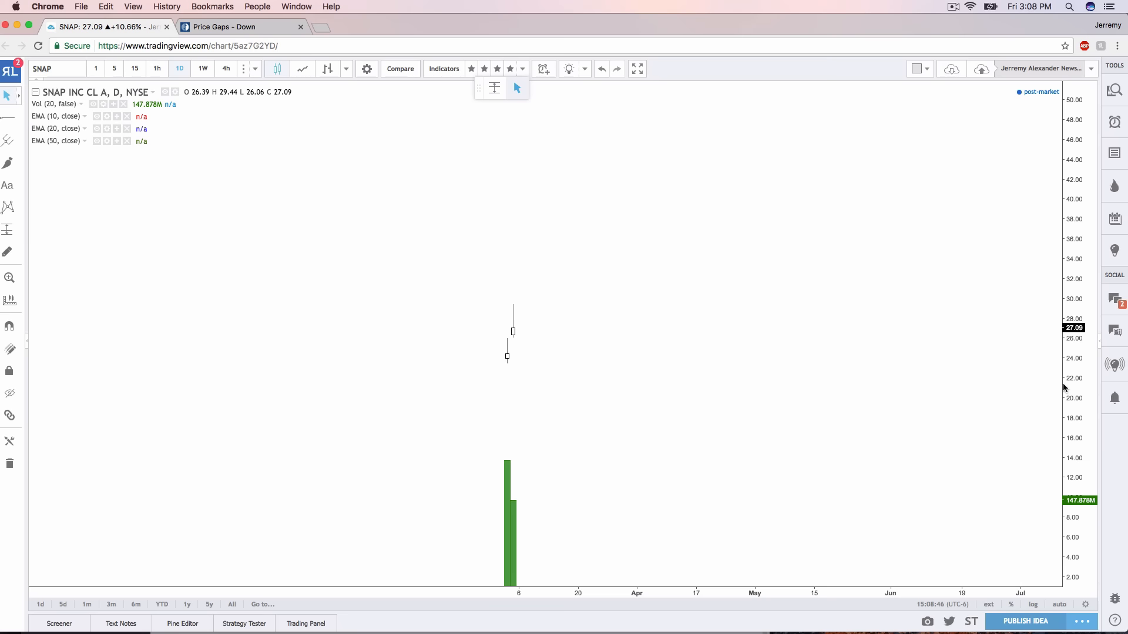
left_click(9, 162)
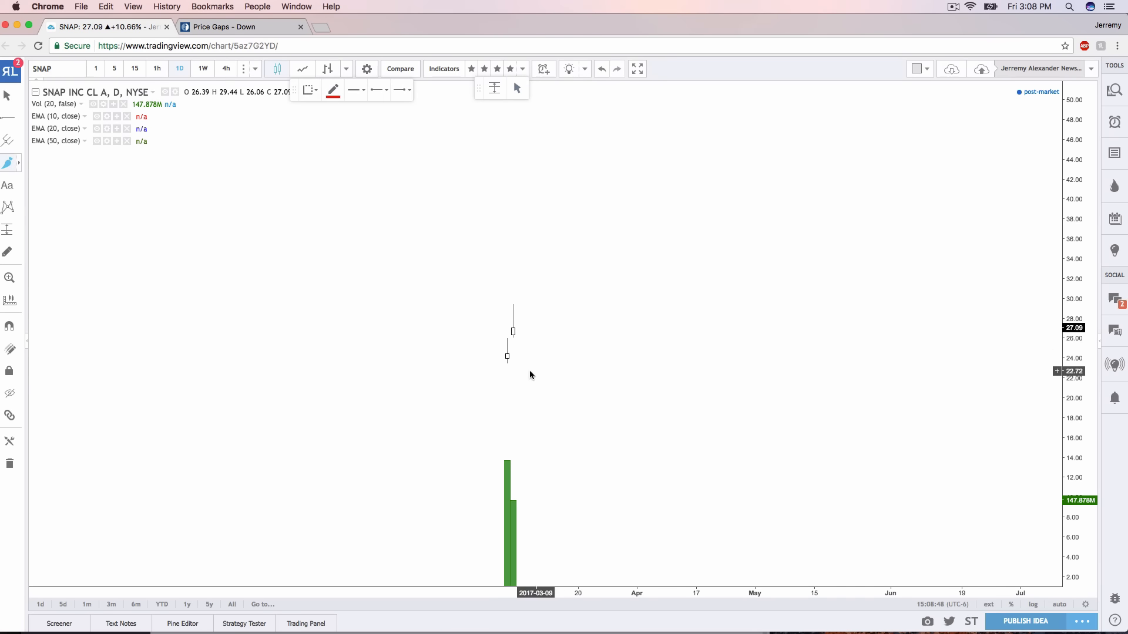
left_click_drag(520, 368, 595, 298)
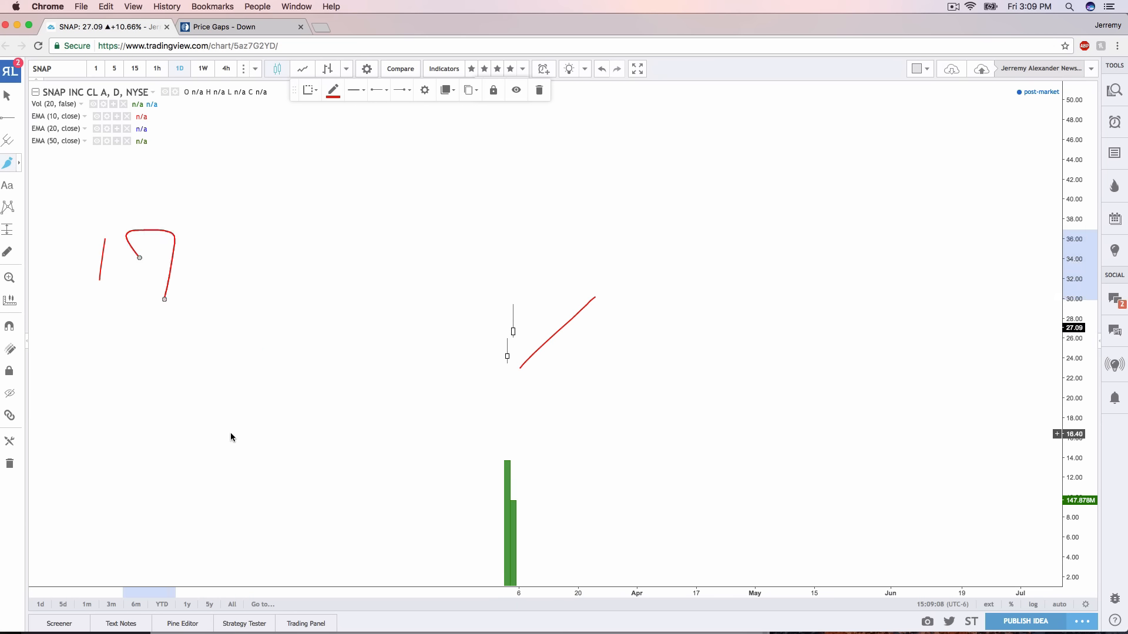
left_click_drag(354, 437, 421, 440)
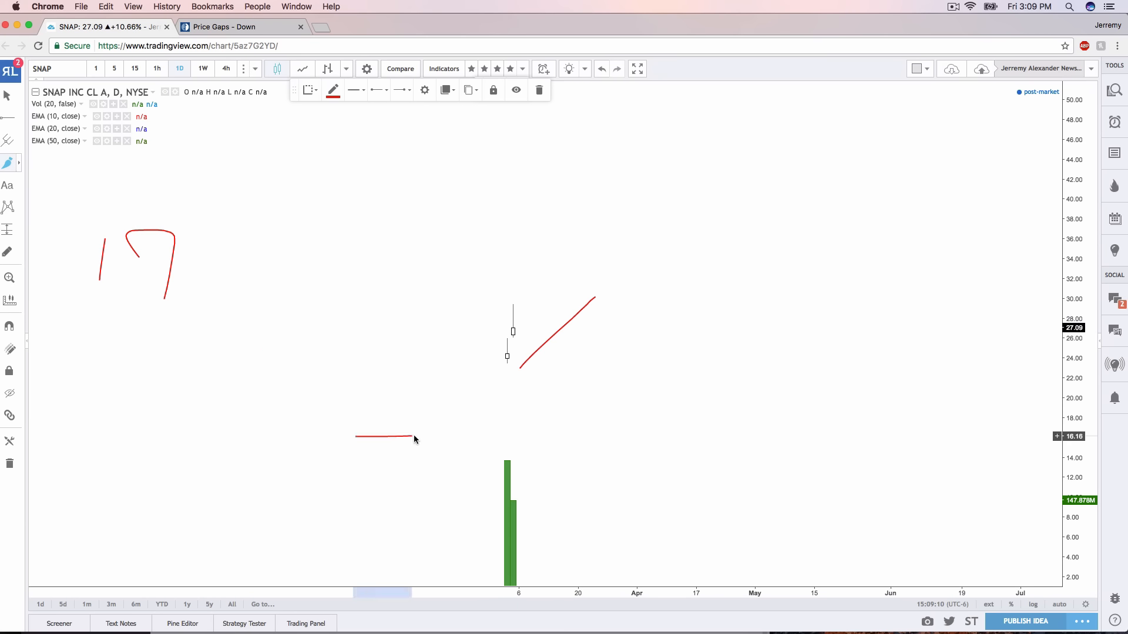
left_click_drag(324, 282, 478, 367)
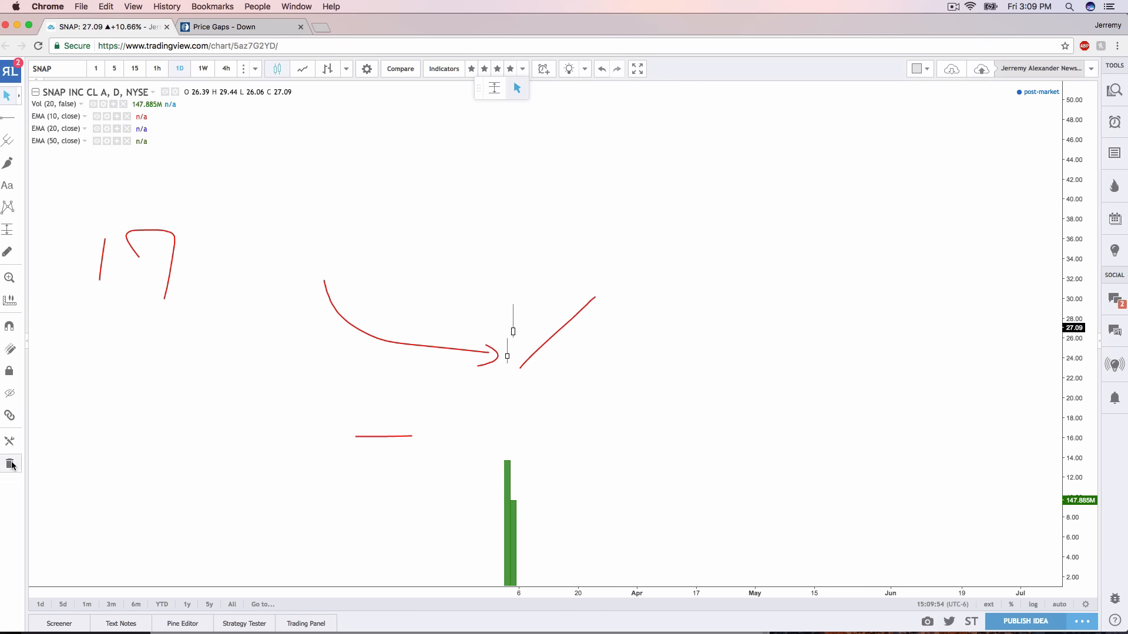
left_click(11, 464)
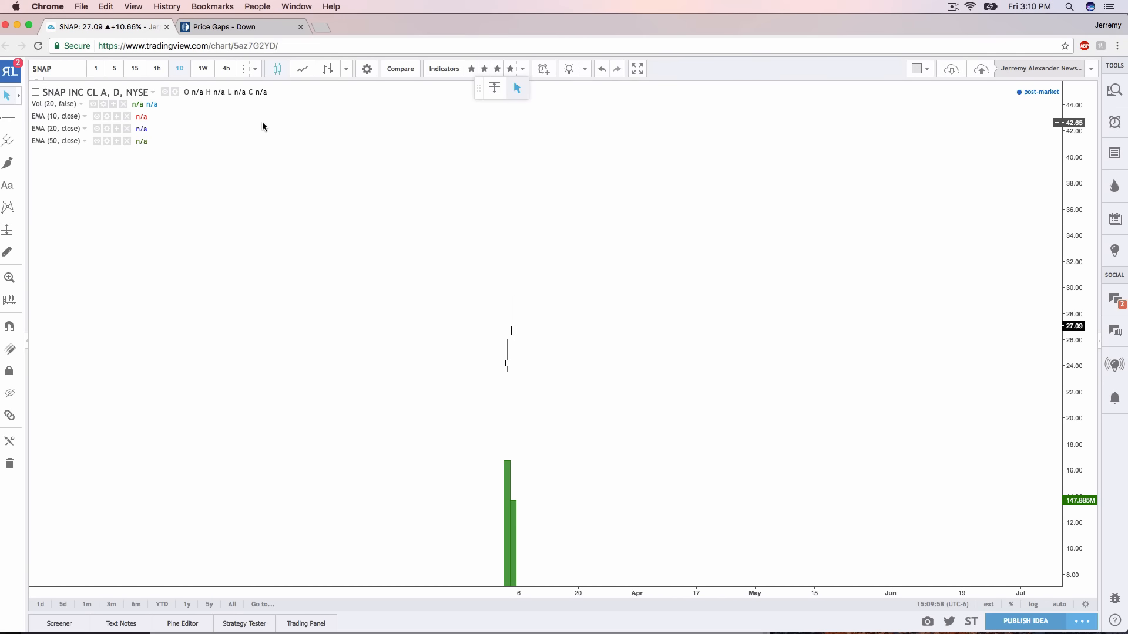
mouse_move(202, 106)
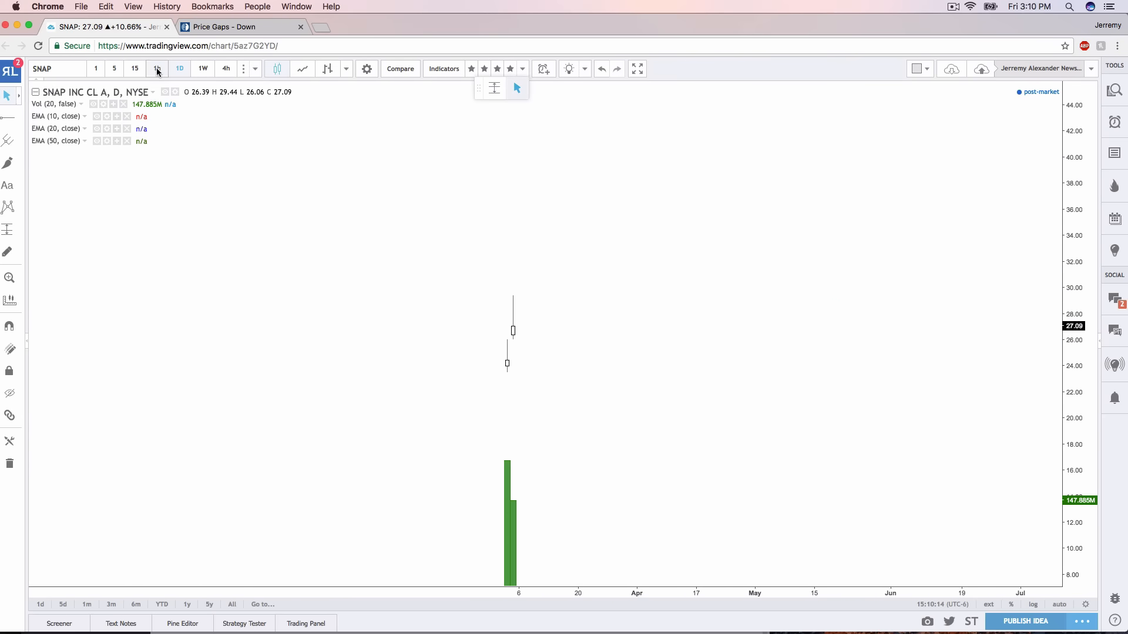
Step: Switch SNAP to hourly, then 5-minute candles, brush some sketches, and clear all drawings
left_click(157, 68)
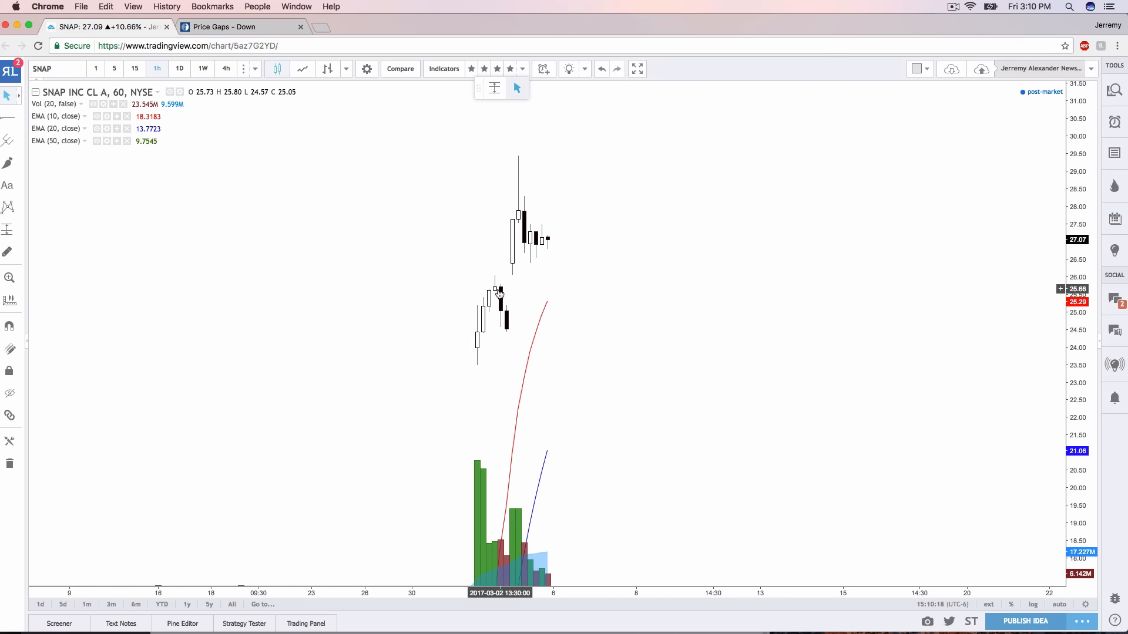
mouse_move(503, 320)
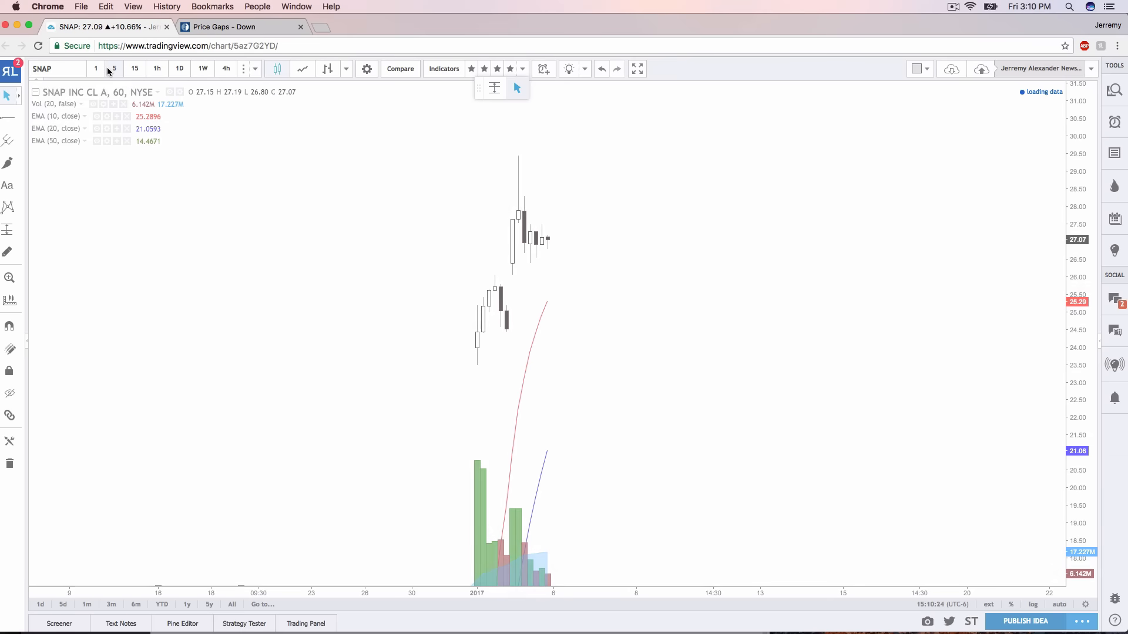
left_click(114, 68)
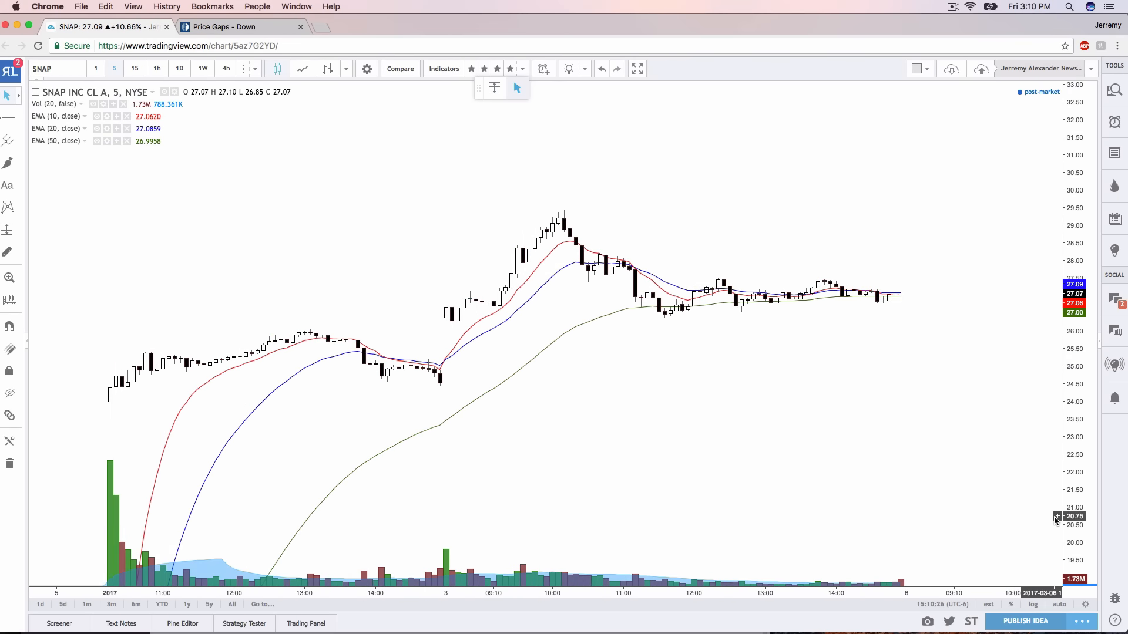
left_click(10, 163)
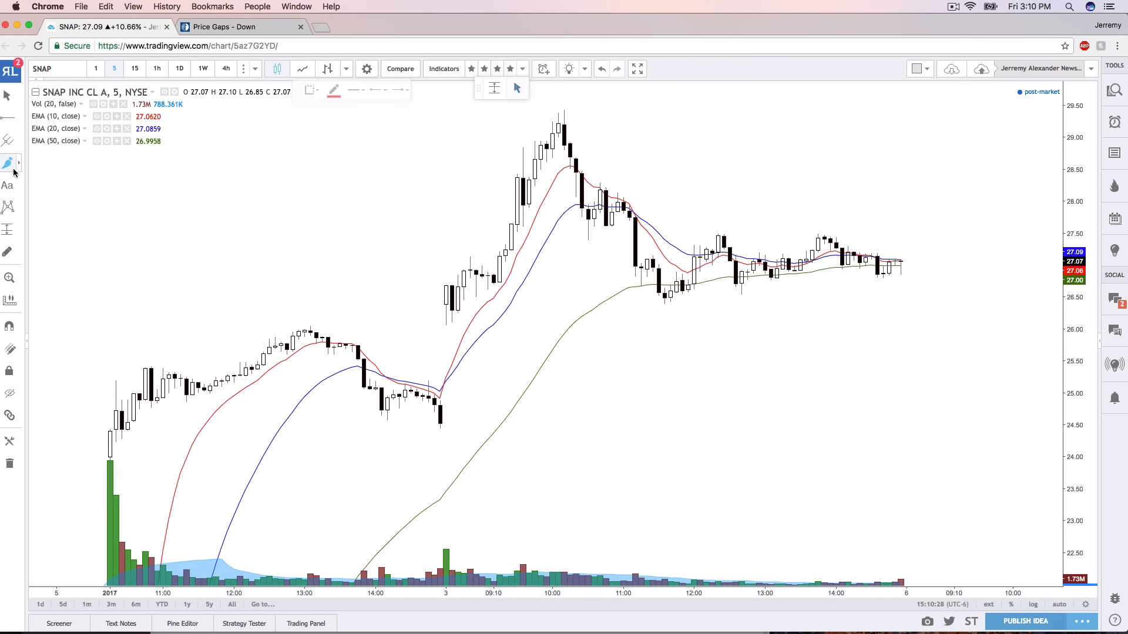
mouse_move(443, 284)
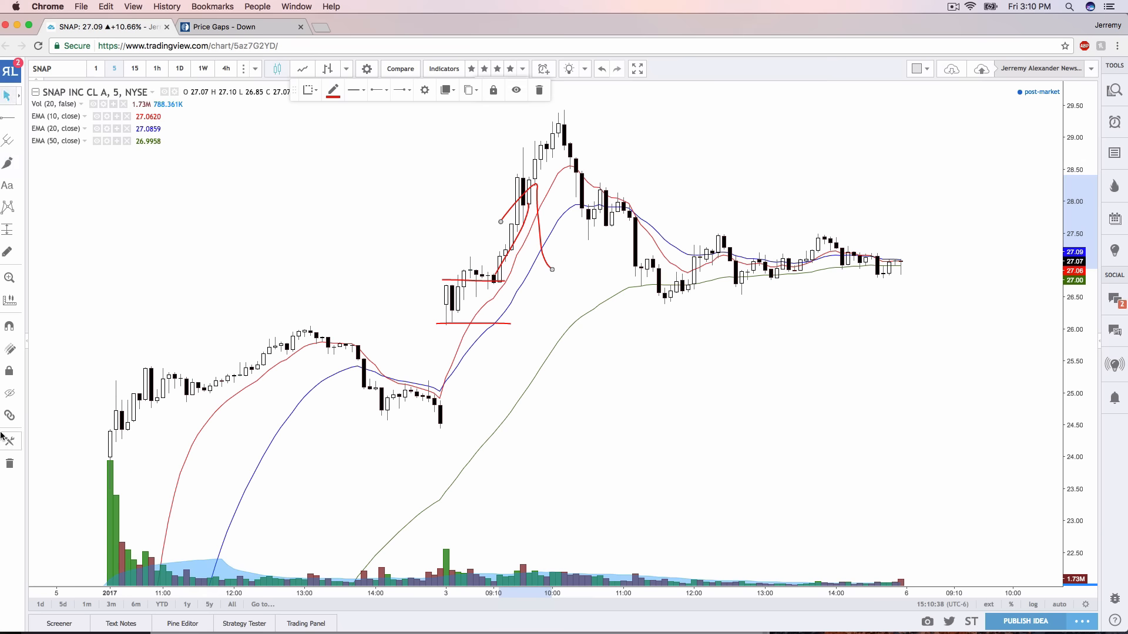
left_click(538, 89)
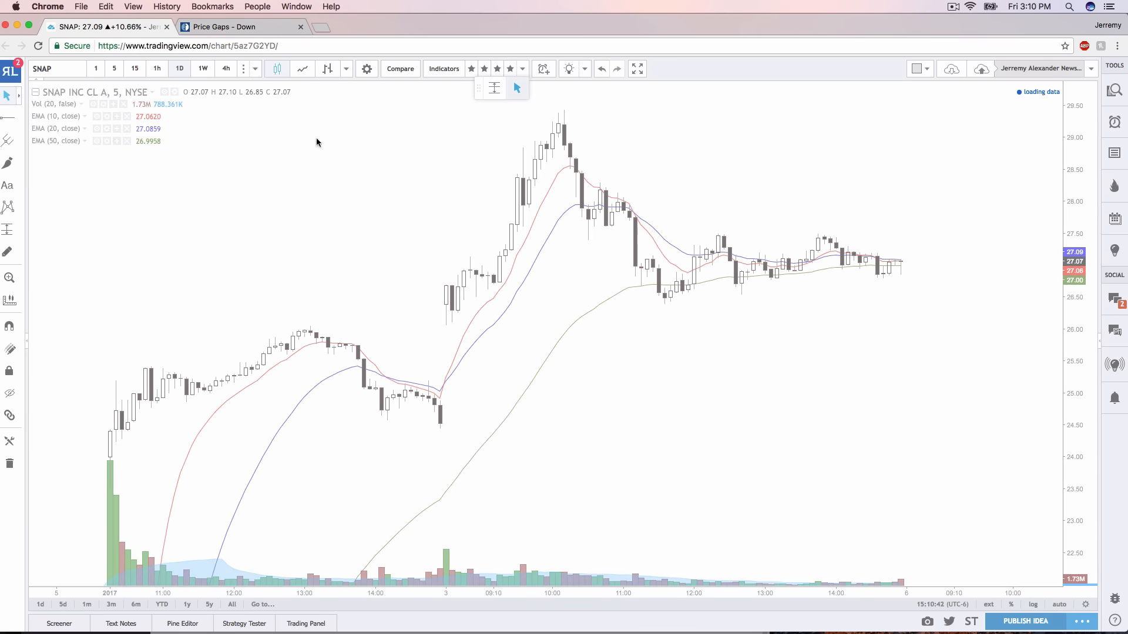
Step: Return SNAP to daily candles and try a short horizontal brush stroke
left_click(179, 68)
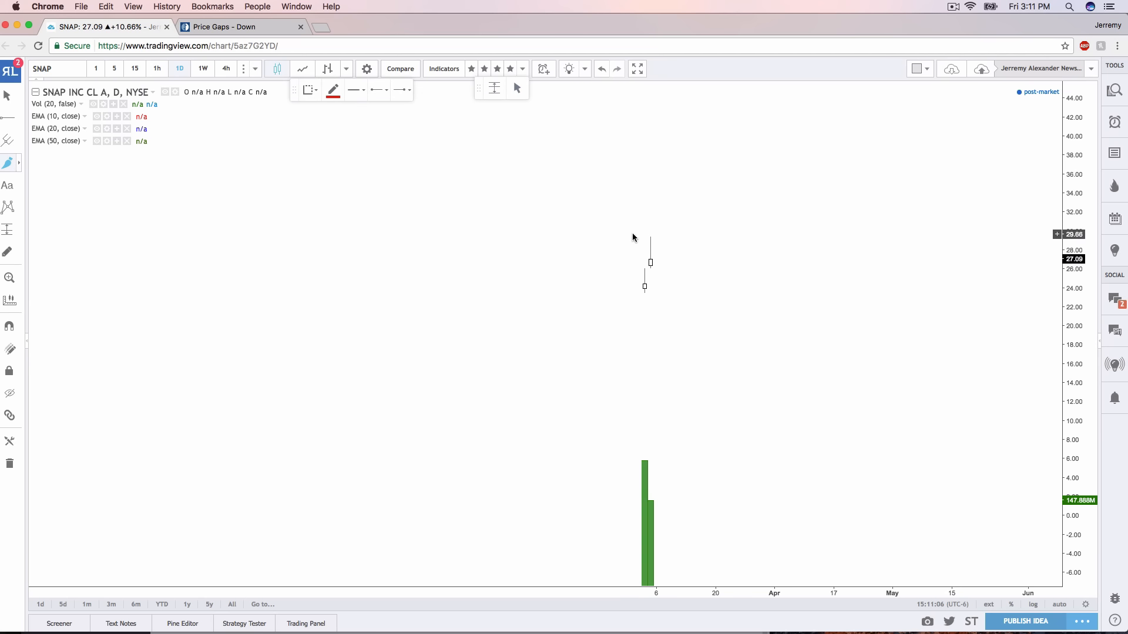
left_click_drag(633, 234, 679, 234)
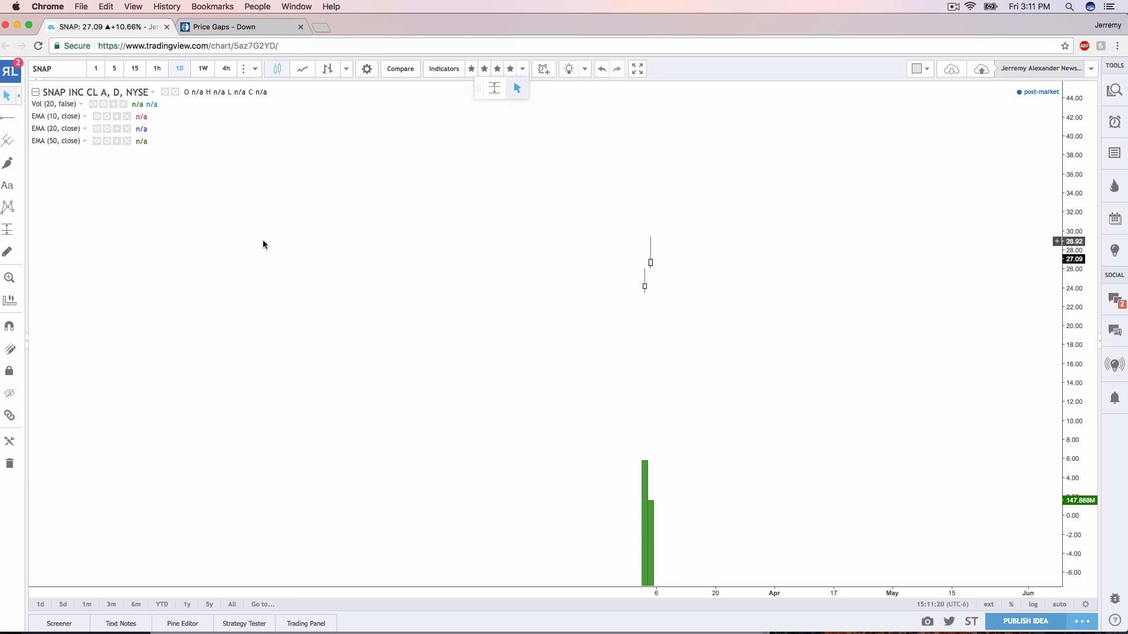
mouse_move(506, 249)
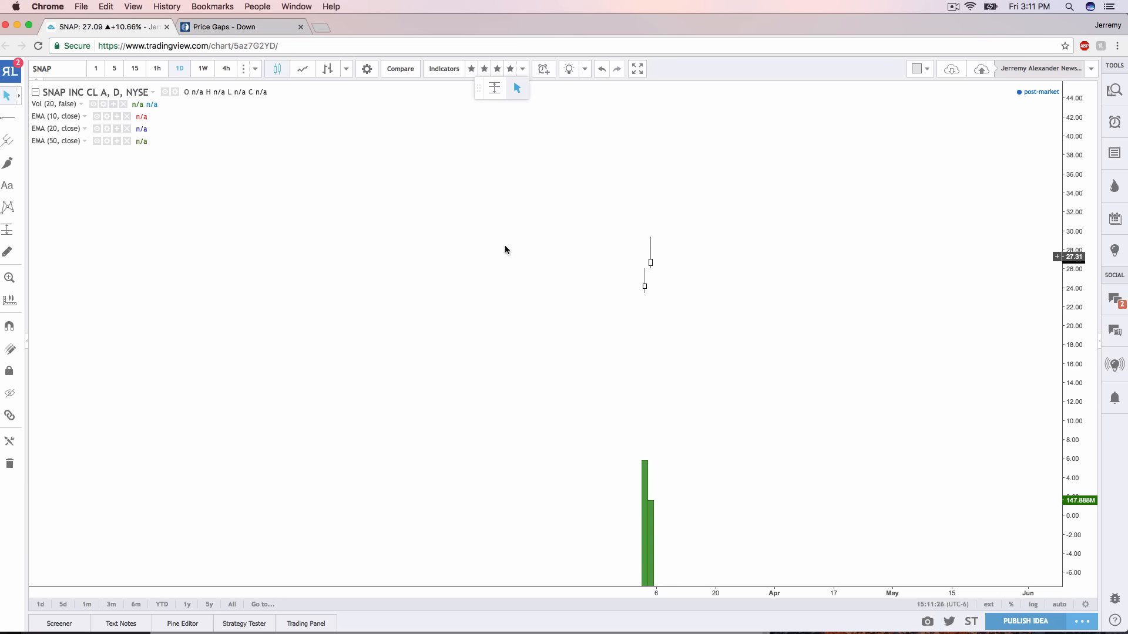
Step: Load the GOOGL chart and scroll back to its 2004 trading start
left_click(57, 68)
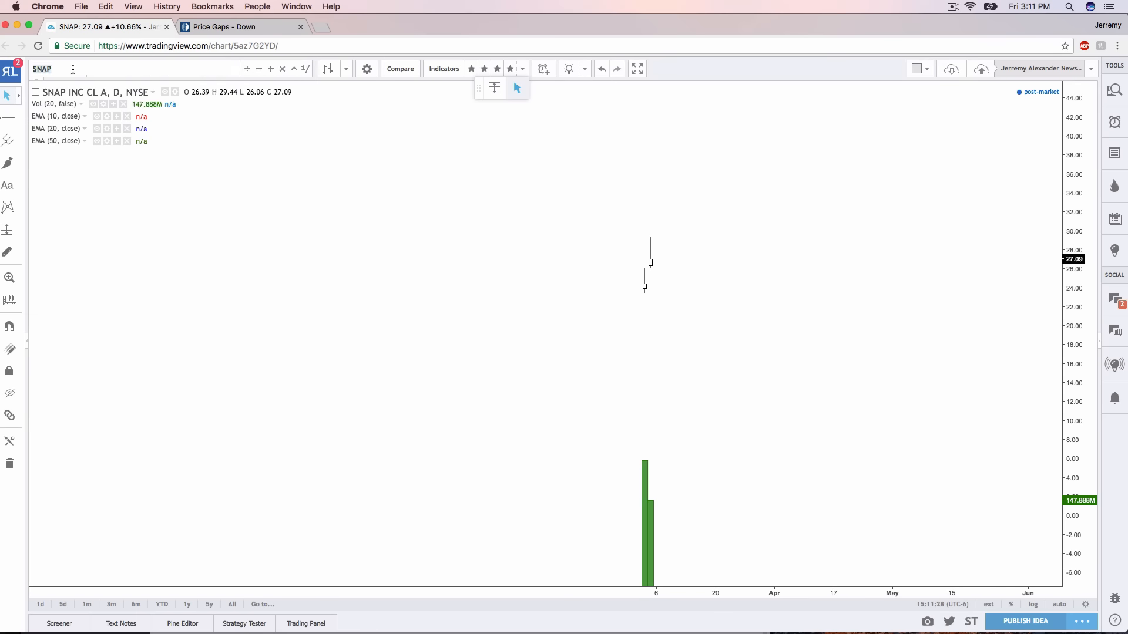
type("GO")
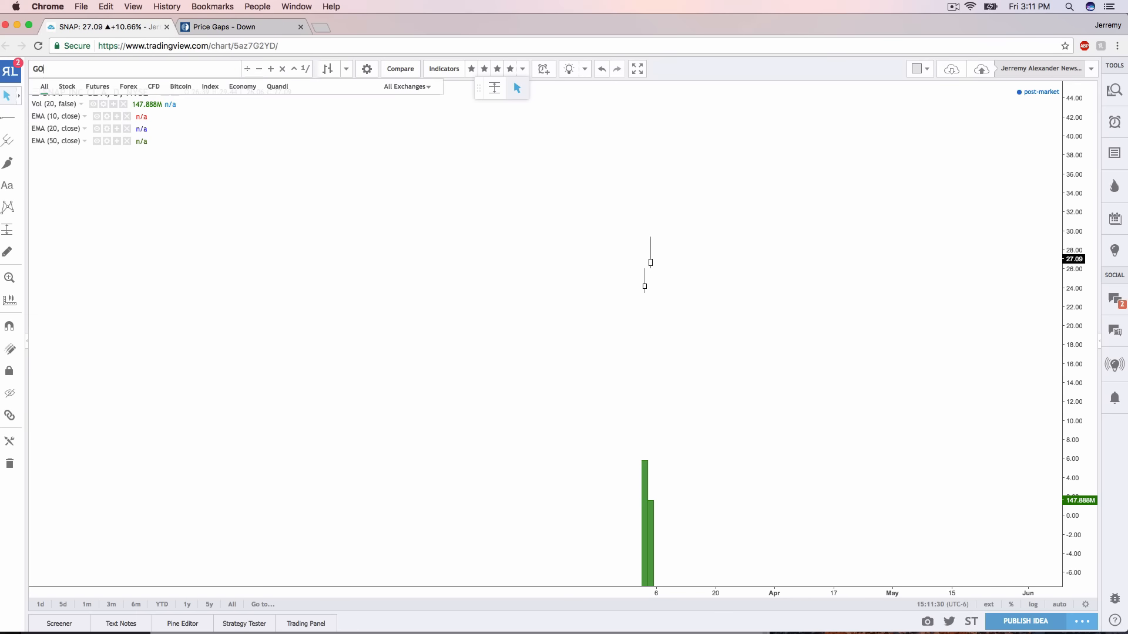
type("GOOGL")
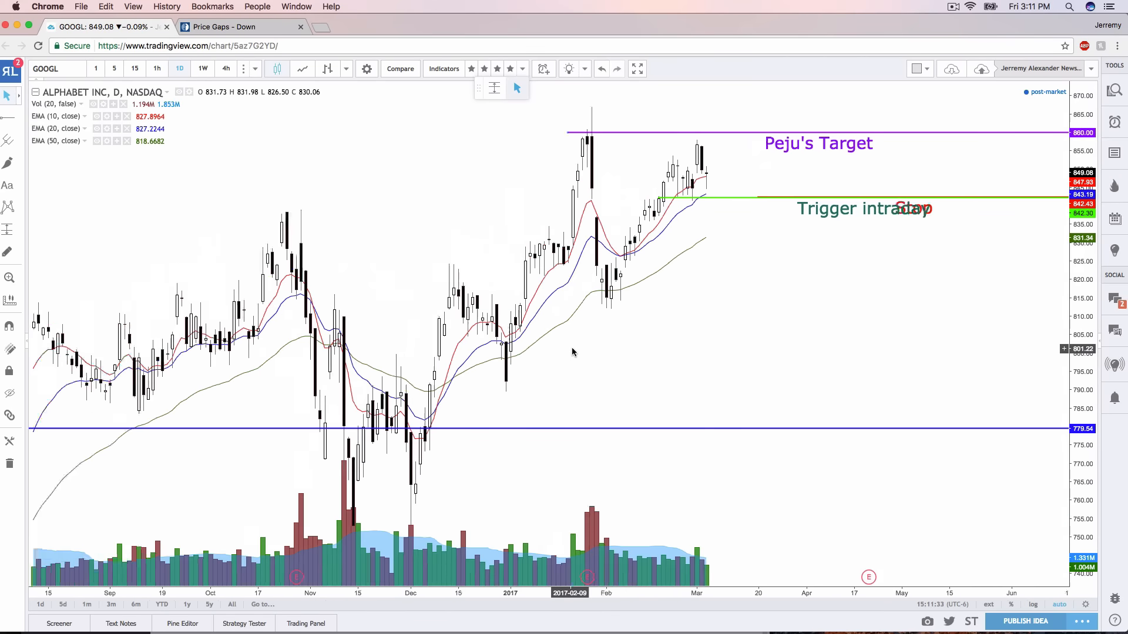
scroll("down", 3)
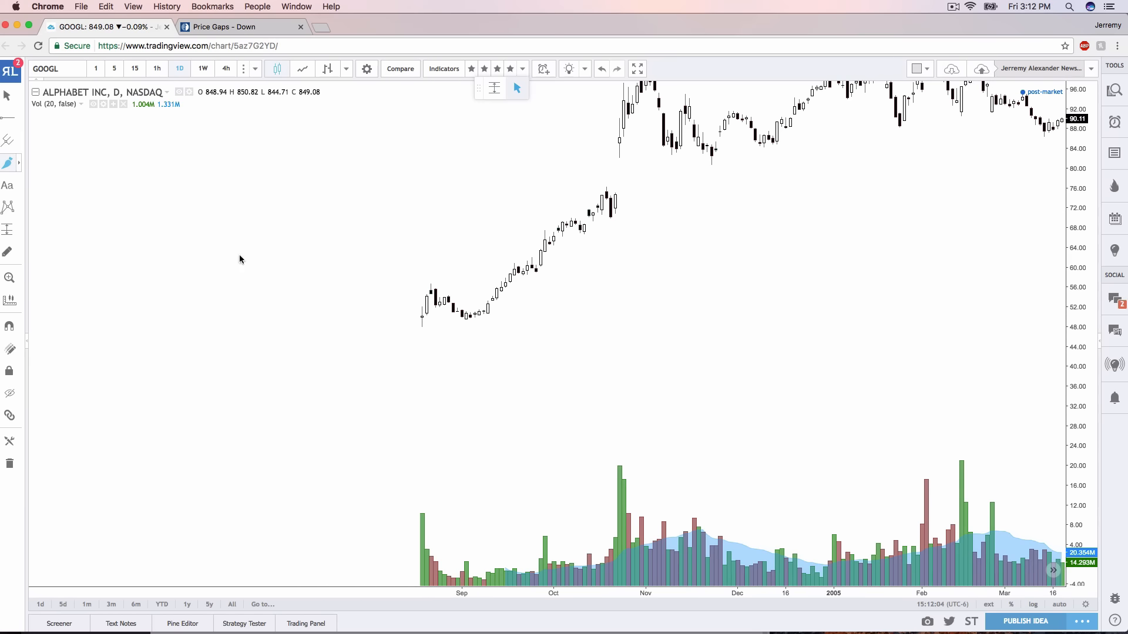
Step: Brush red strokes by the first GOOGL candles, along the early lows, and down to volume
left_click_drag(406, 313, 432, 277)
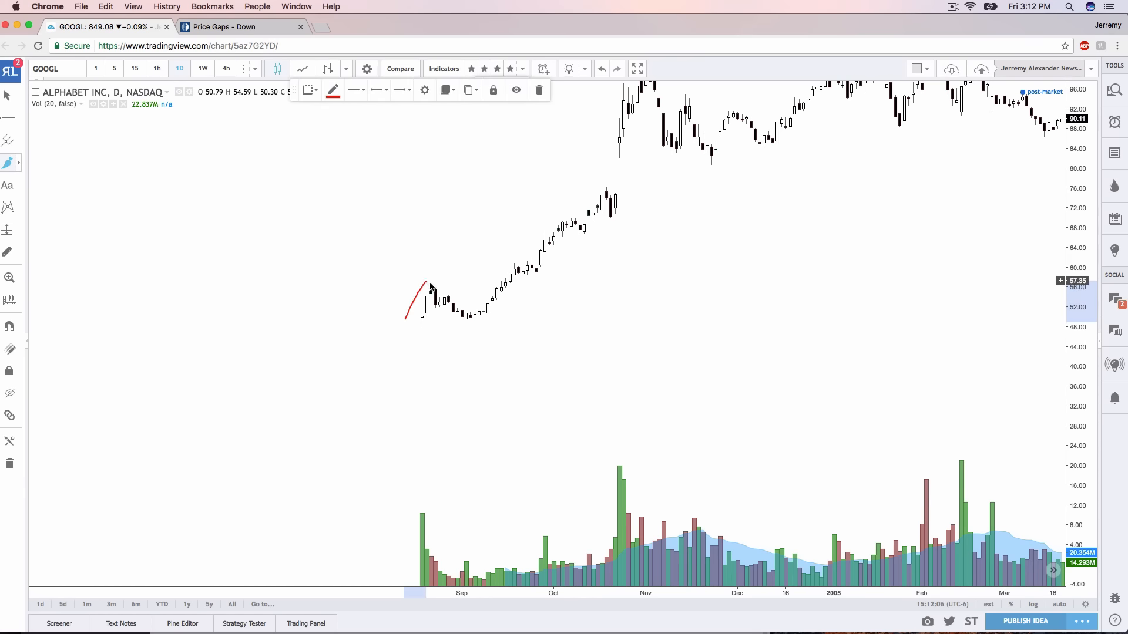
left_click_drag(431, 291, 467, 320)
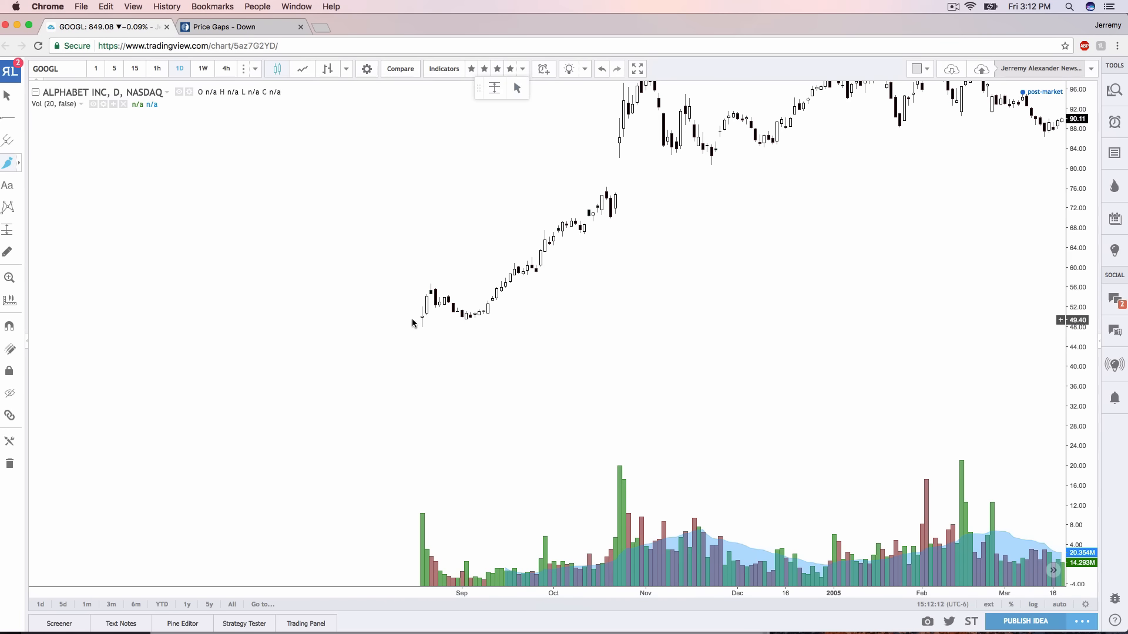
left_click_drag(417, 320, 493, 319)
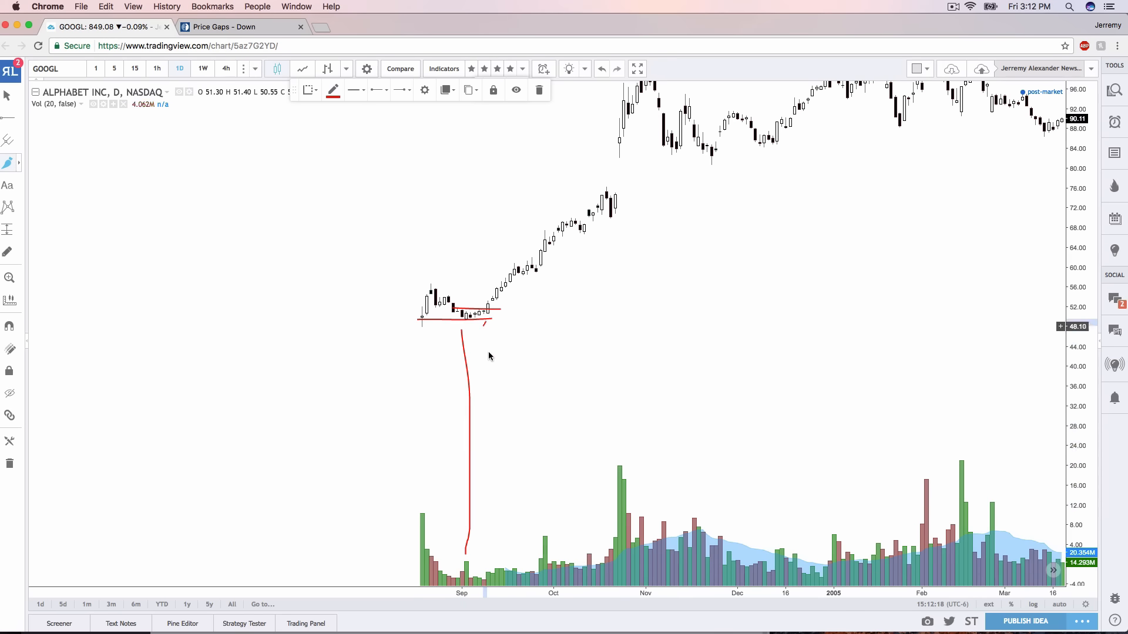
left_click_drag(487, 321, 496, 559)
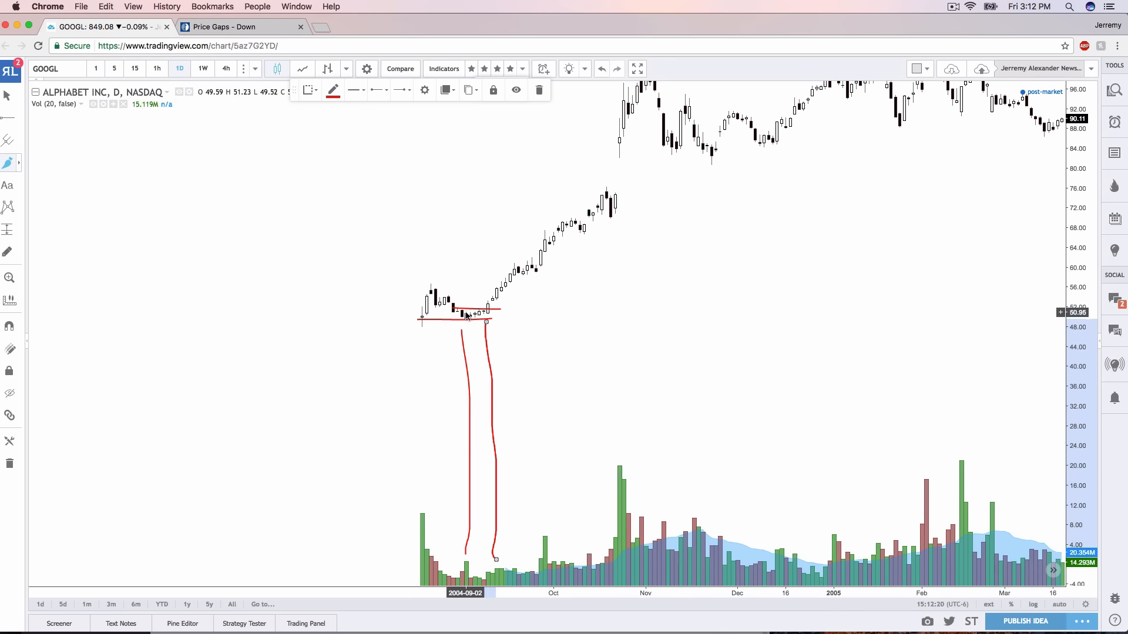
mouse_move(545, 260)
type("TWTR")
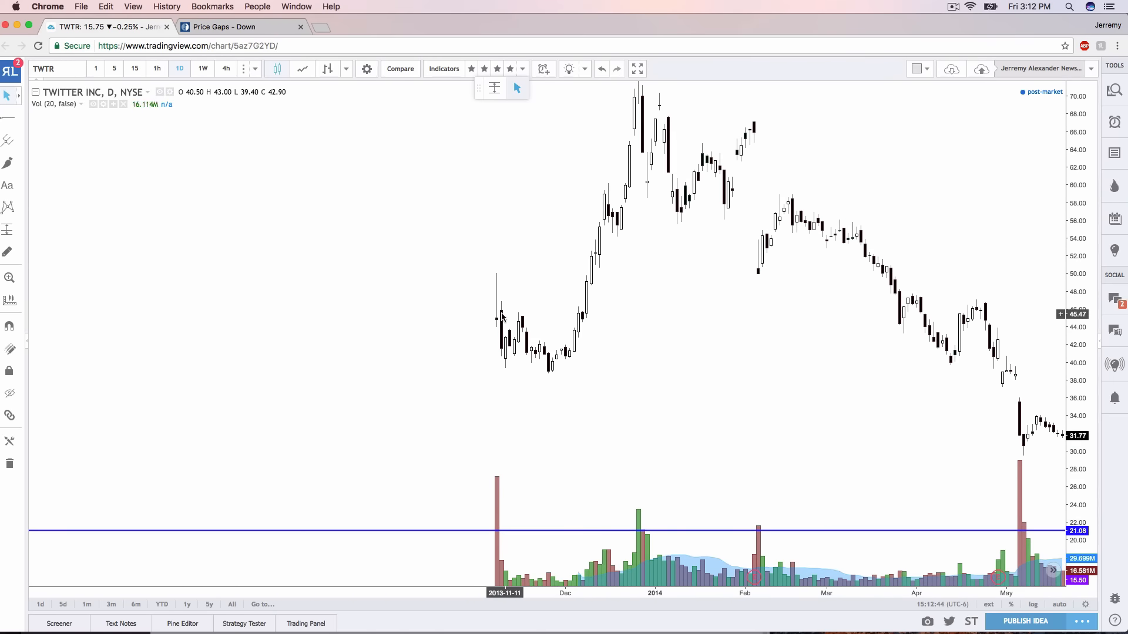
mouse_move(557, 356)
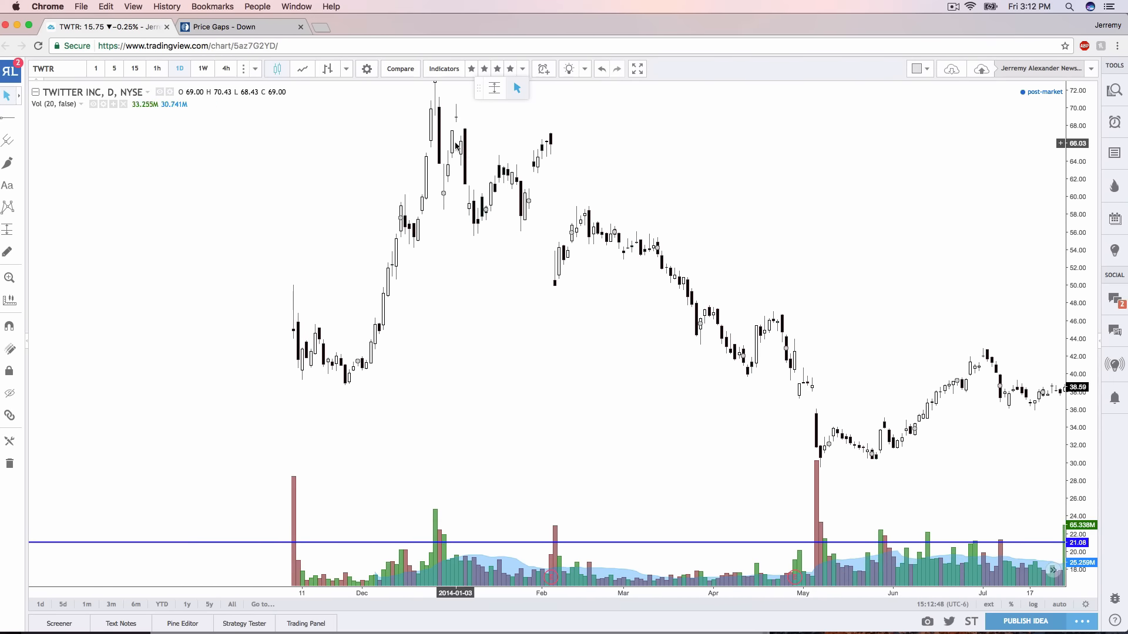
mouse_move(554, 421)
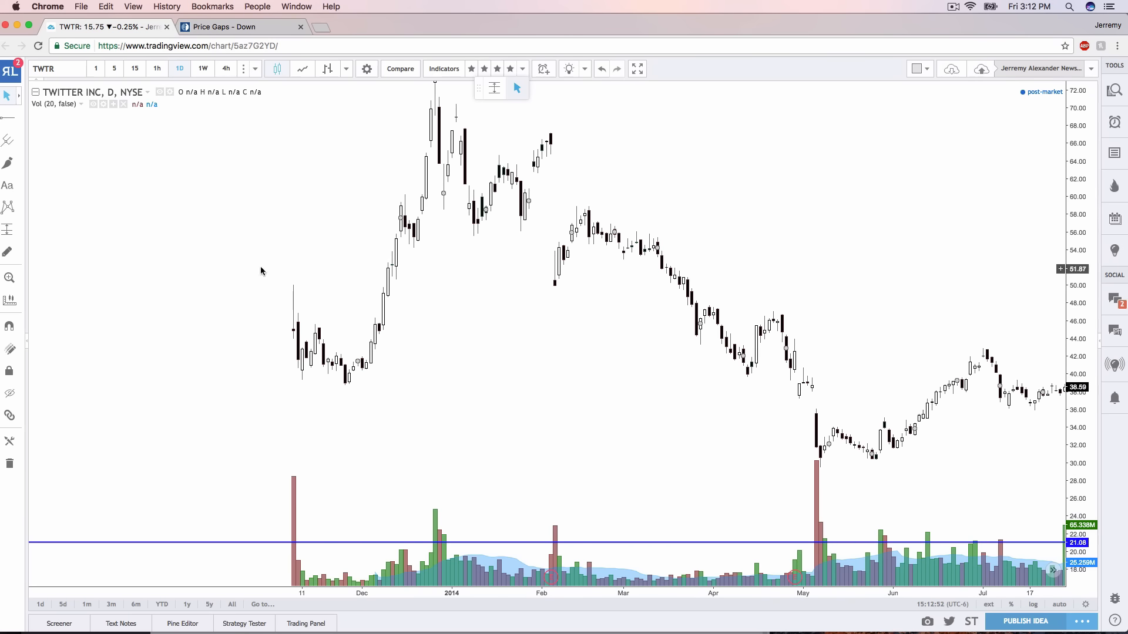
Step: Brush a down-then-up TWTR price path rising to about 70, then clear it
left_click_drag(85, 235, 122, 170)
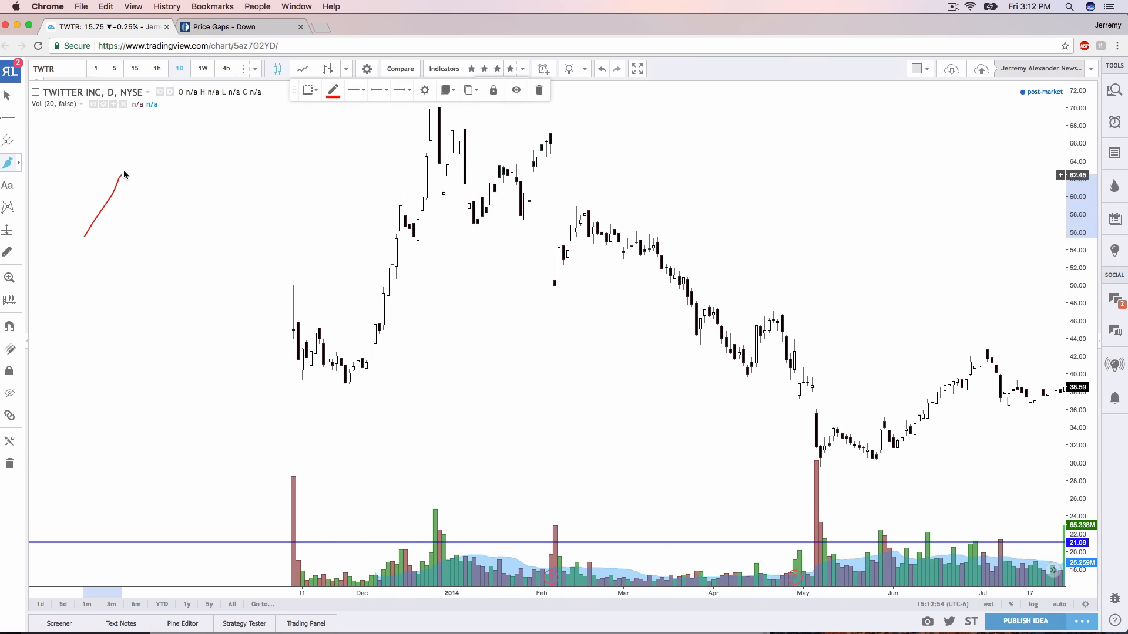
left_click_drag(122, 175, 159, 336)
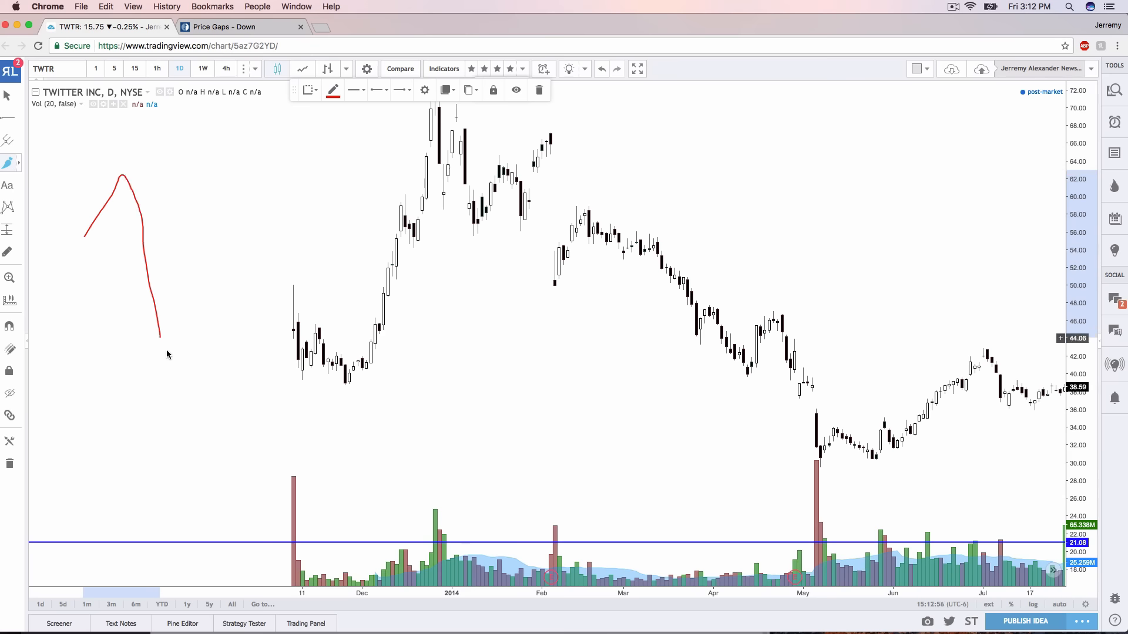
left_click_drag(166, 346, 276, 105)
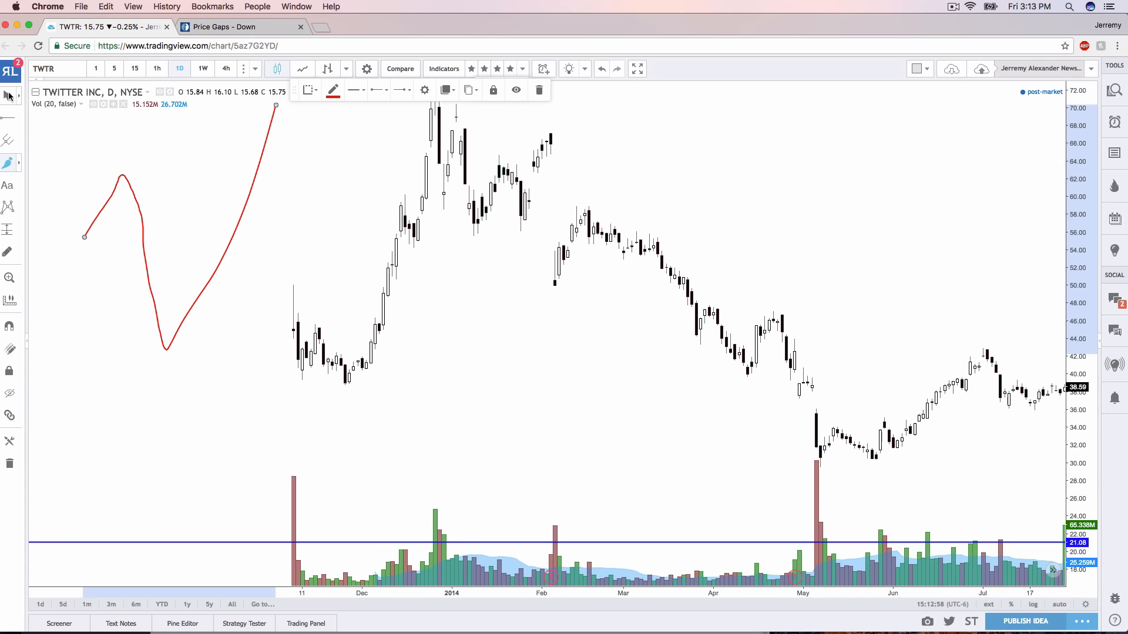
left_click(539, 90)
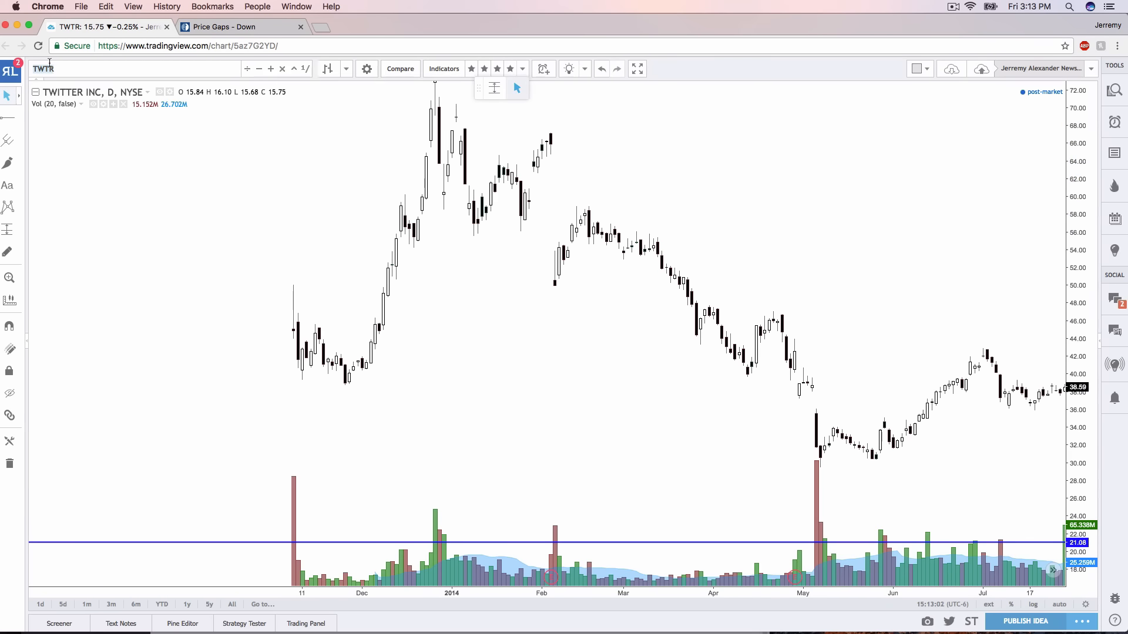
Step: Load CHK on weekly candles and sketch a zigzag across recent peaks to the support line
type("CHK")
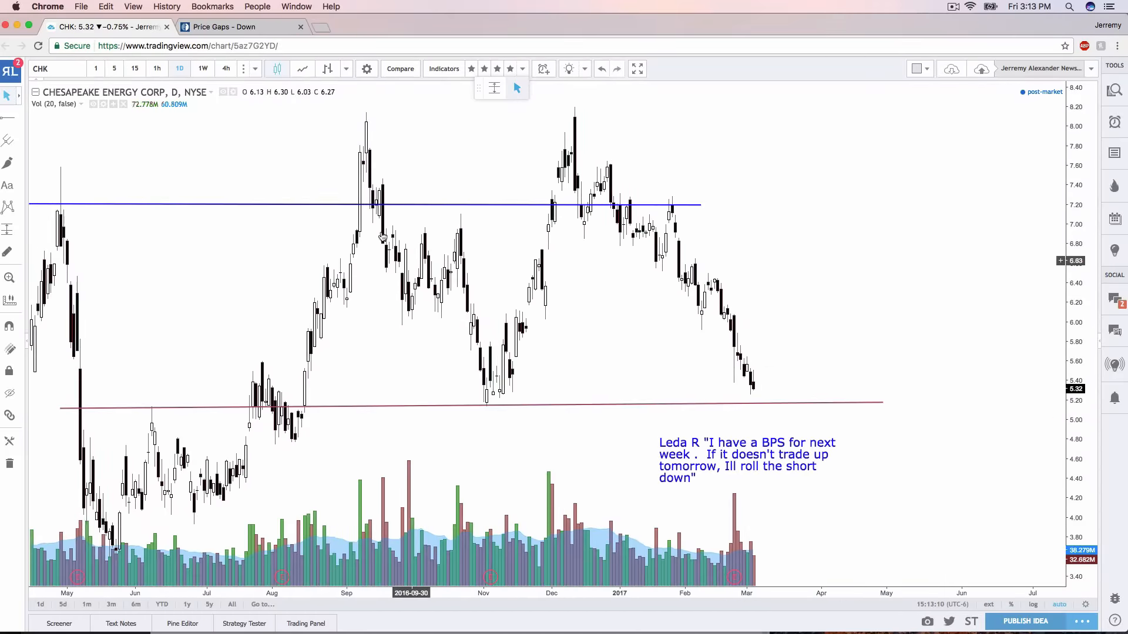
left_click(202, 68)
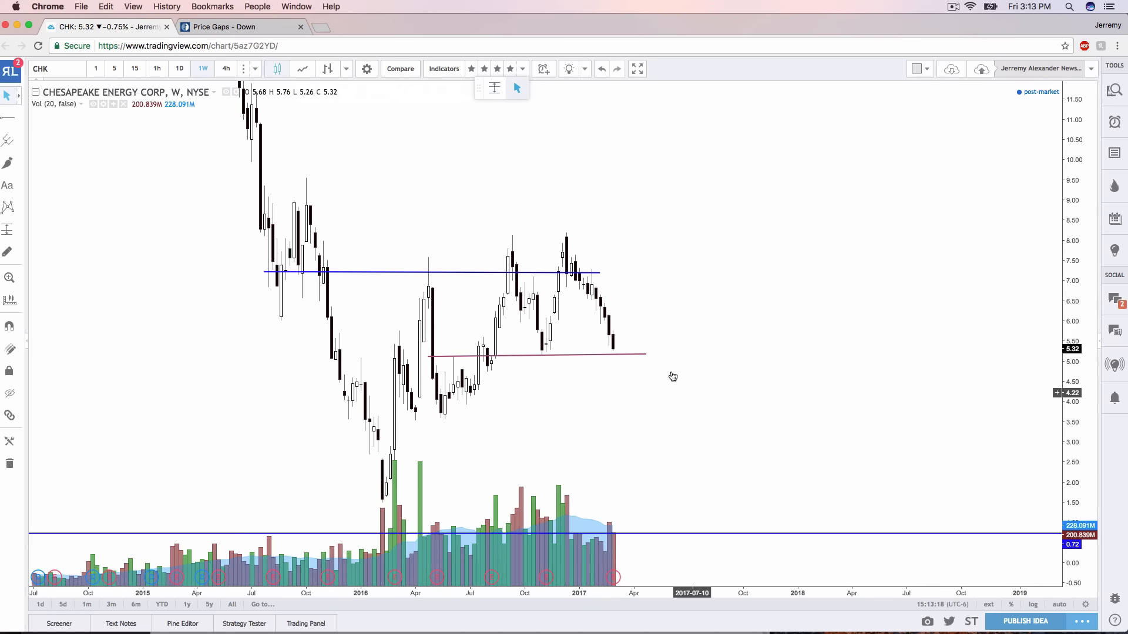
mouse_move(619, 362)
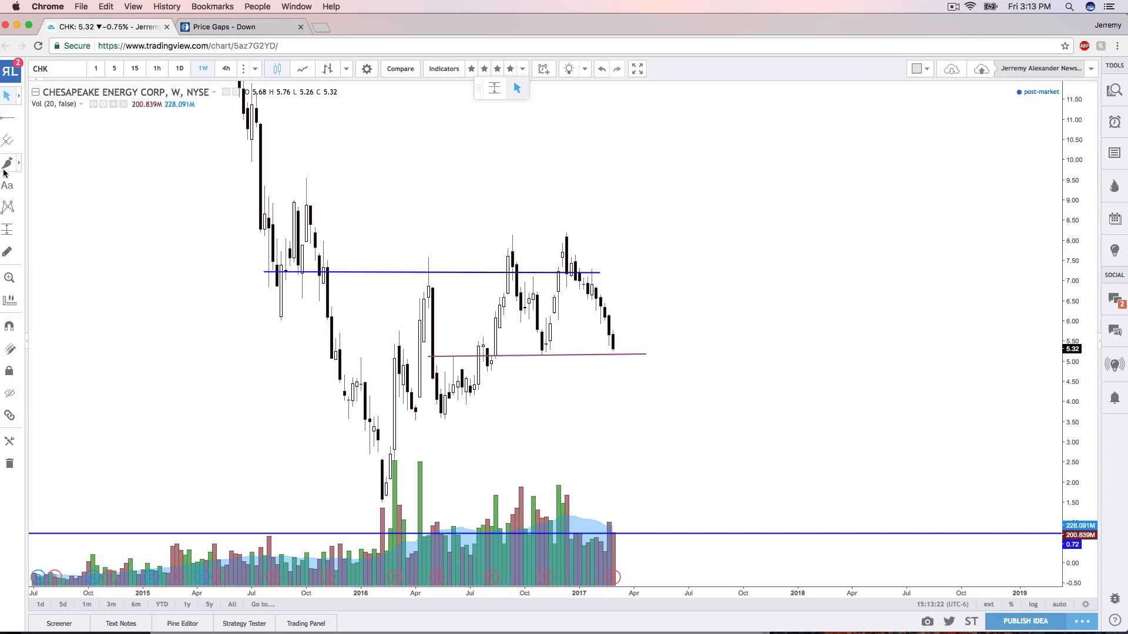
left_click_drag(487, 358, 572, 240)
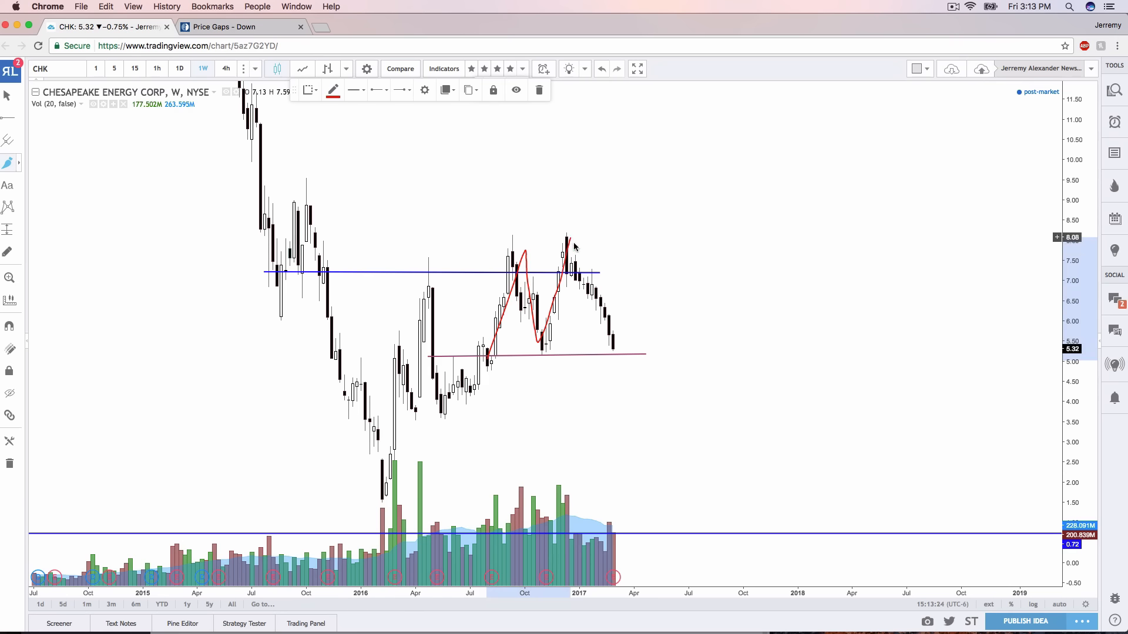
left_click_drag(568, 238, 619, 359)
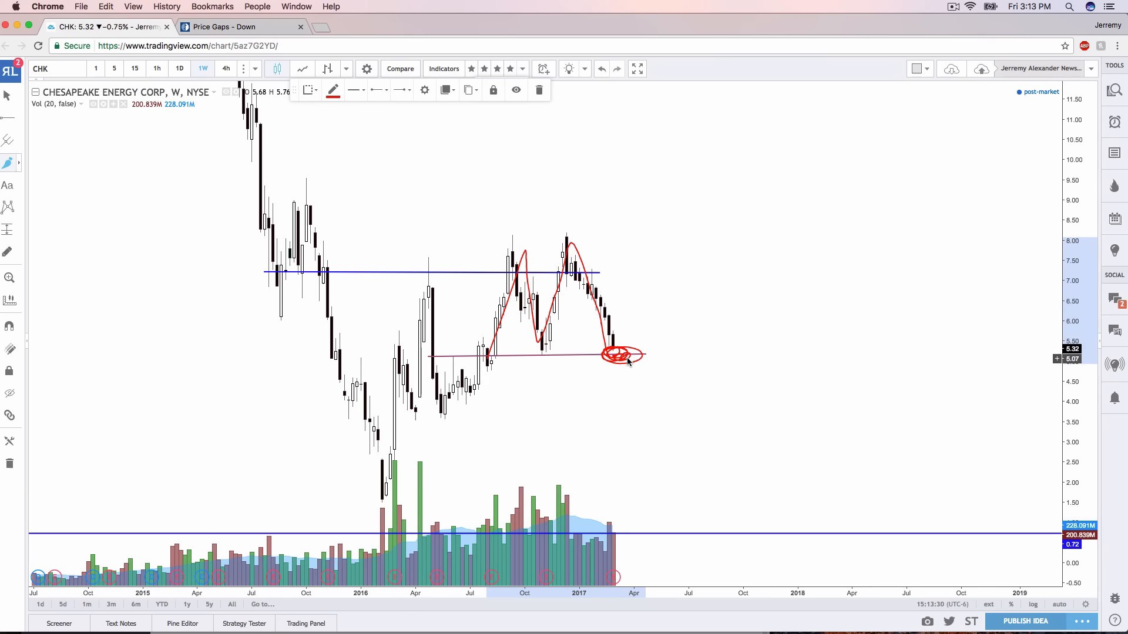
mouse_move(538, 89)
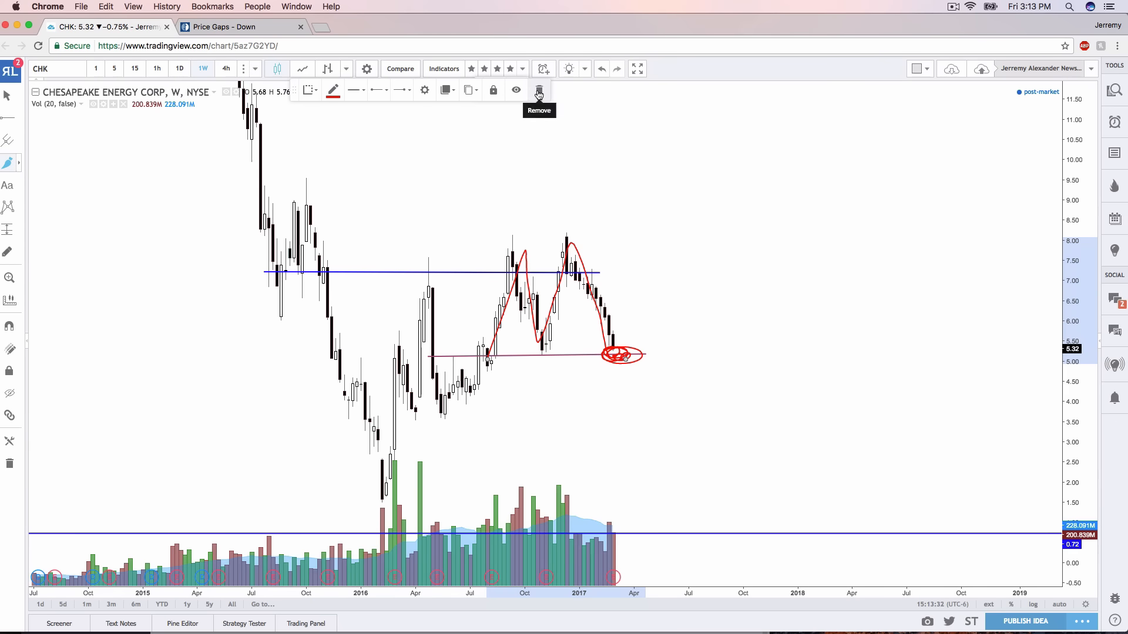
Step: Replace the sketch with a path dipping below support near 5.20 and rebounding toward 6.60
left_click(539, 90)
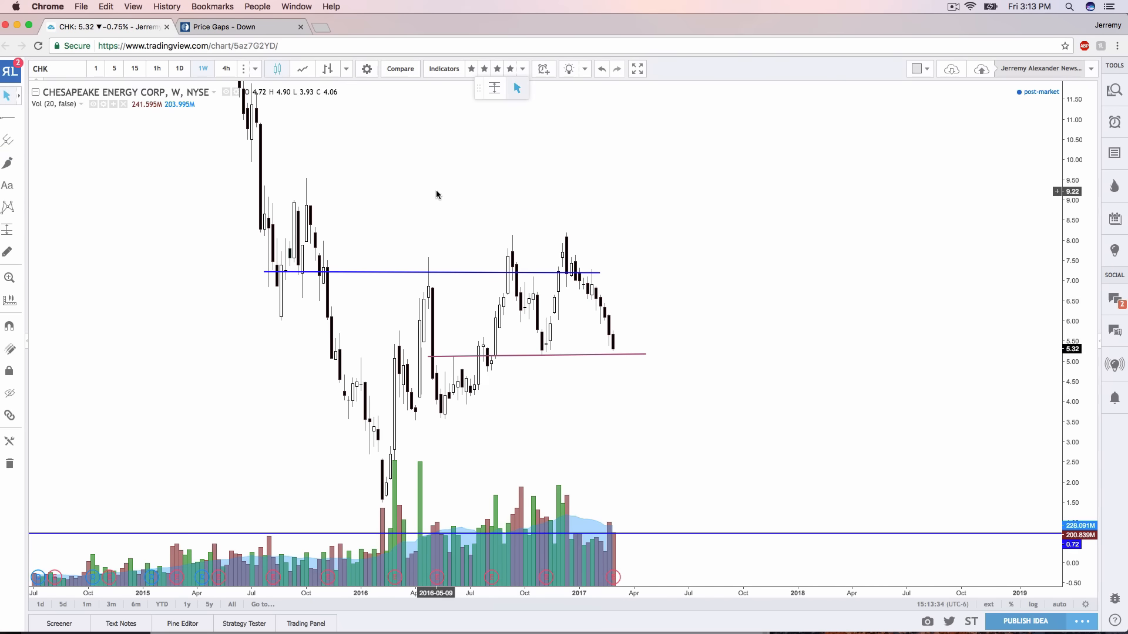
left_click(10, 163)
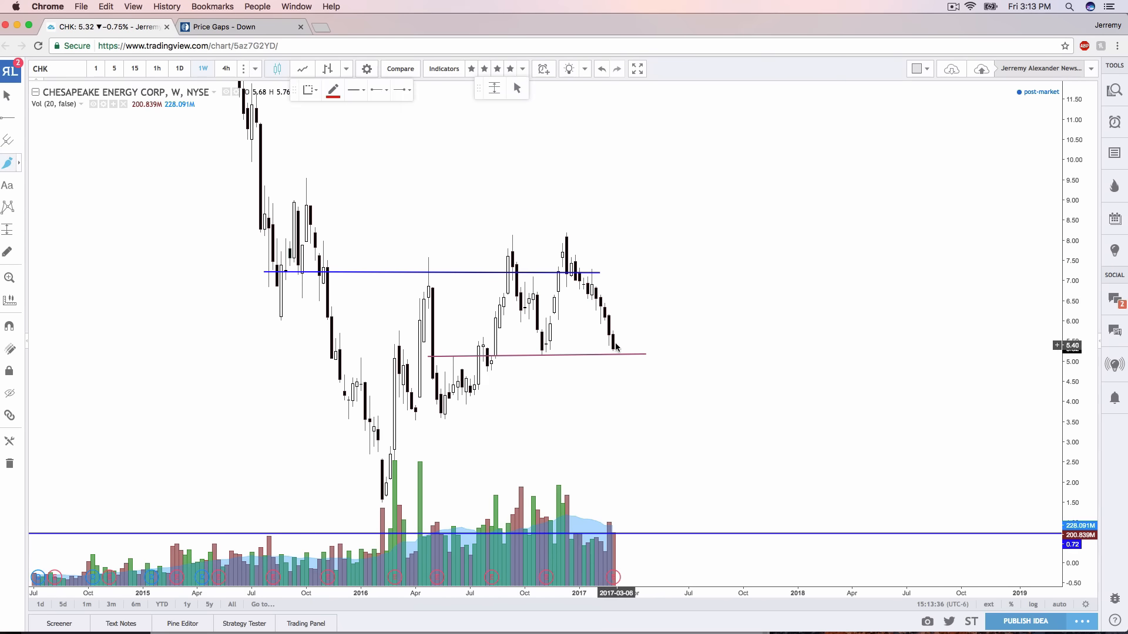
left_click_drag(612, 345, 624, 373)
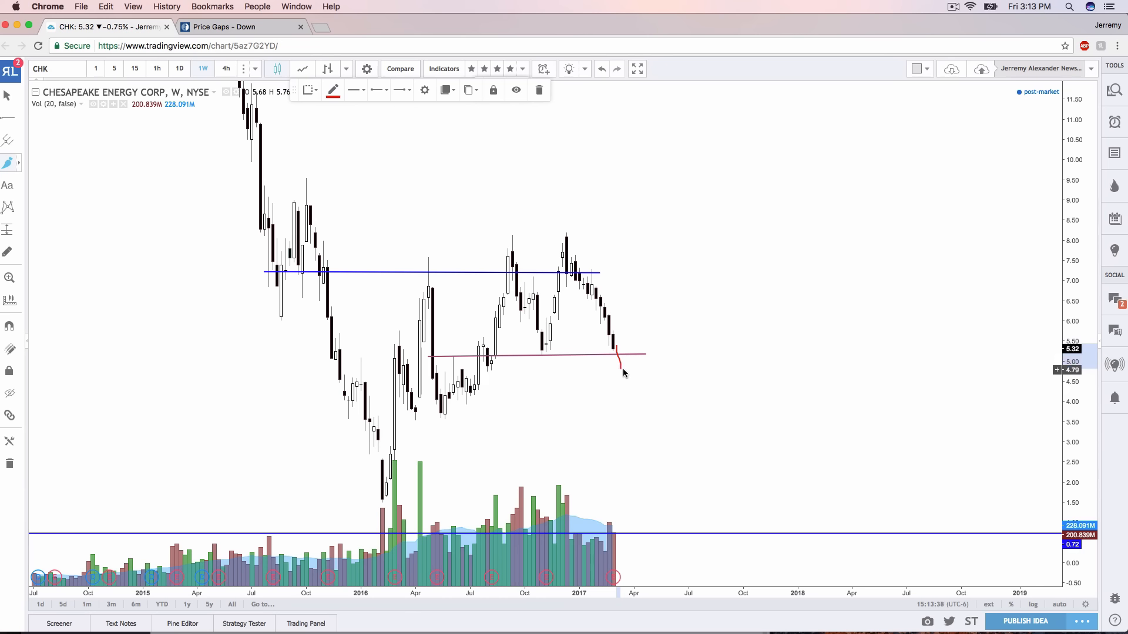
left_click_drag(622, 363, 658, 298)
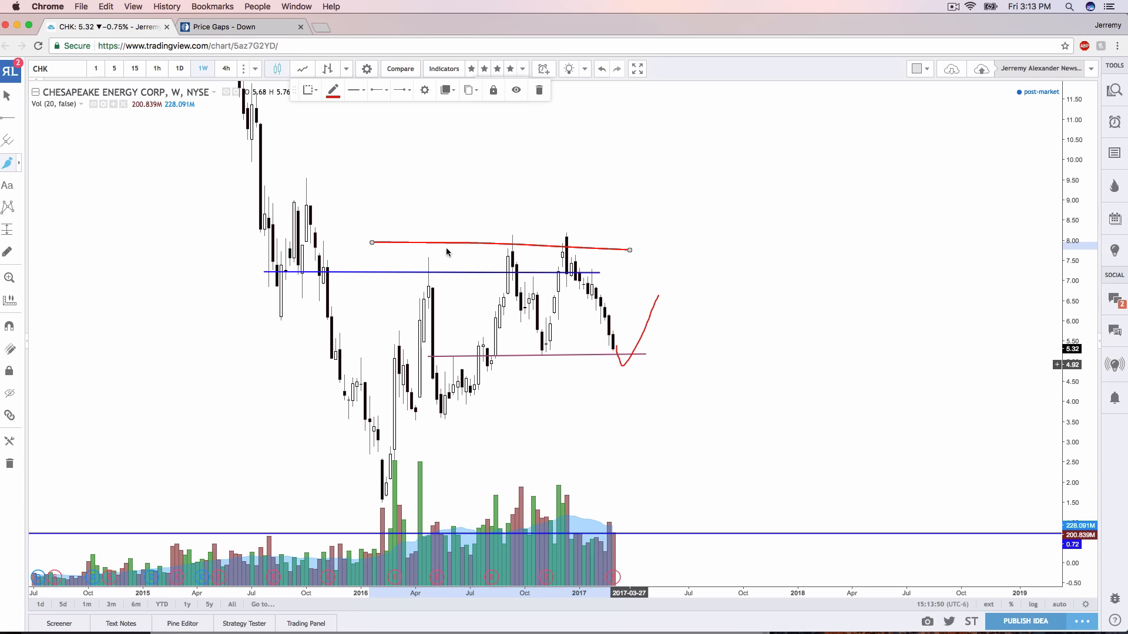
left_click(9, 163)
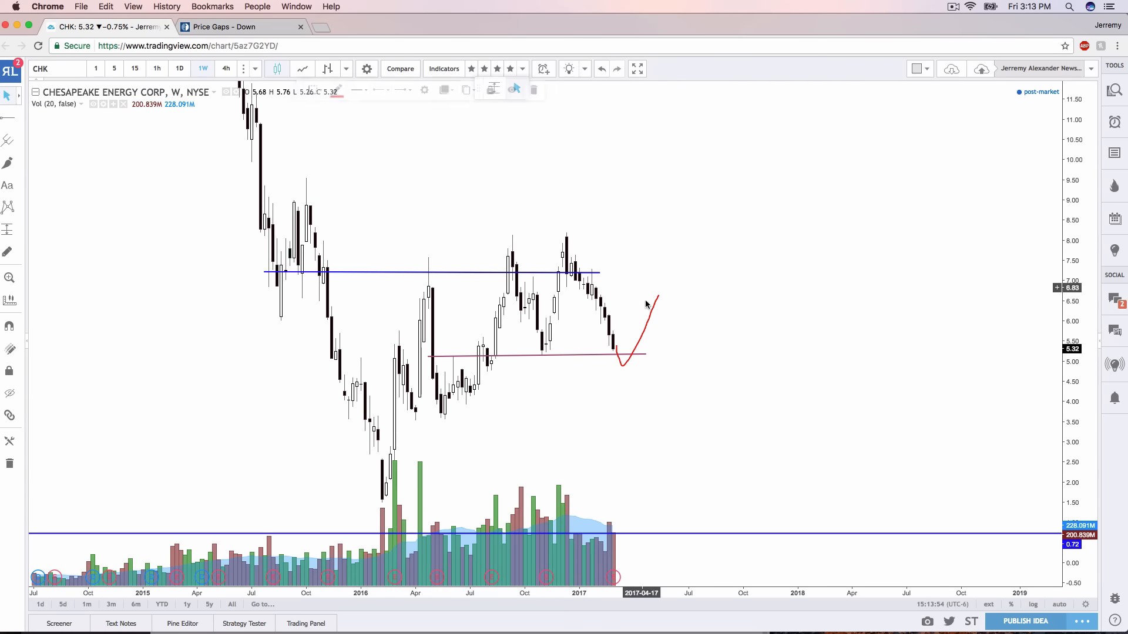
left_click(534, 89)
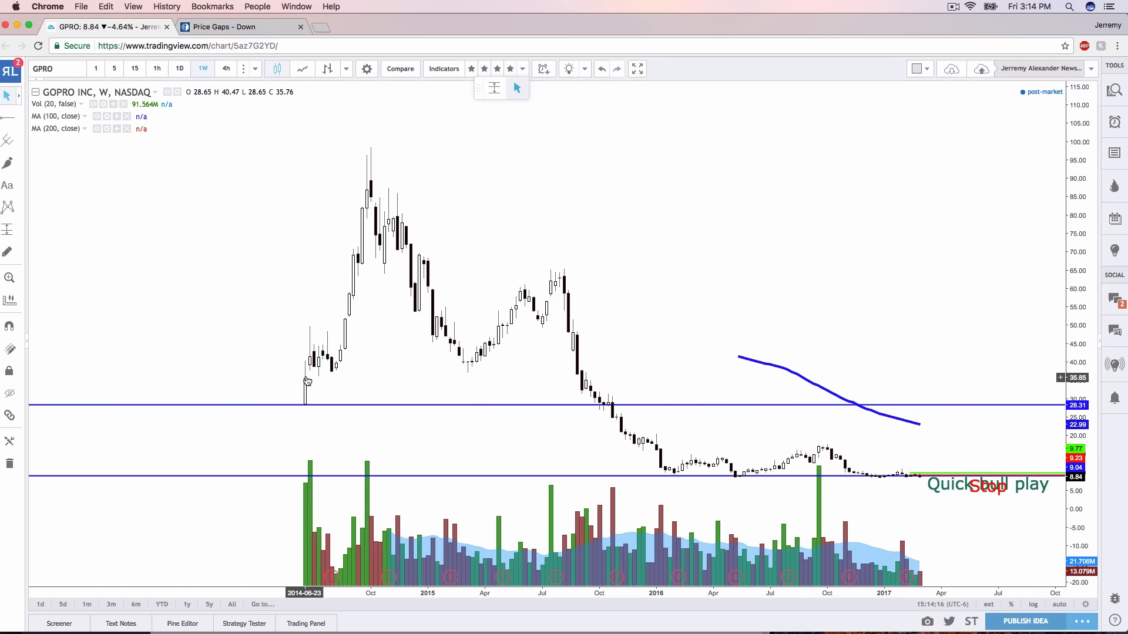
mouse_move(324, 366)
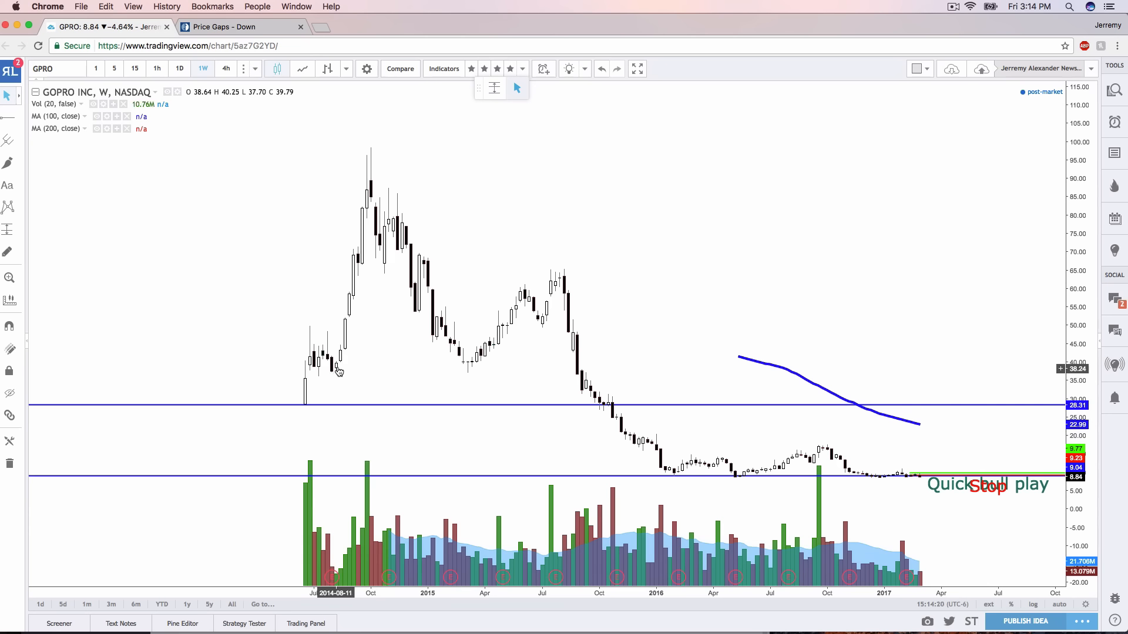
mouse_move(308, 400)
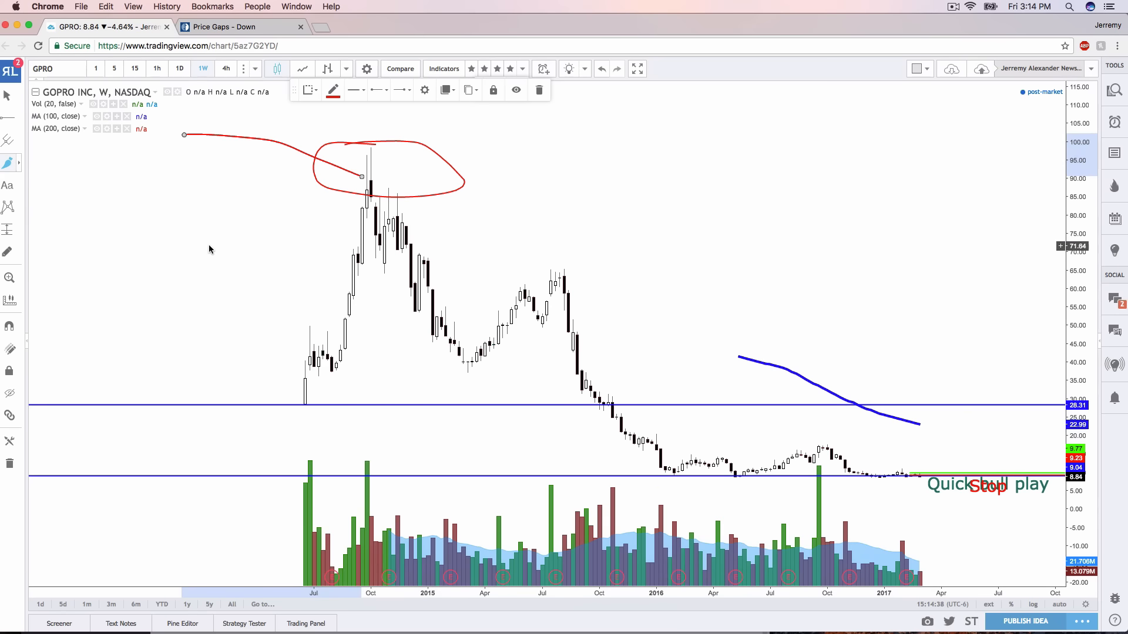
mouse_move(250, 276)
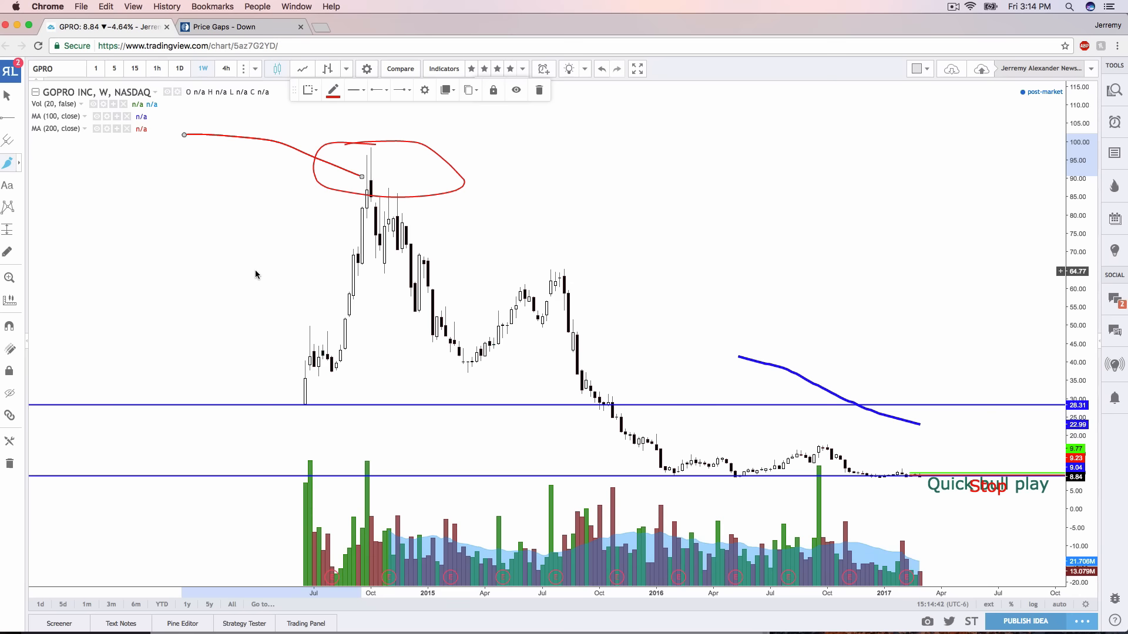
mouse_move(388, 179)
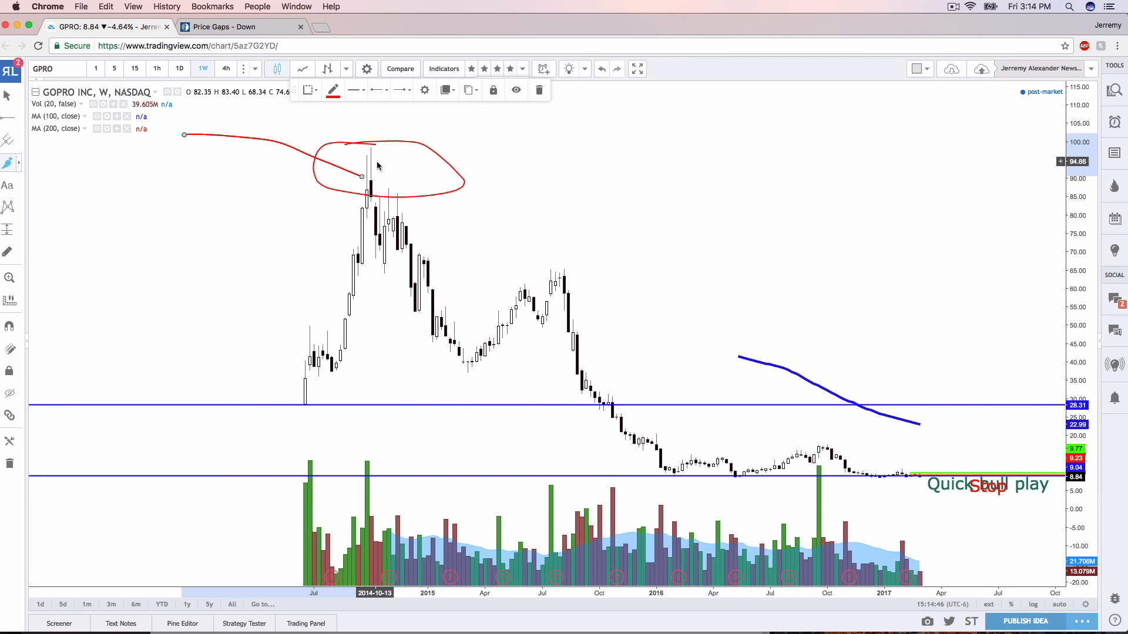
Step: Remove the red brush circle and stroke around GoPro's October 2014 weekly peak
left_click_drag(362, 176, 656, 496)
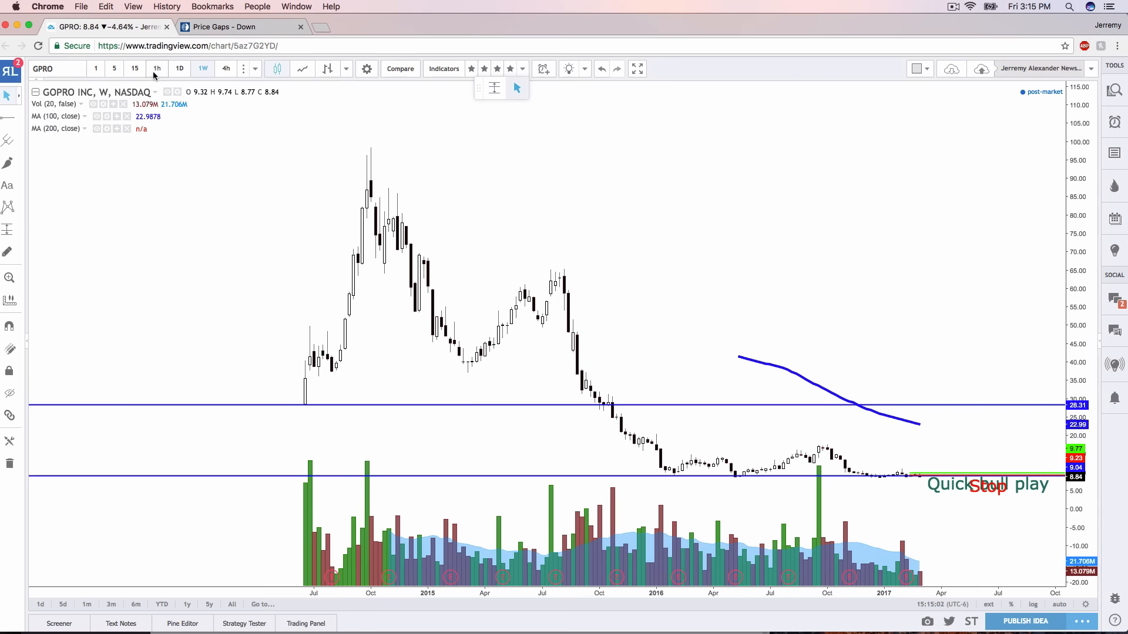
Step: Check GoPro on hourly and daily candles, delete the Quick bull play and Stop markings, return to weekly
left_click(157, 69)
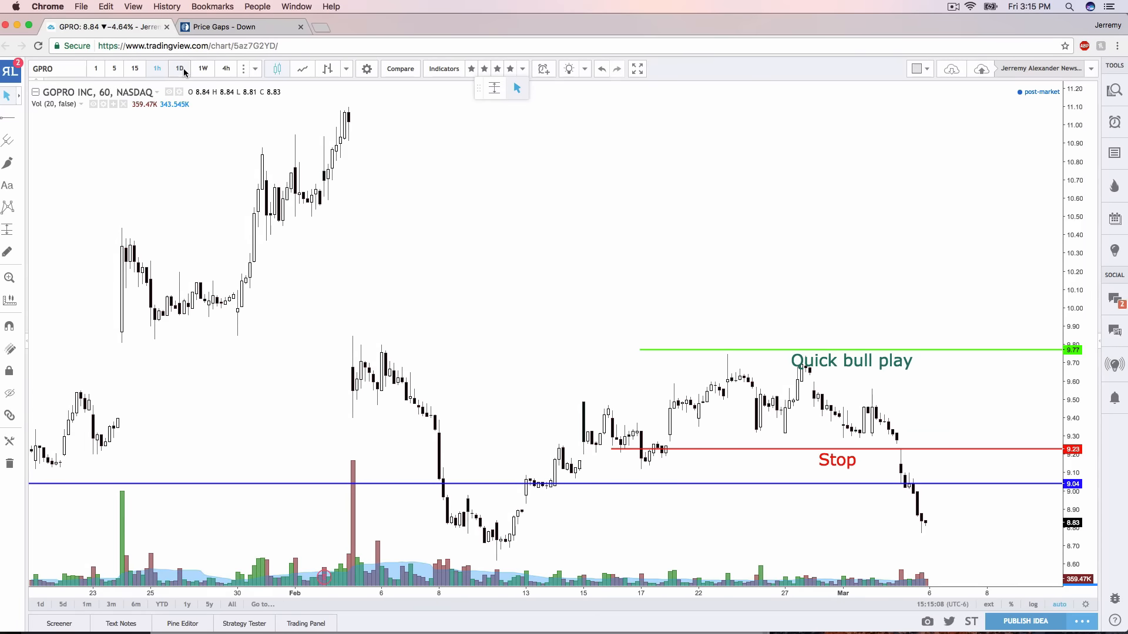
left_click(179, 68)
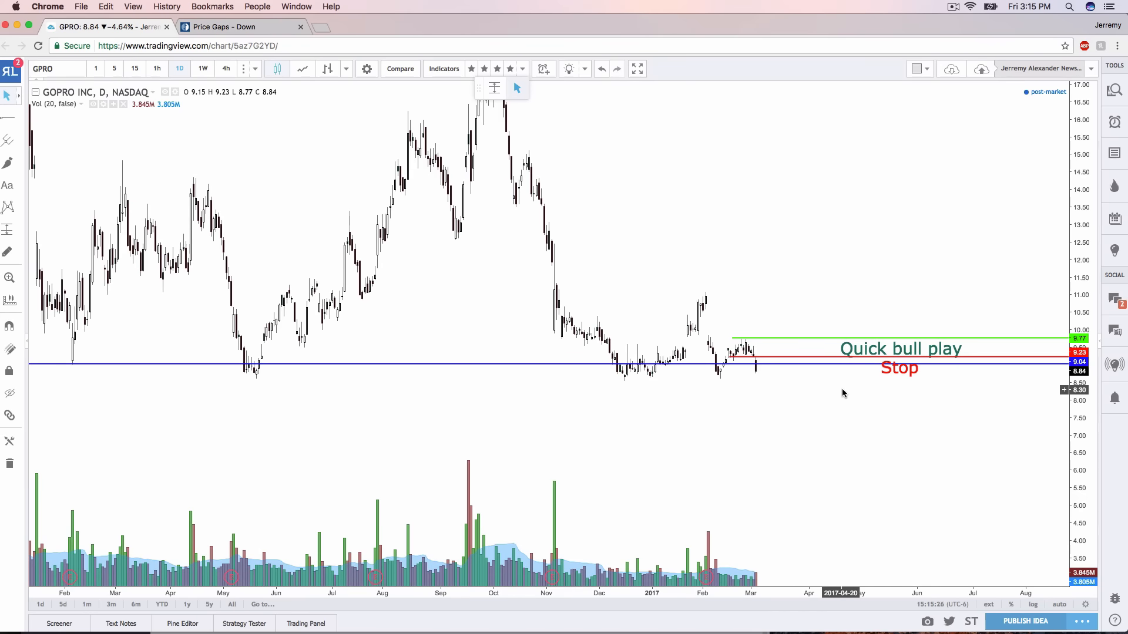
mouse_move(846, 388)
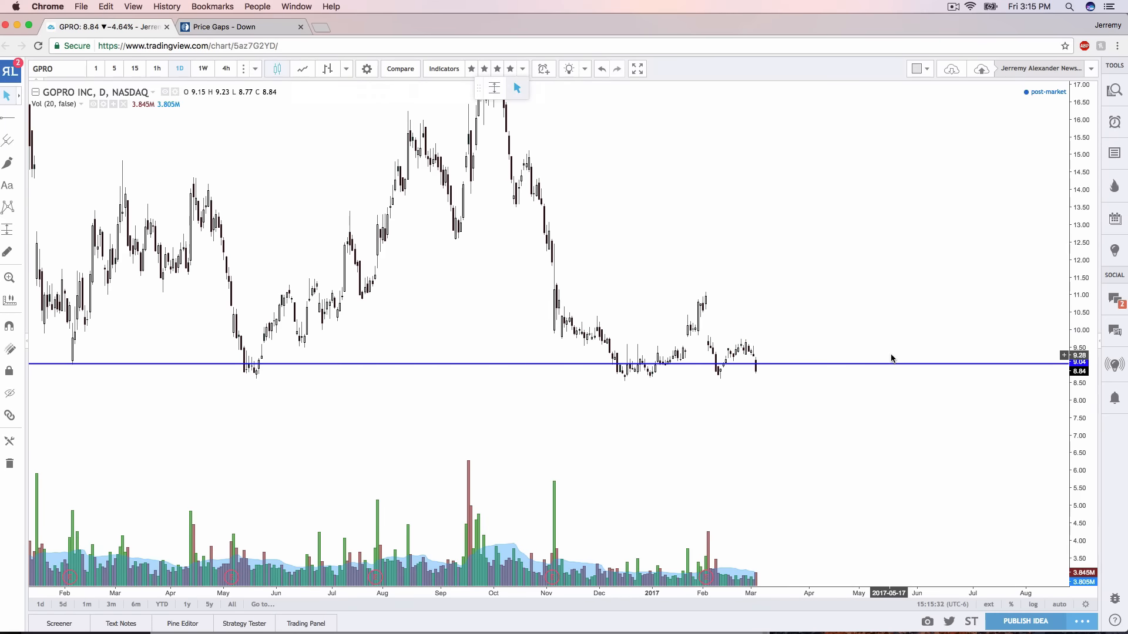
left_click(203, 68)
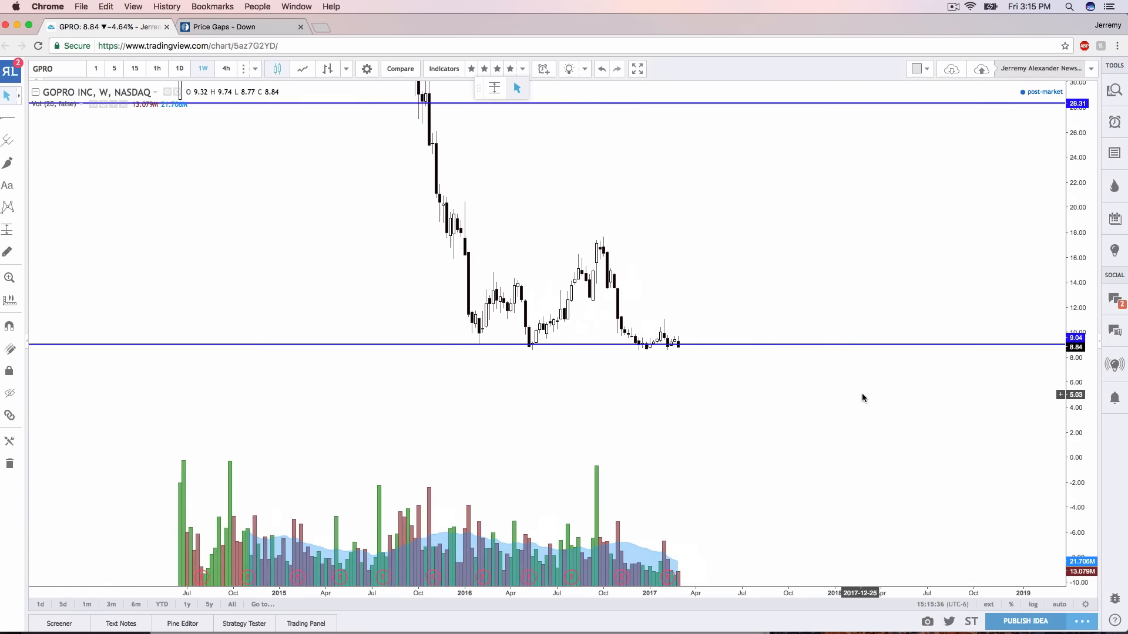
mouse_move(616, 388)
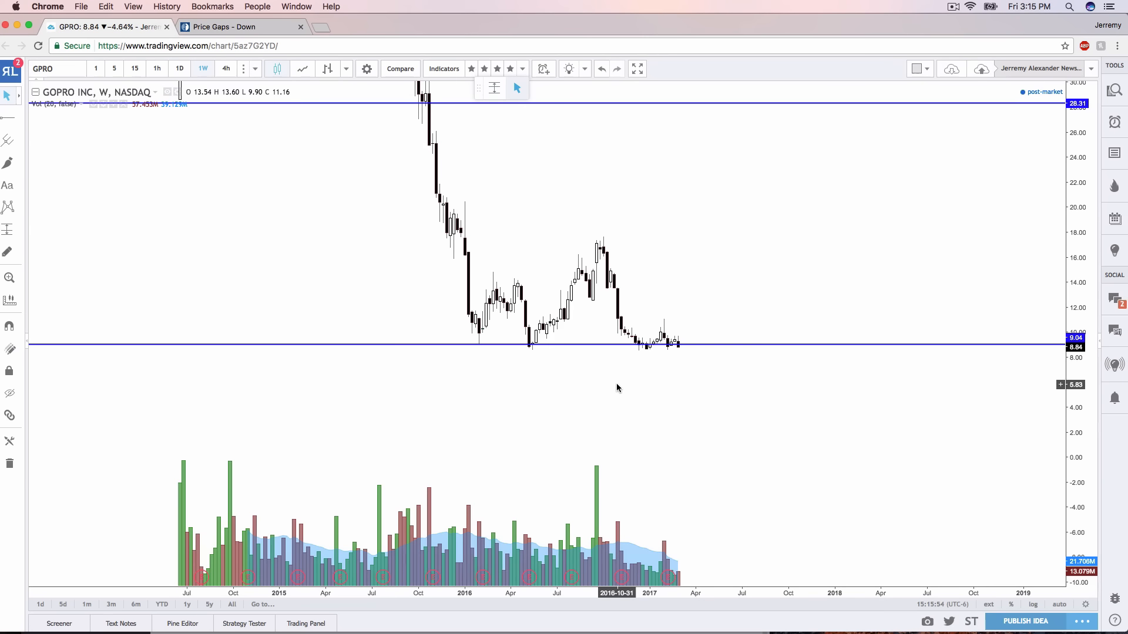
mouse_move(179, 68)
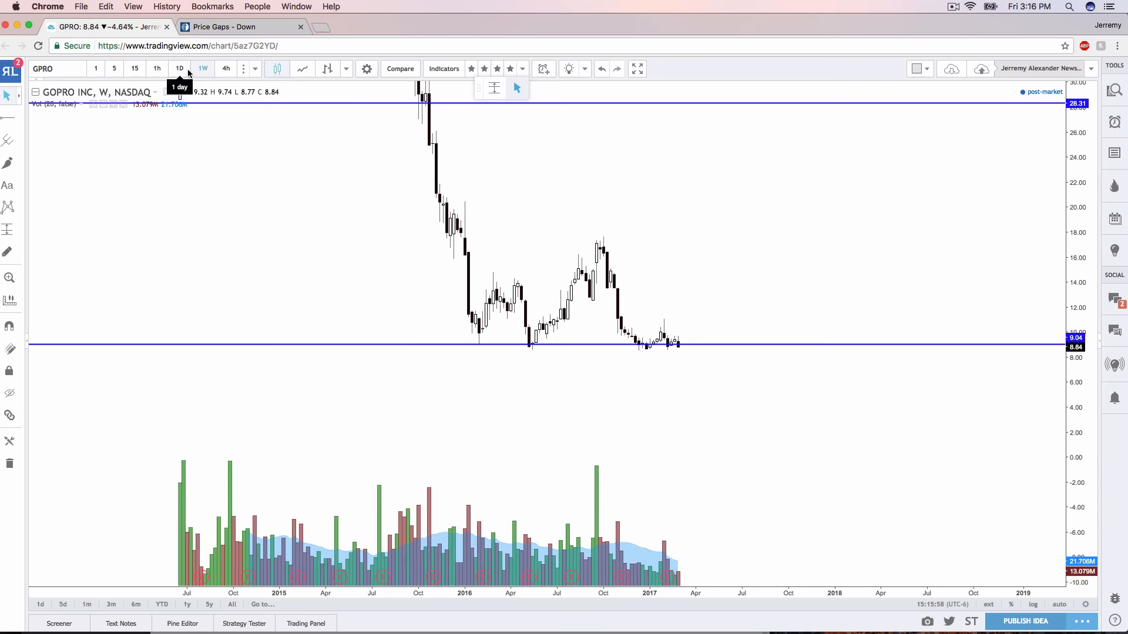
Step: Sketch red price paths below 9.04 on GoPro's daily chart, clear them, and load HP
left_click(180, 68)
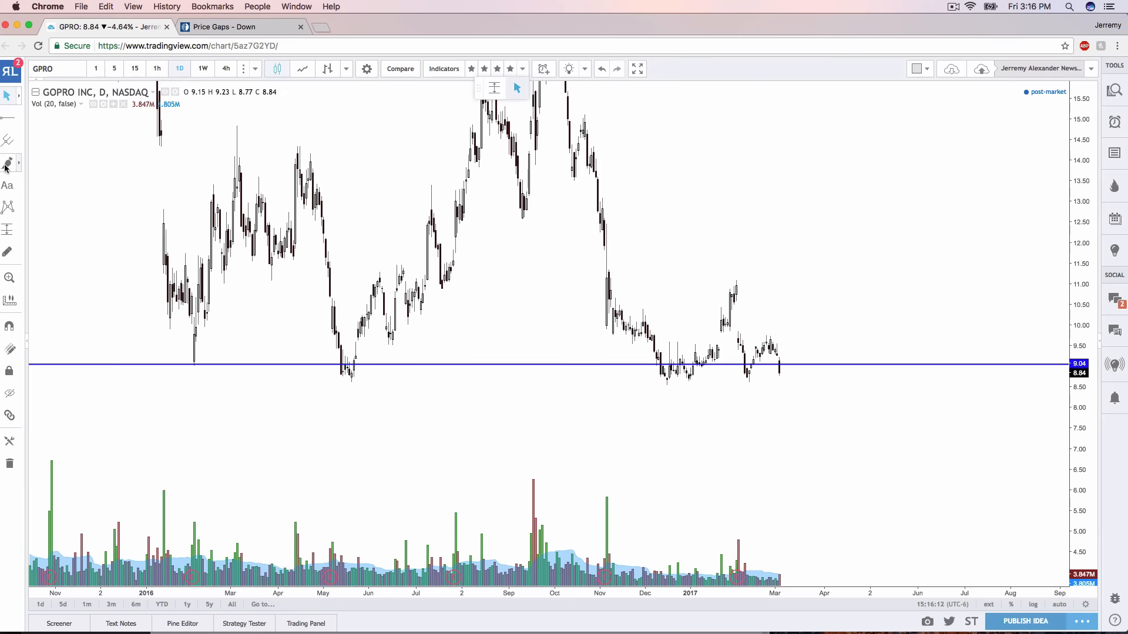
left_click(10, 163)
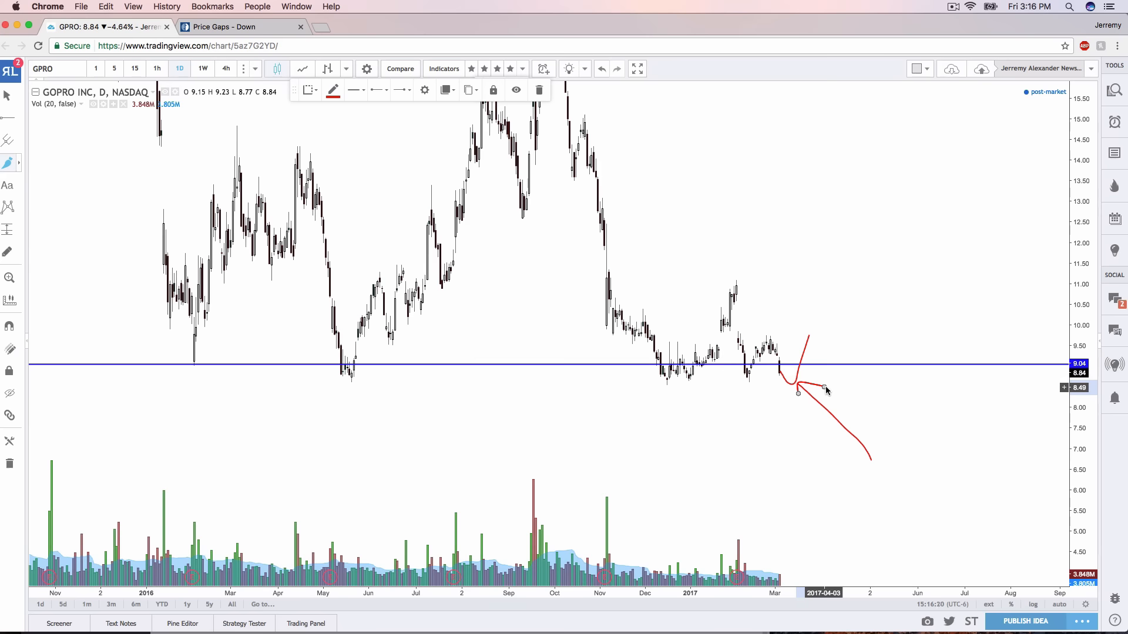
mouse_move(644, 394)
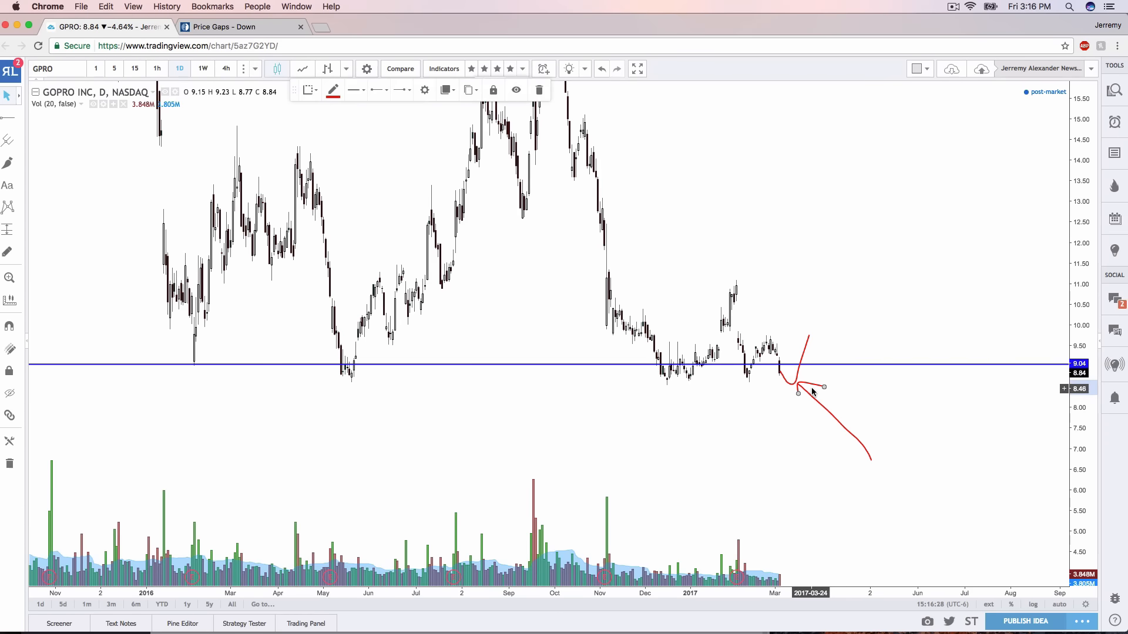
left_click(538, 90)
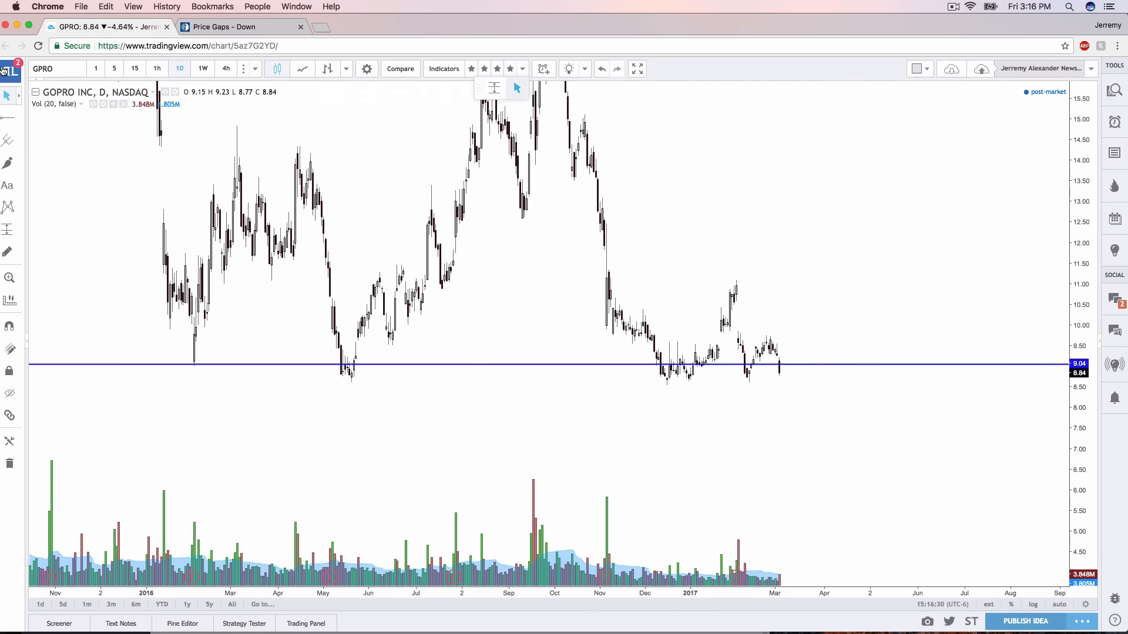
type("HPE")
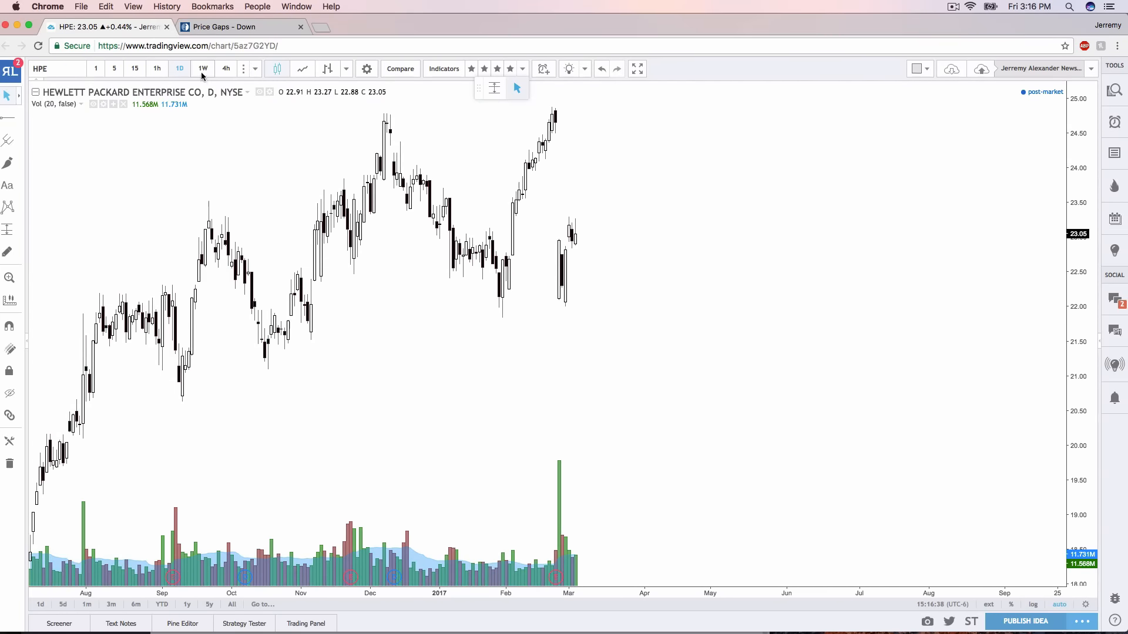
Step: Sketch red levels on HPE's weekly chart, clear them, and go back to daily candles
left_click(202, 68)
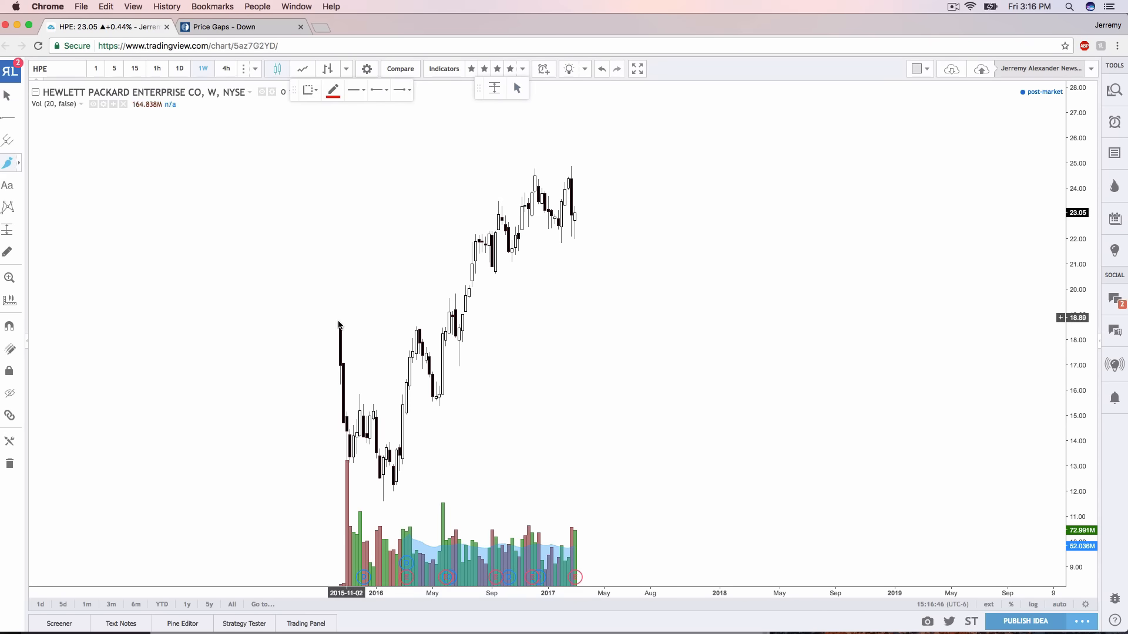
left_click_drag(329, 327, 511, 331)
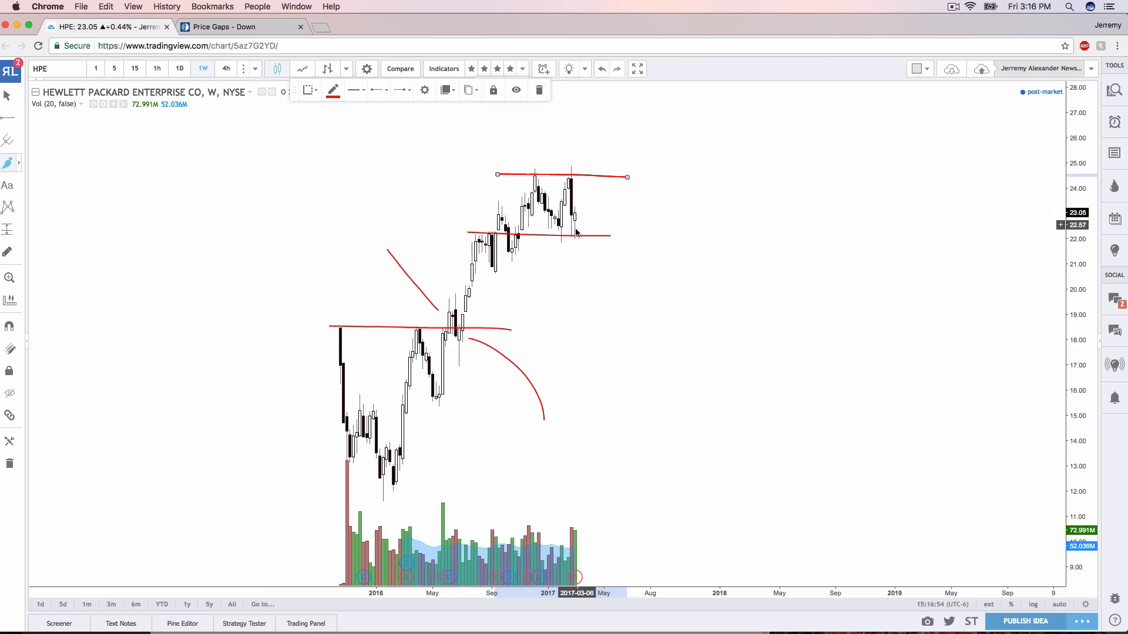
left_click(538, 89)
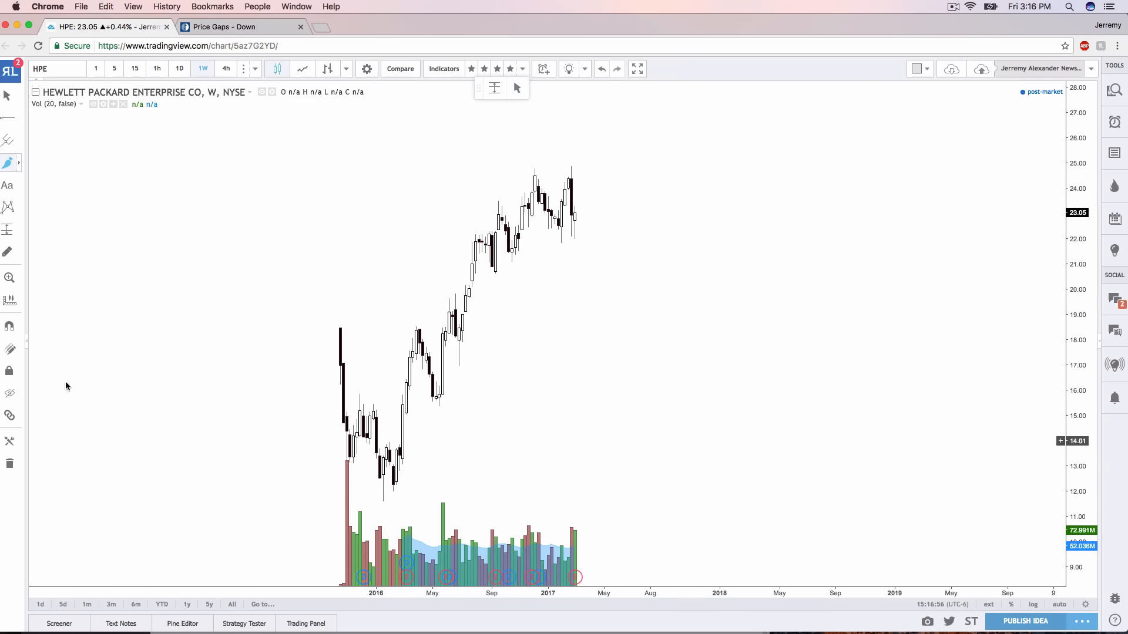
left_click(179, 68)
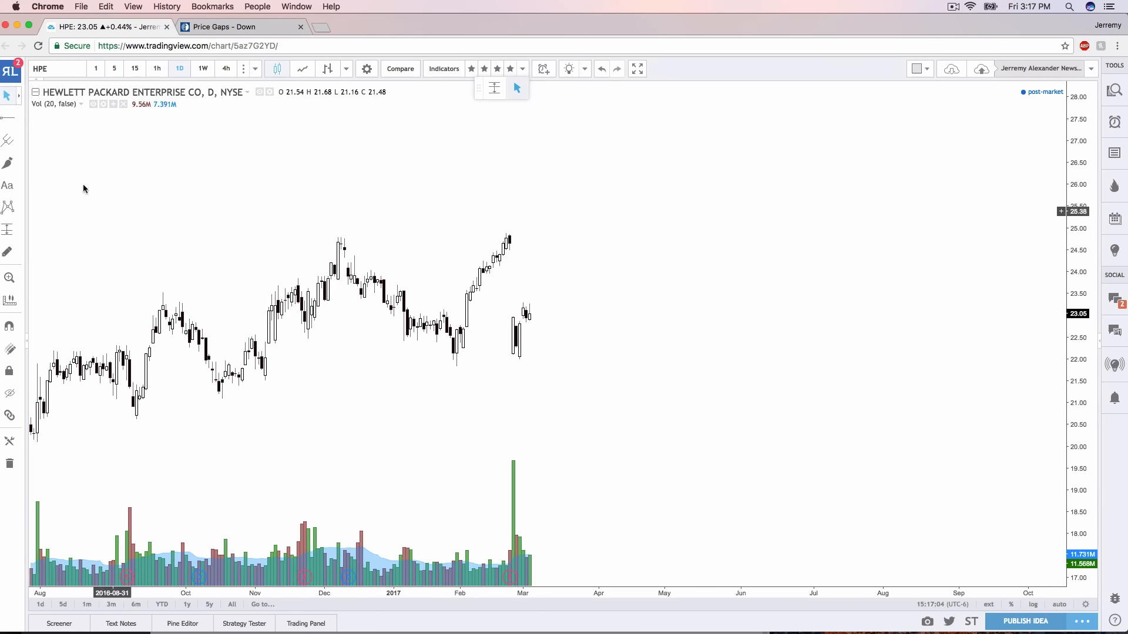
Step: Brush HPE daily levels near 24.8 and 22.2, recolour the top one blue, and add a short level
left_click(10, 163)
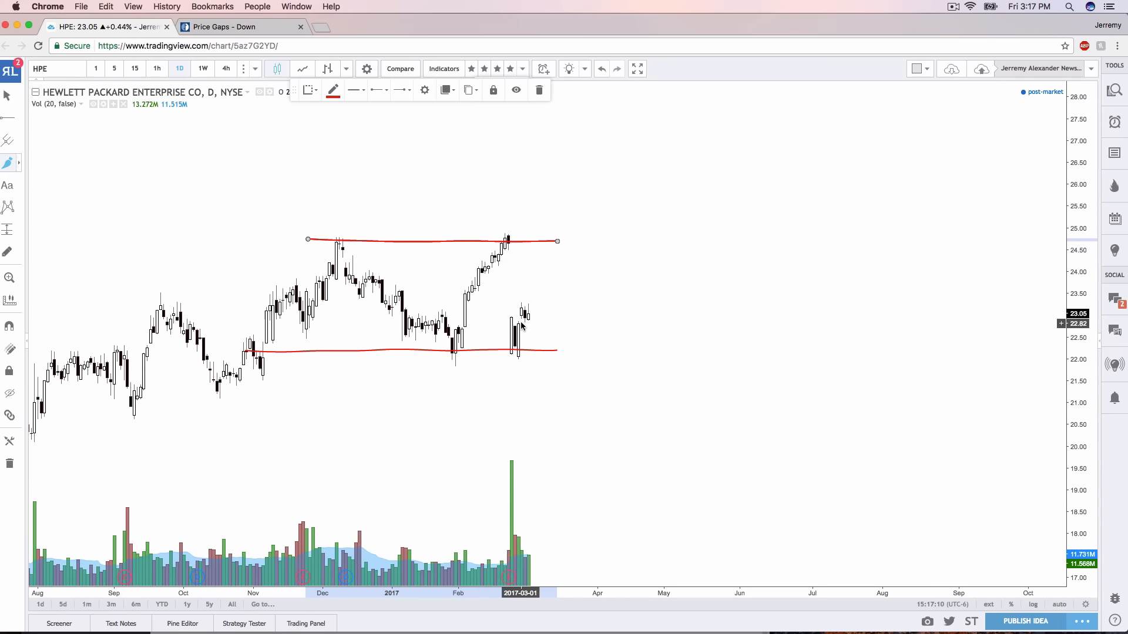
left_click(332, 90)
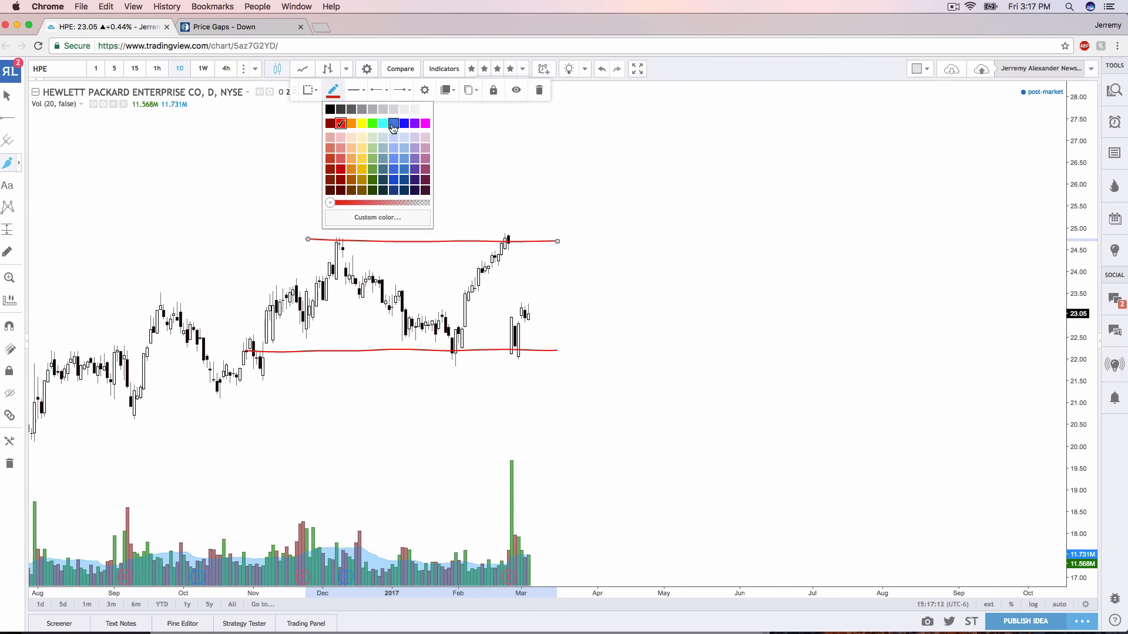
left_click(391, 123)
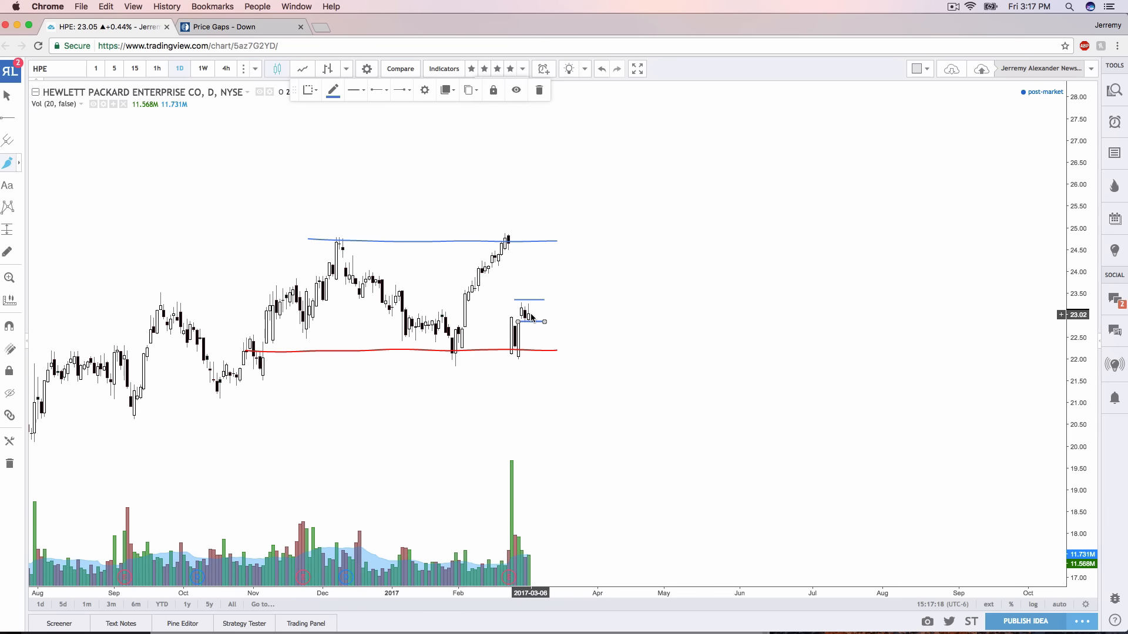
left_click_drag(532, 313, 543, 358)
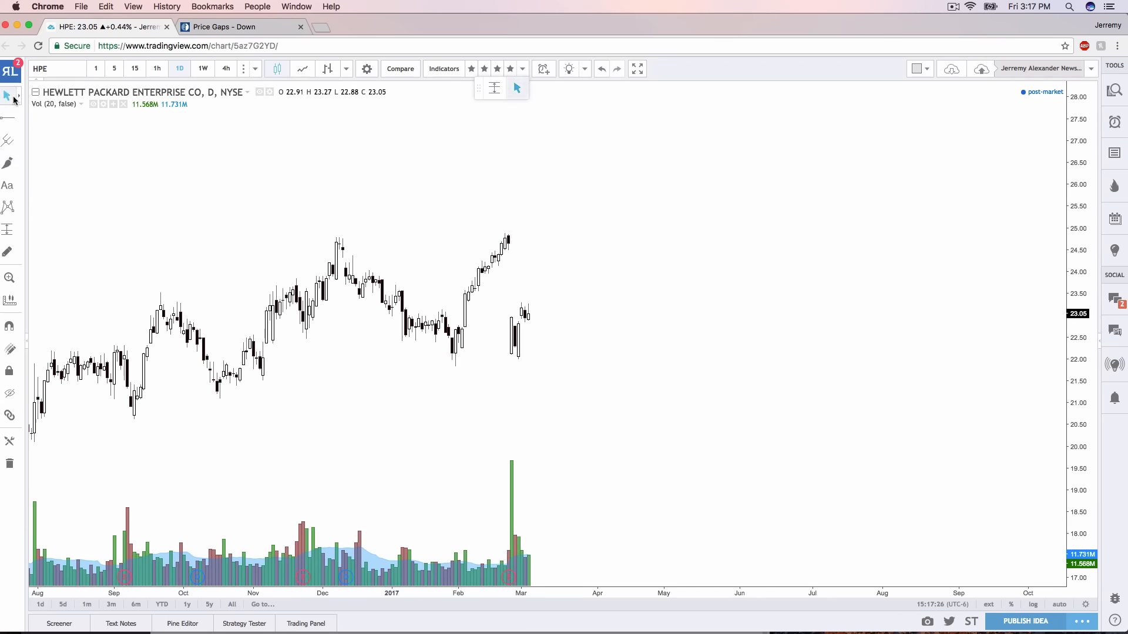
left_click(43, 69)
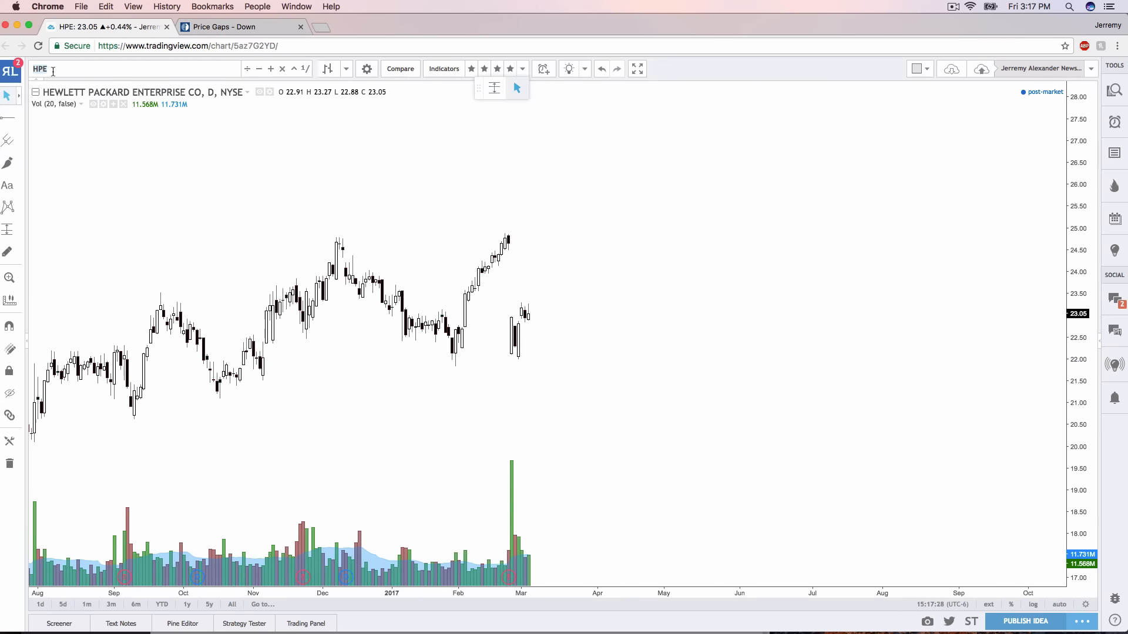
Step: Load GRUB, look briefly at its 5-minute candles with a quick sketch, then switch to daily
type("GRUB")
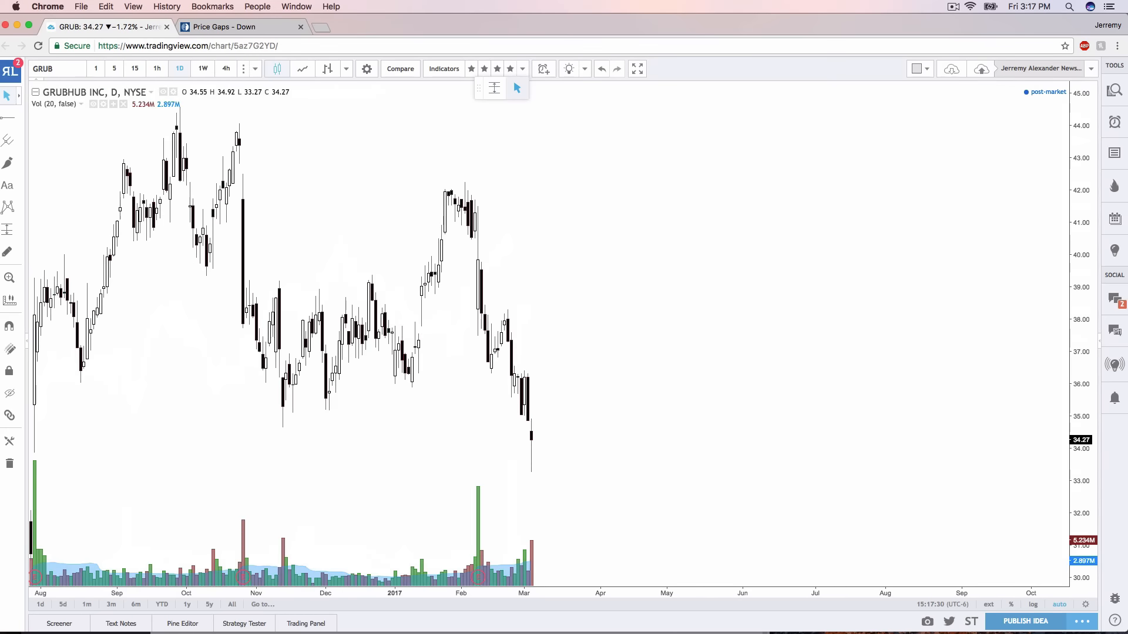
mouse_move(644, 330)
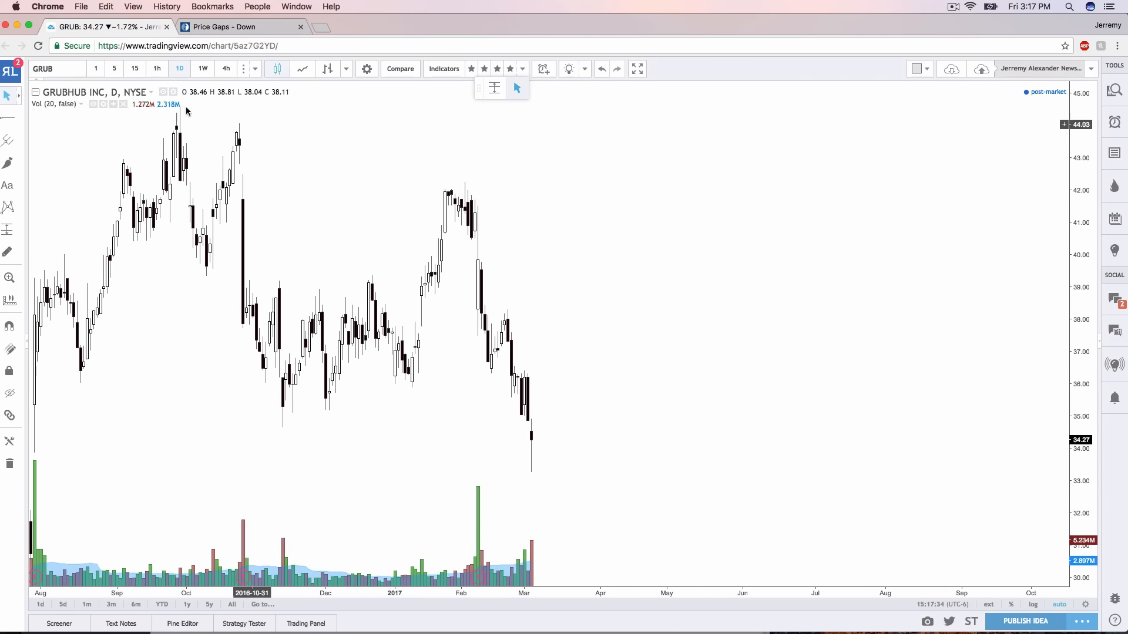
left_click(113, 68)
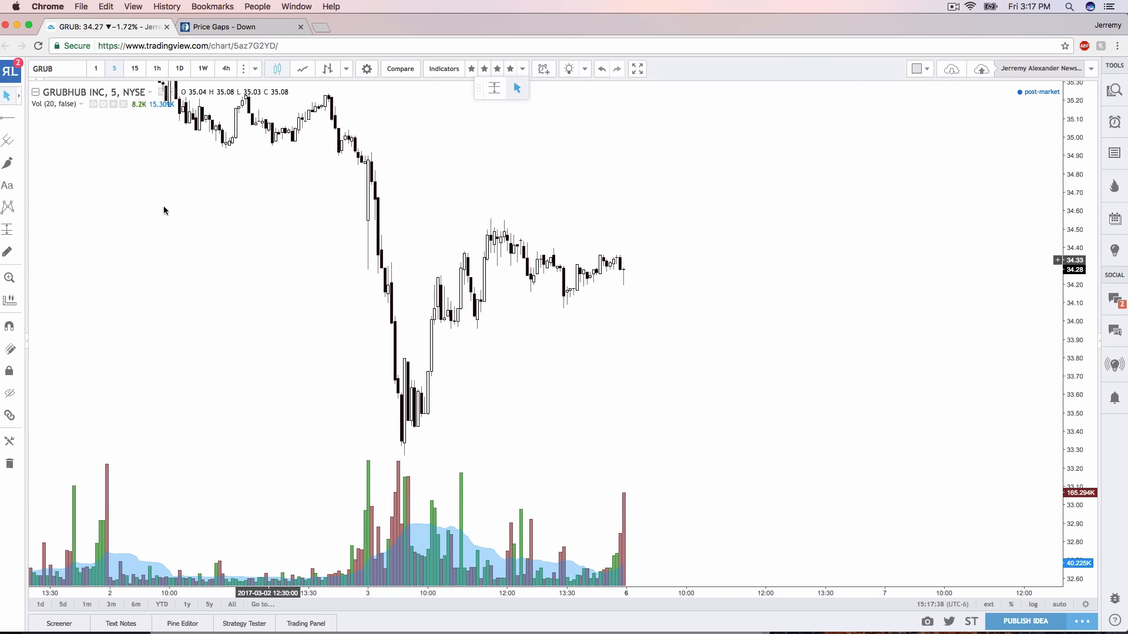
mouse_move(9, 162)
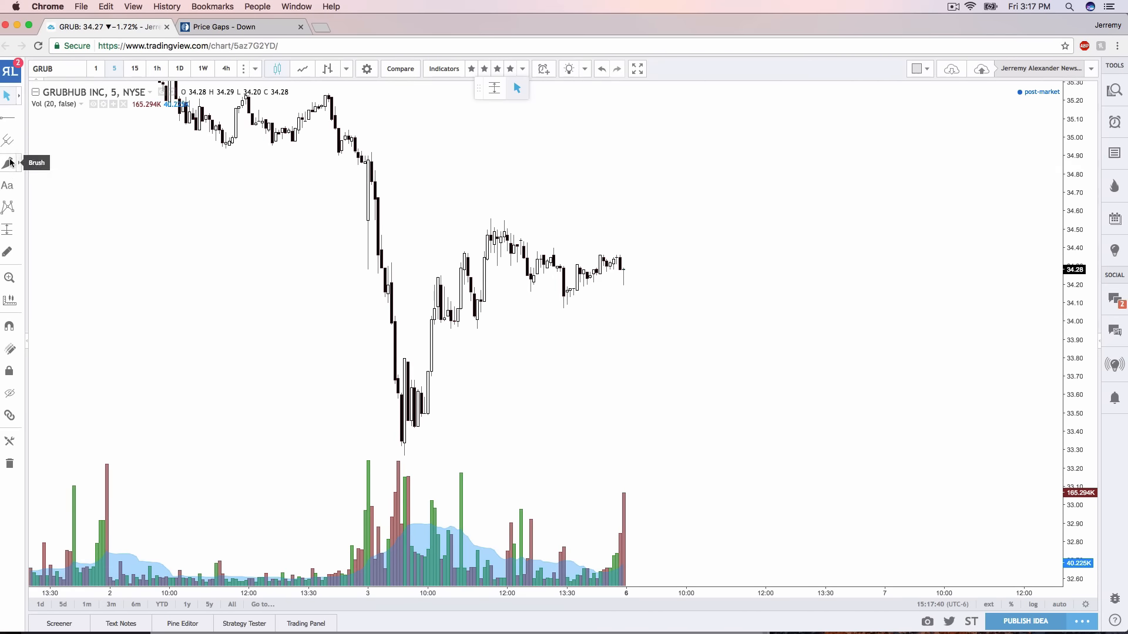
left_click_drag(429, 330, 489, 330)
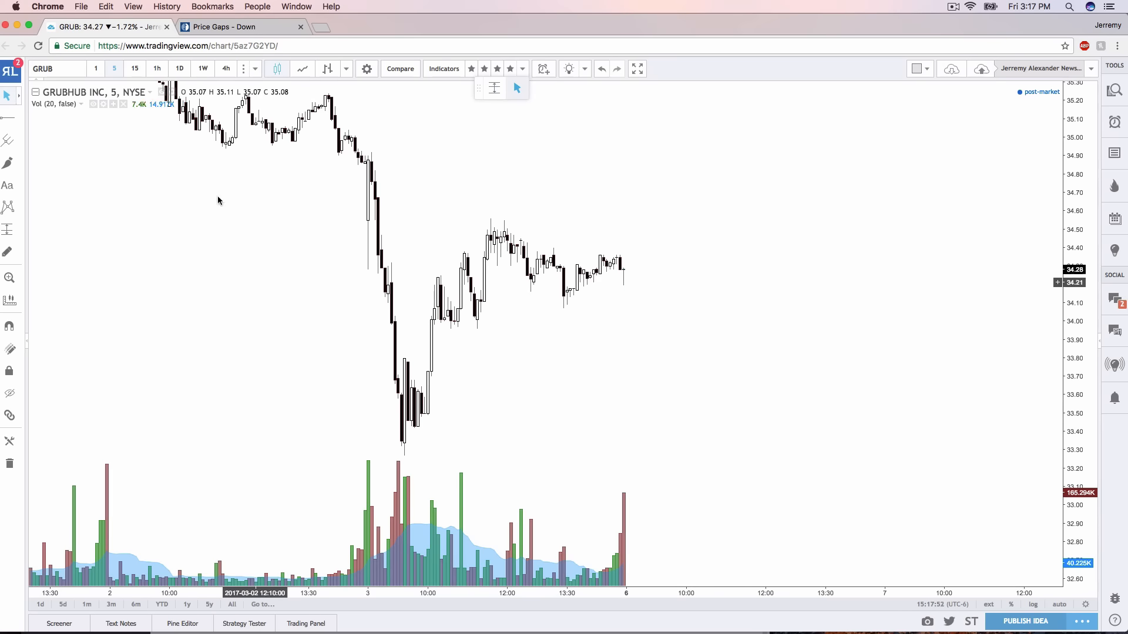
left_click(179, 68)
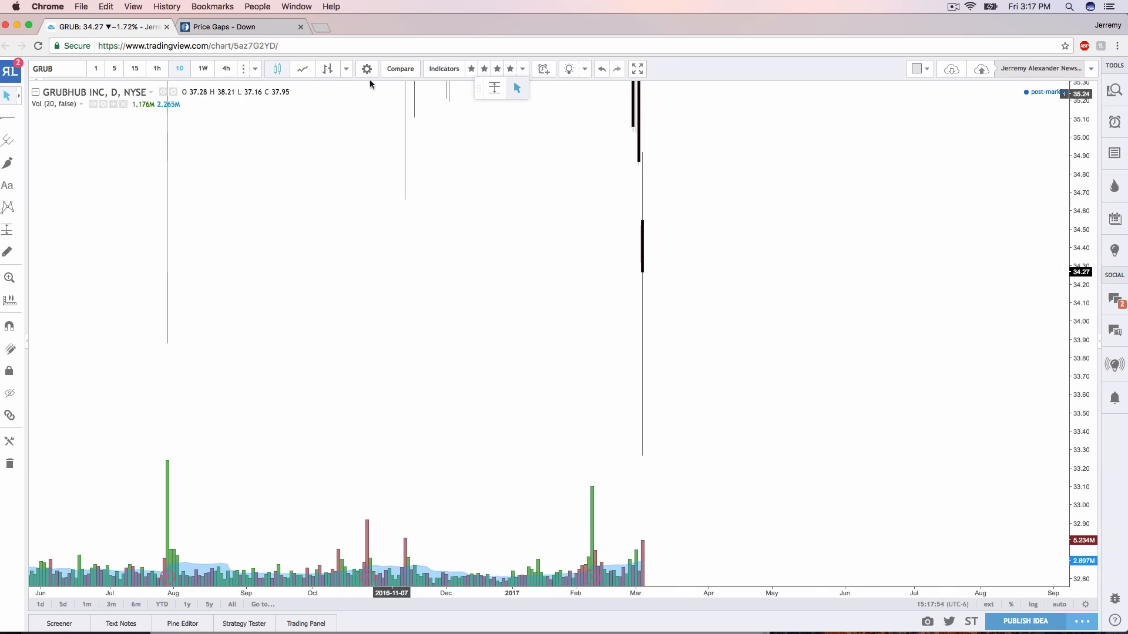
Step: On GRUB's weekly chart, add a horizontal level near 44.16 and sketch paths falling toward 30.79
left_click(202, 68)
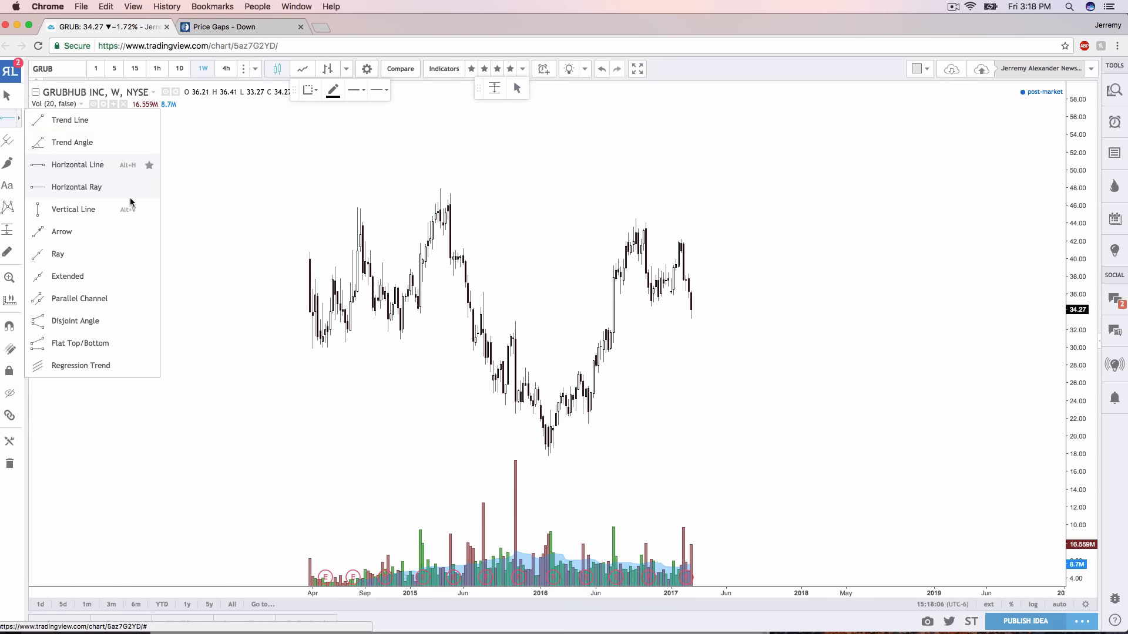
left_click(78, 165)
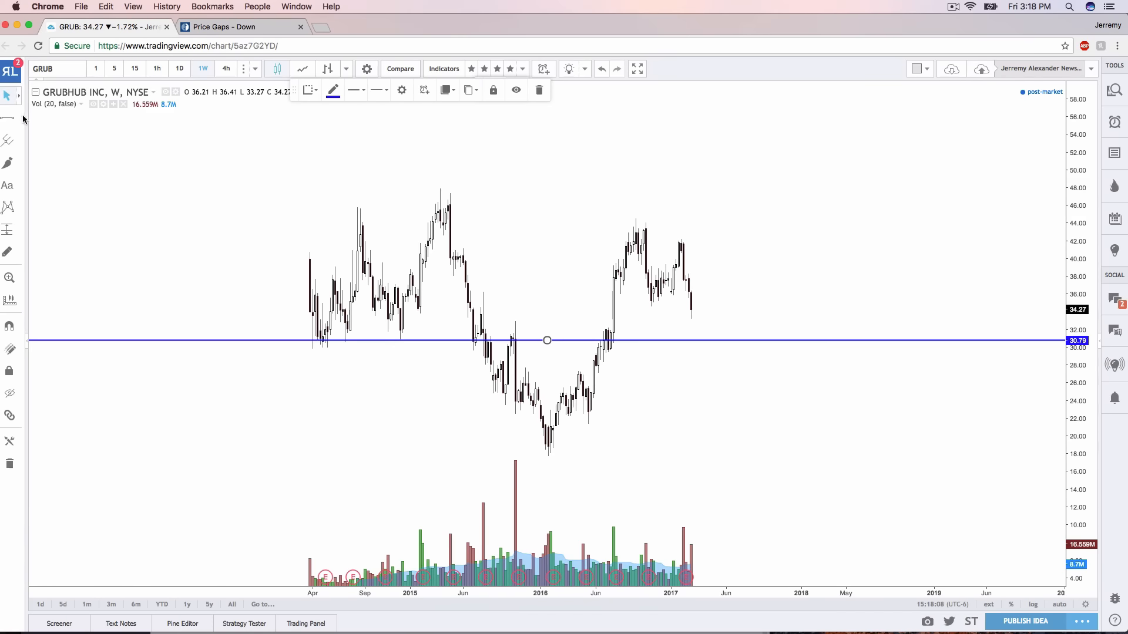
left_click_drag(547, 339, 547, 222)
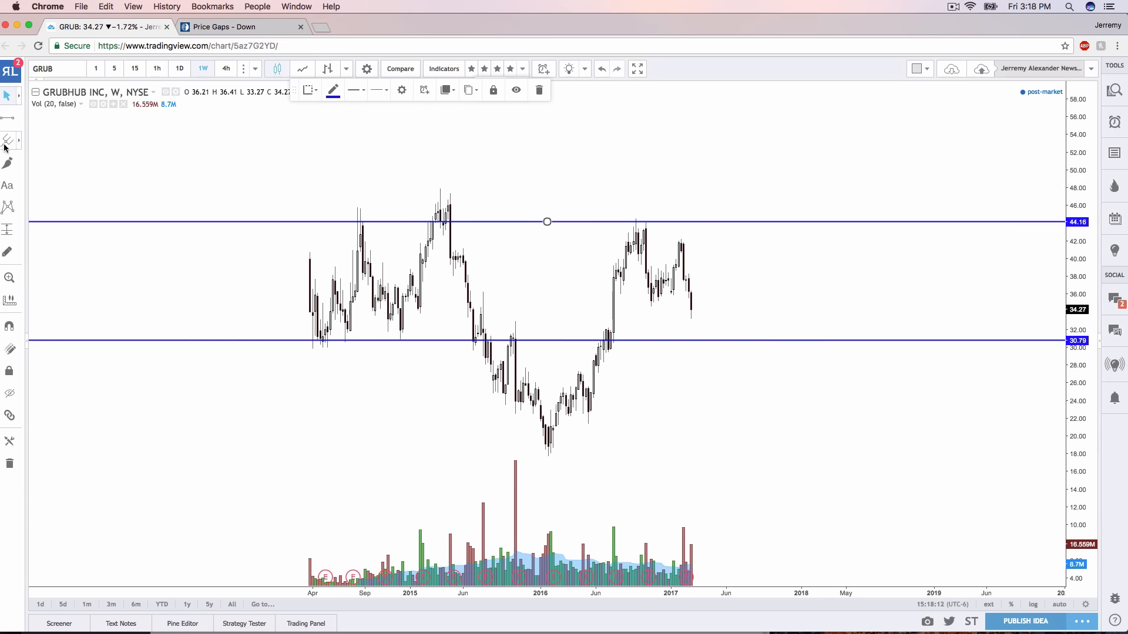
left_click_drag(611, 285, 676, 273)
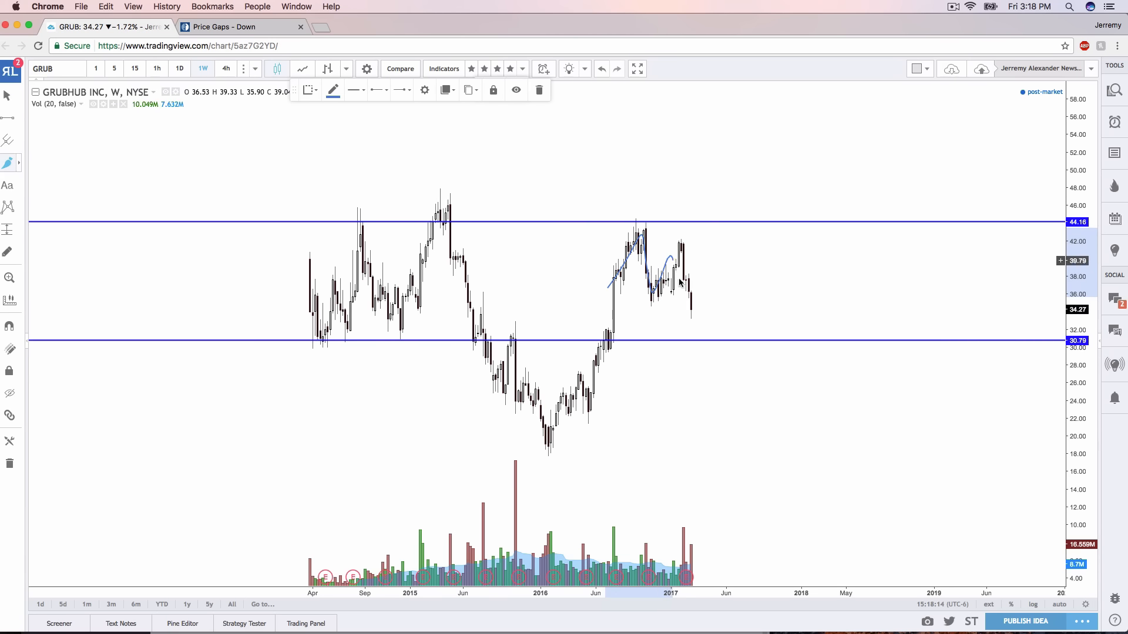
left_click_drag(608, 296, 705, 301)
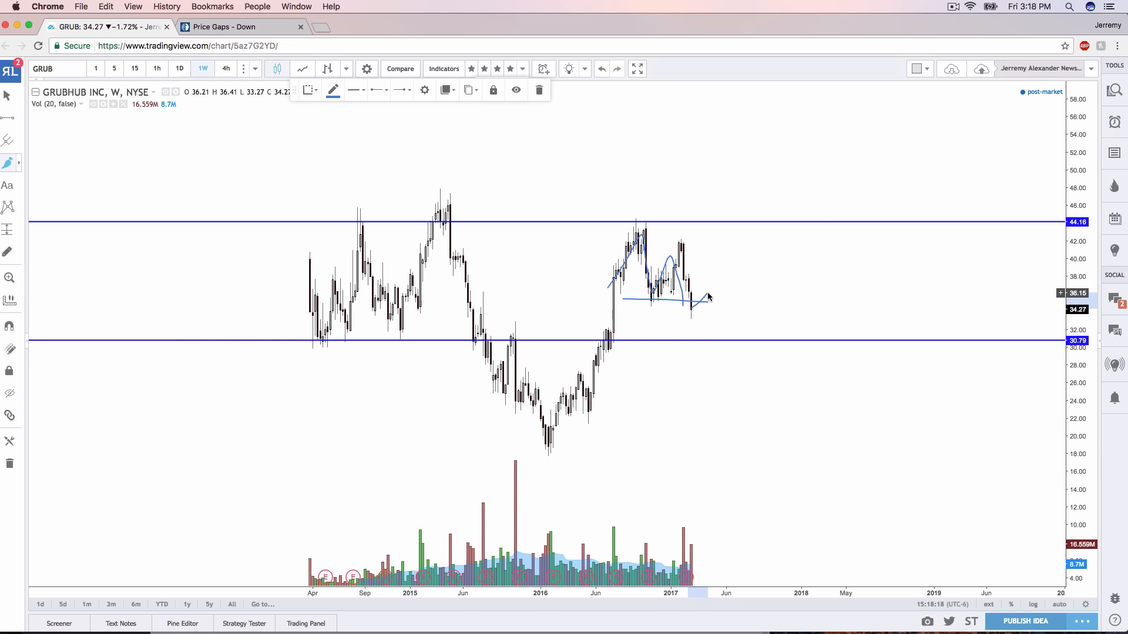
left_click_drag(689, 293, 723, 341)
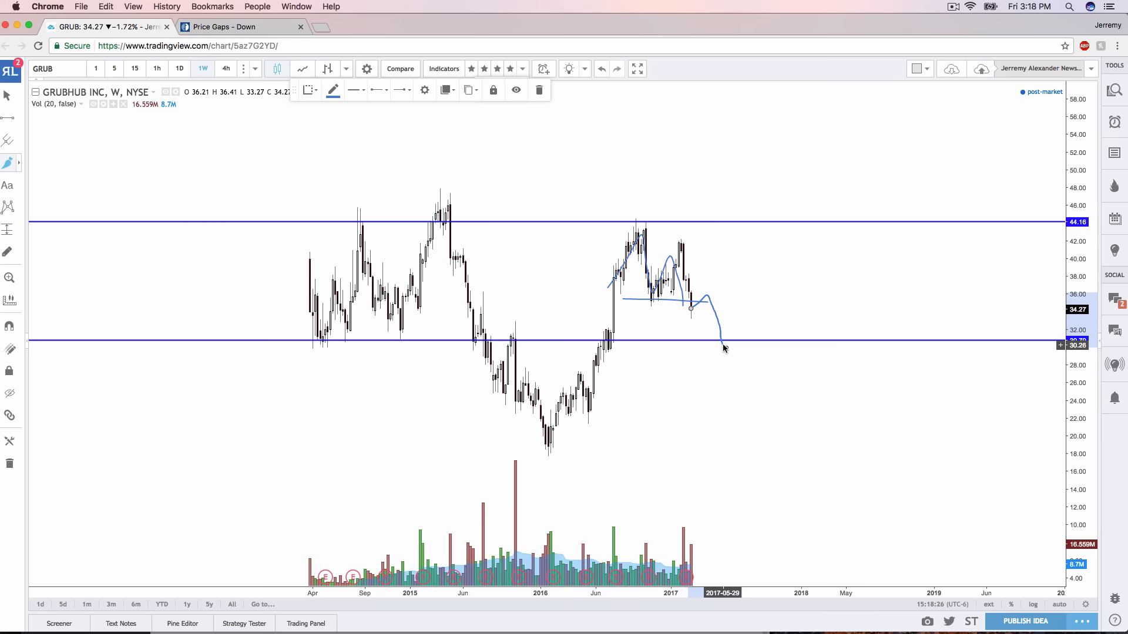
mouse_move(486, 491)
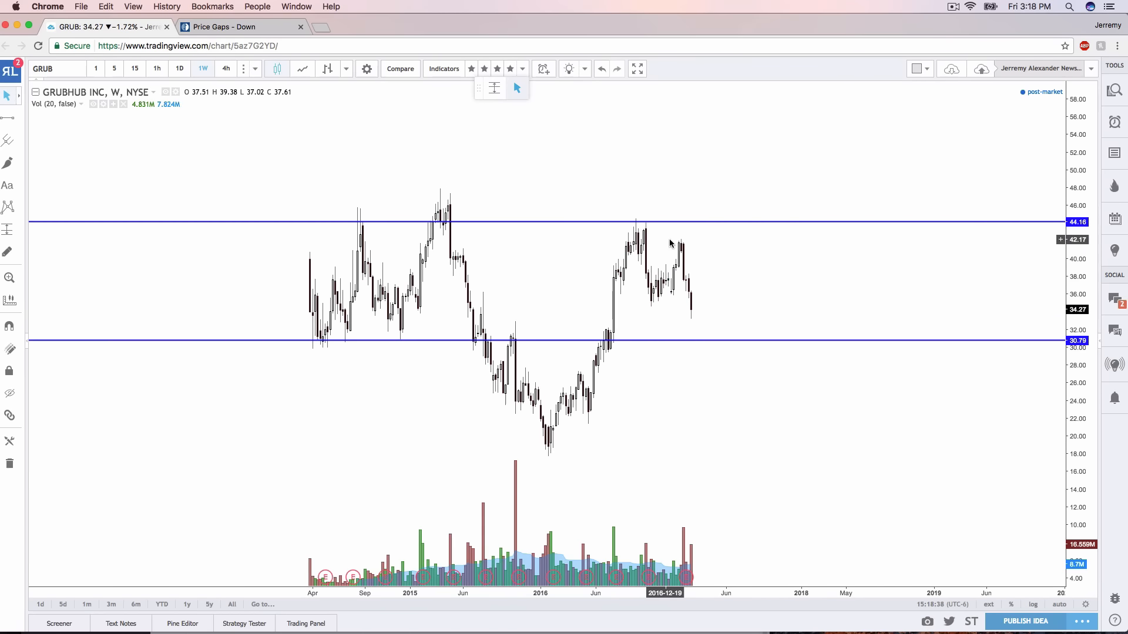
mouse_move(694, 310)
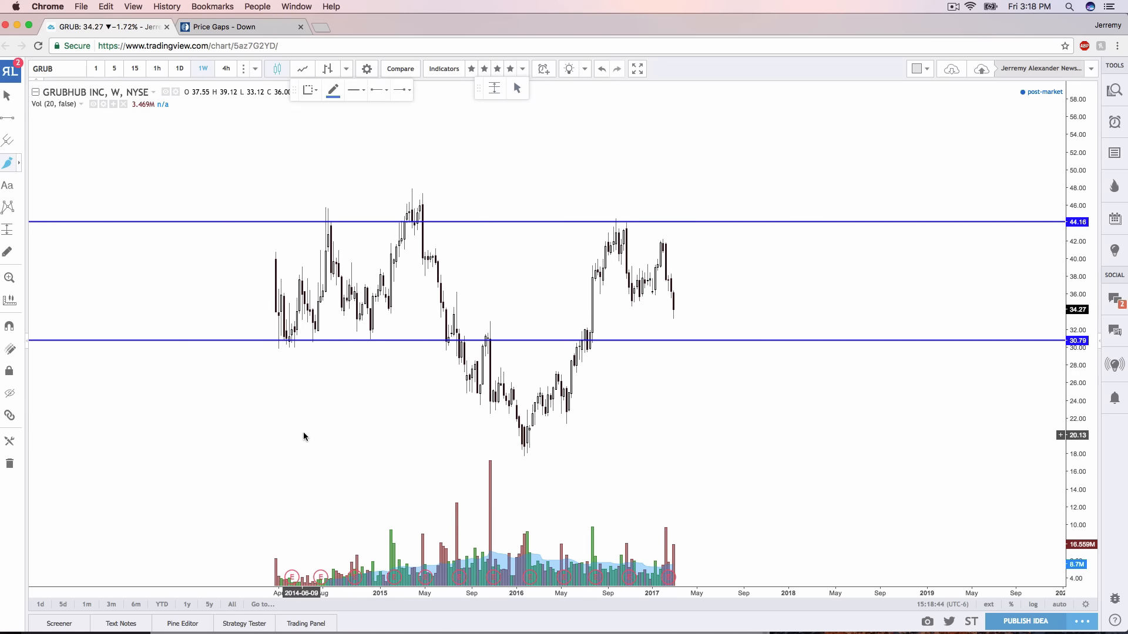
Step: Sketch more GRUB price paths, remove all drawings, and load CAT
left_click_drag(302, 432, 443, 346)
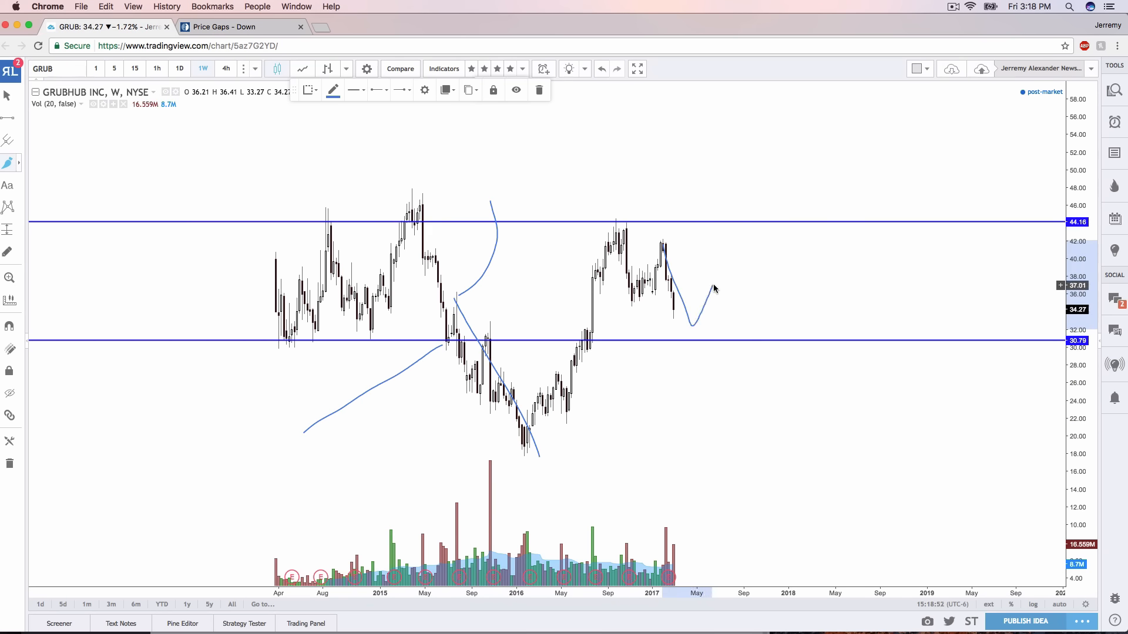
left_click_drag(714, 292, 734, 408)
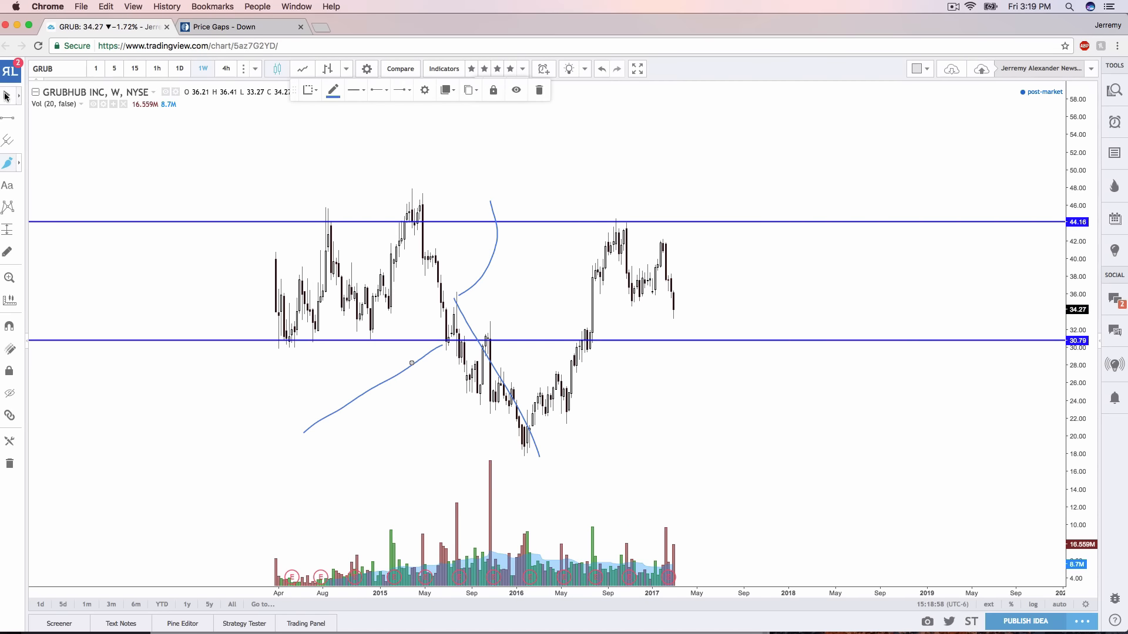
left_click(537, 89)
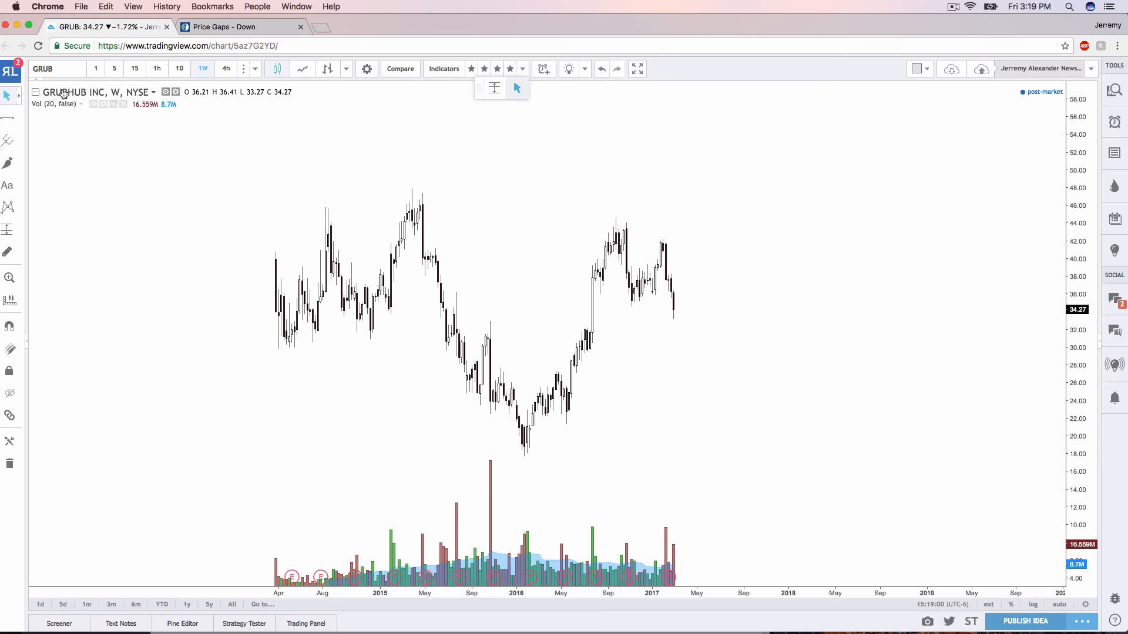
type("CAT")
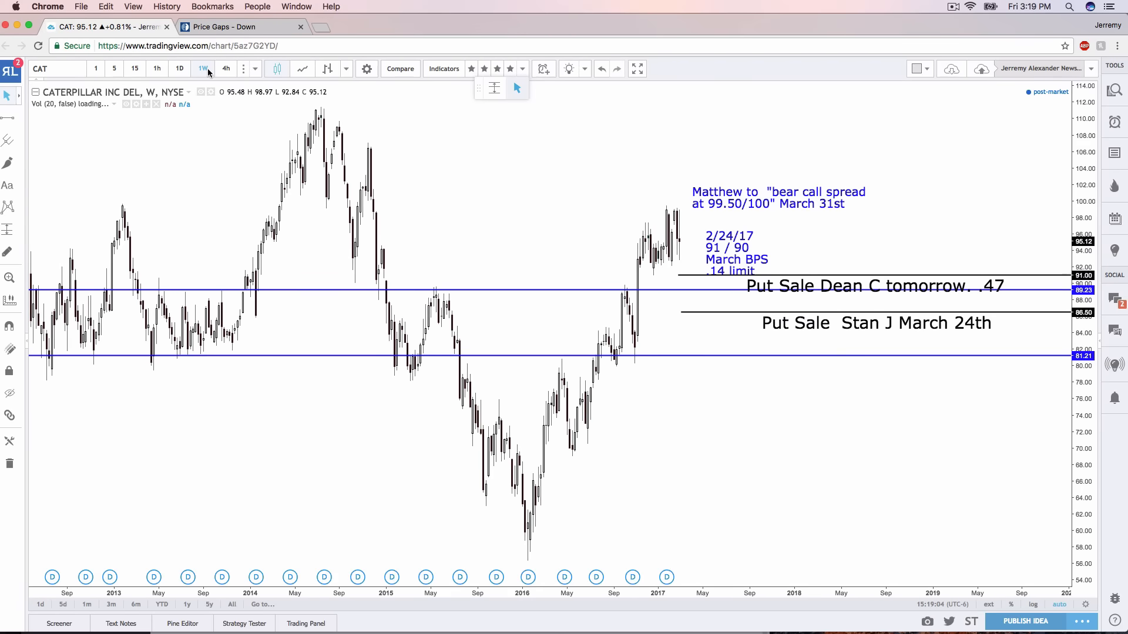
Step: Put CAT on daily bars, move the 2/24/17 trade note lower, and remove the moving averages
left_click(179, 68)
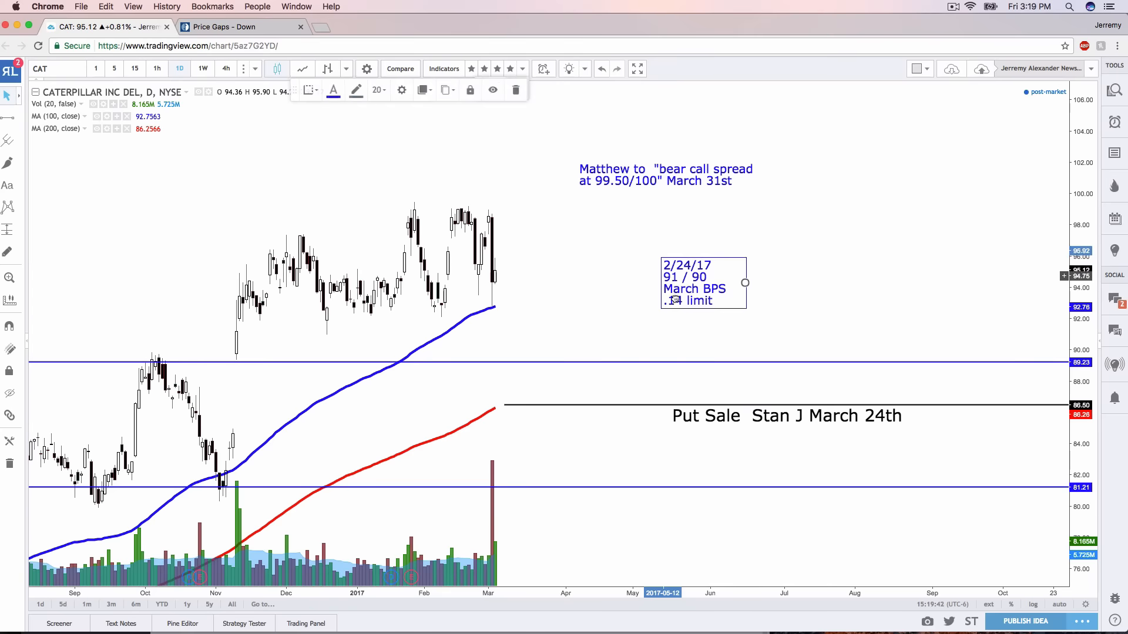
left_click(629, 311)
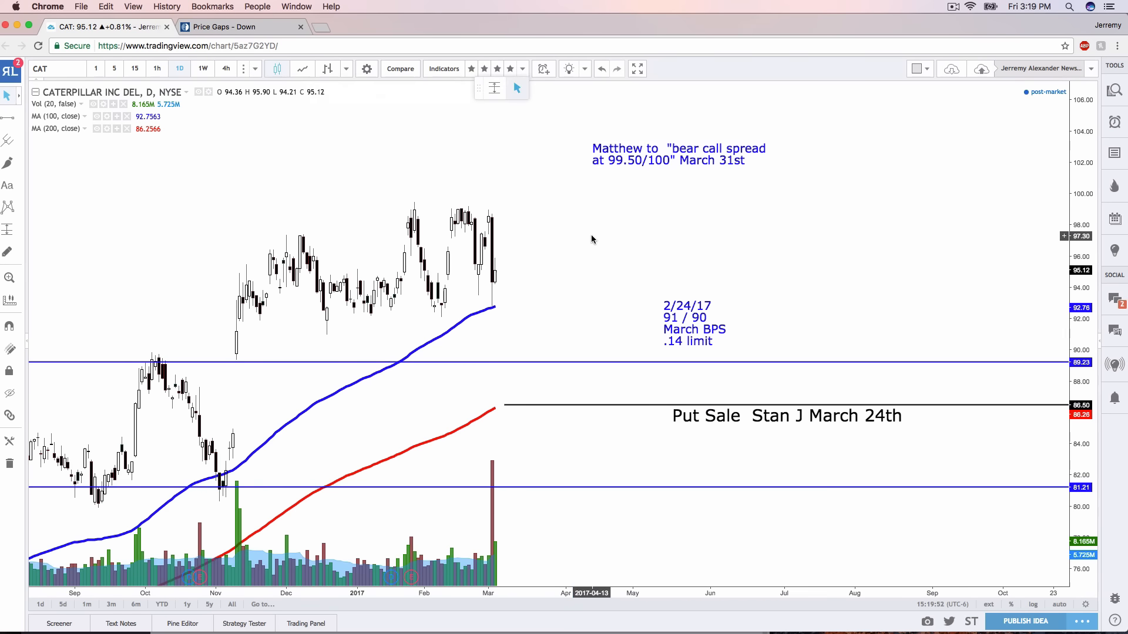
mouse_move(495, 302)
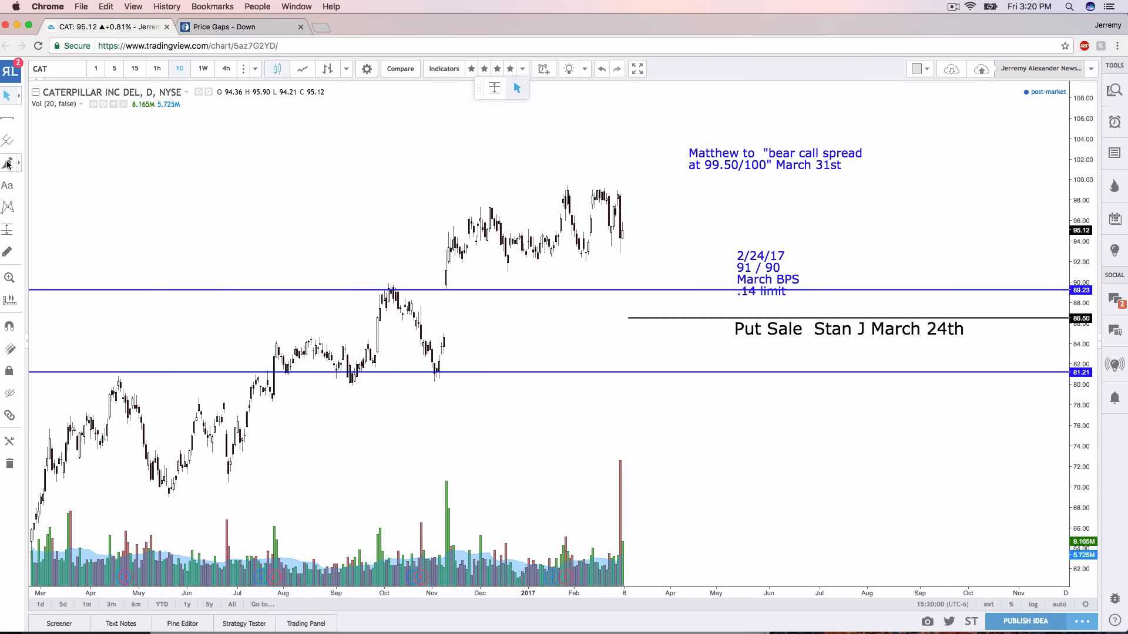
left_click_drag(423, 252, 654, 260)
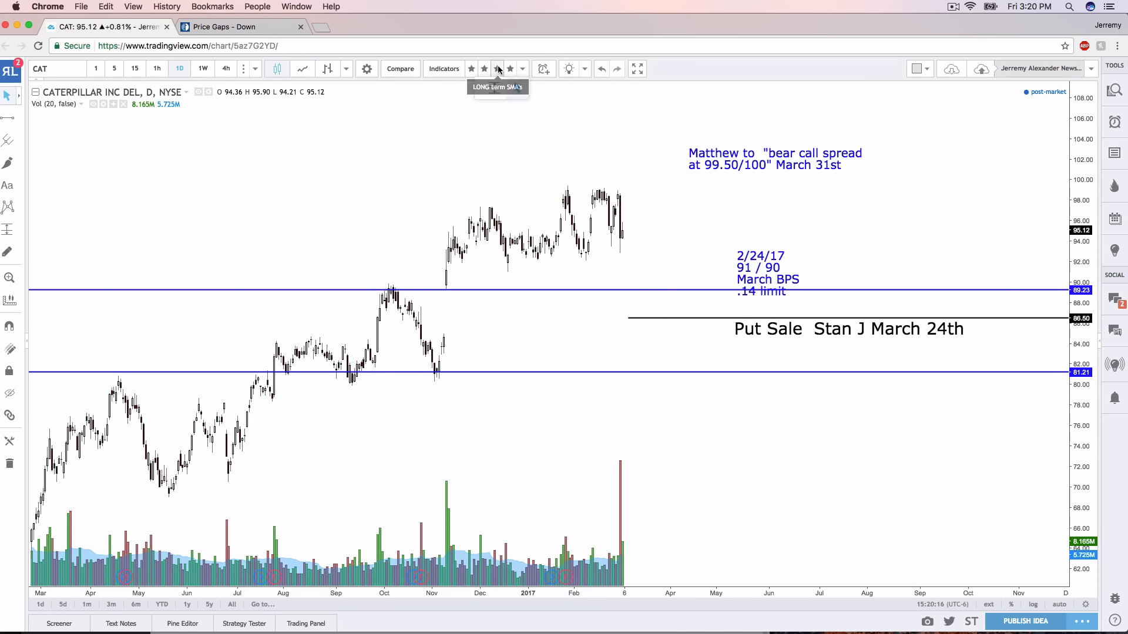
Step: Apply the LONG term SMA template to CAT, check weekly then daily bars, and begin a ticker search
left_click(509, 68)
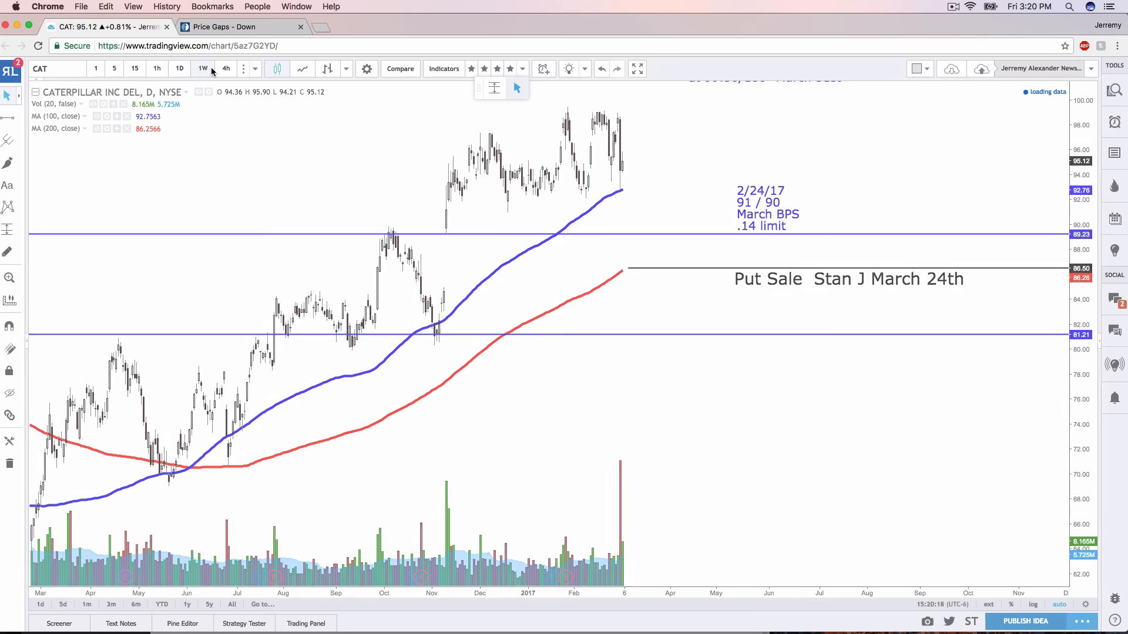
left_click(202, 68)
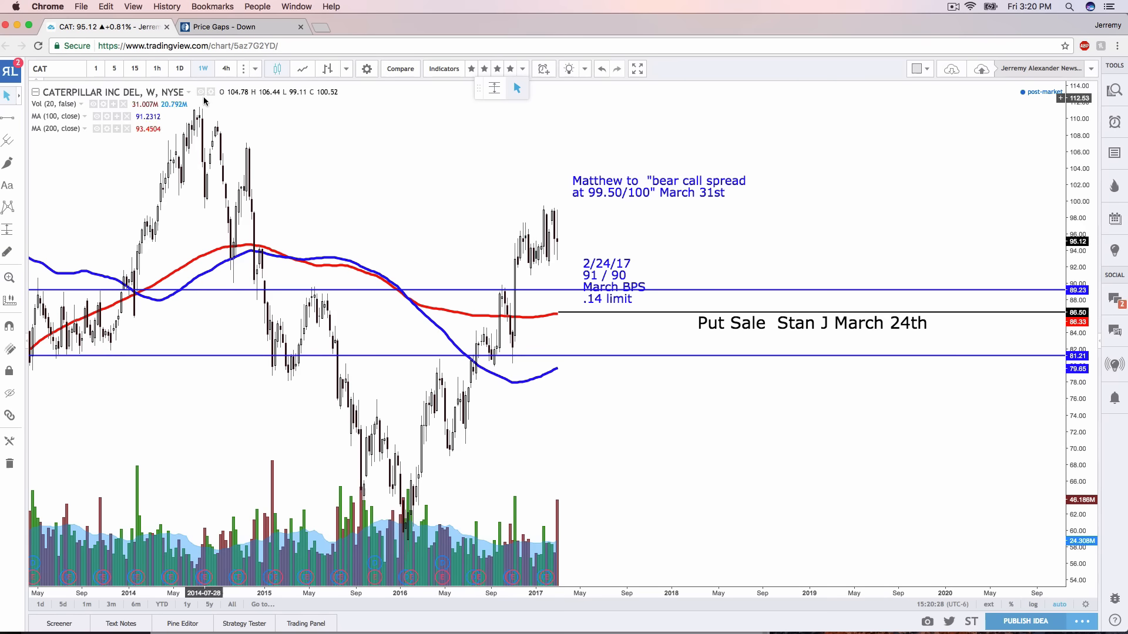
left_click(157, 68)
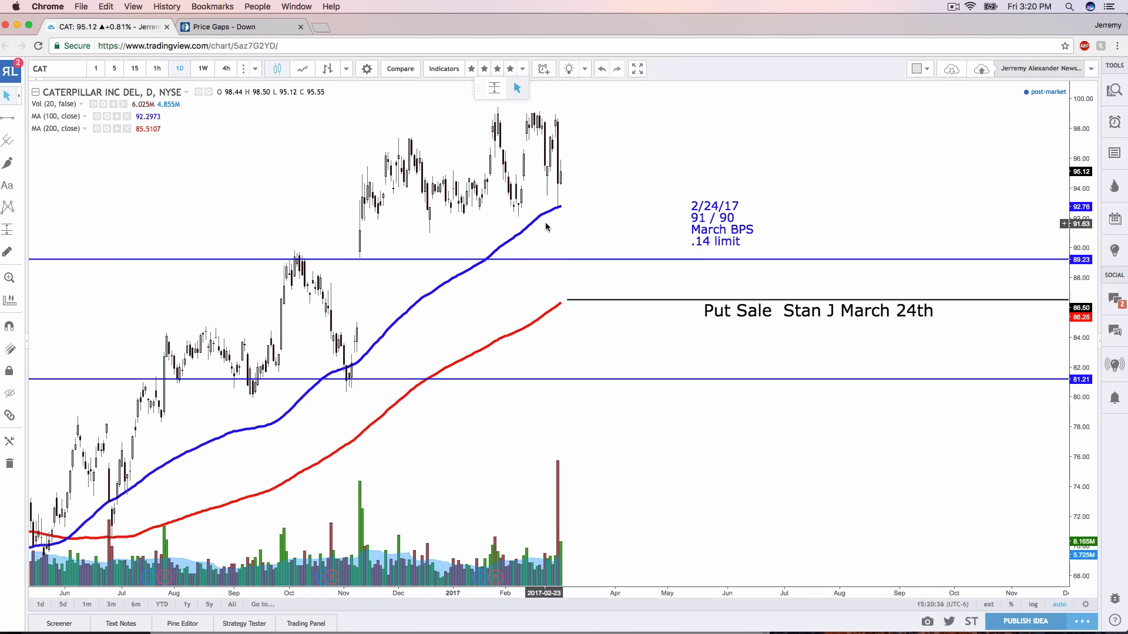
left_click(54, 69)
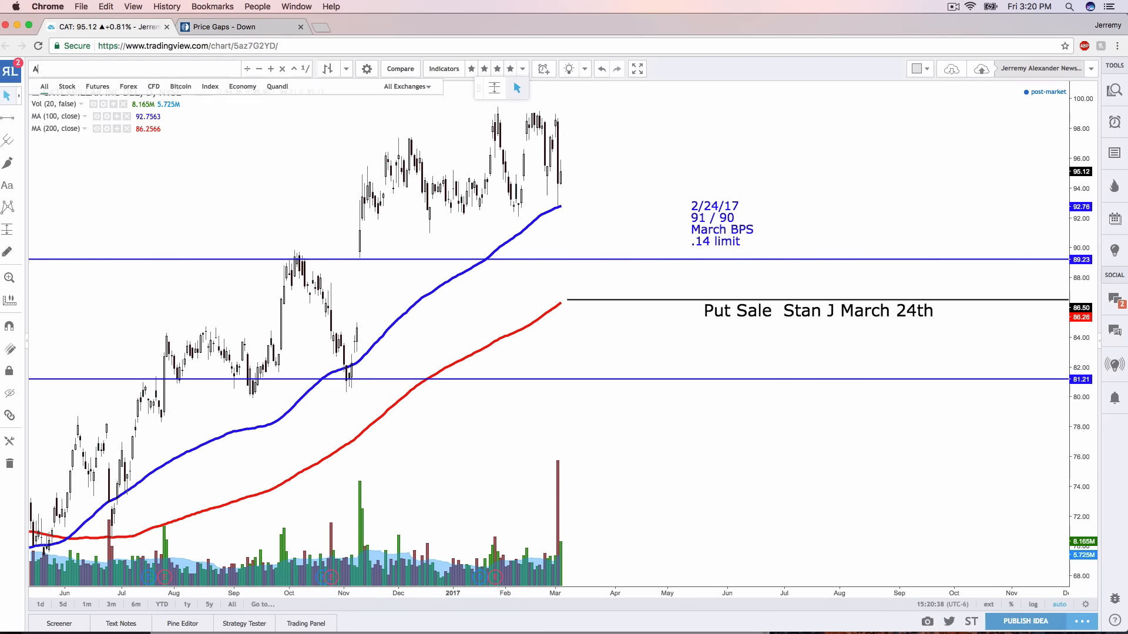
Step: Load AJRD, add a horizontal line at 20.73 on the weekly view, then return to daily
type("AJRD")
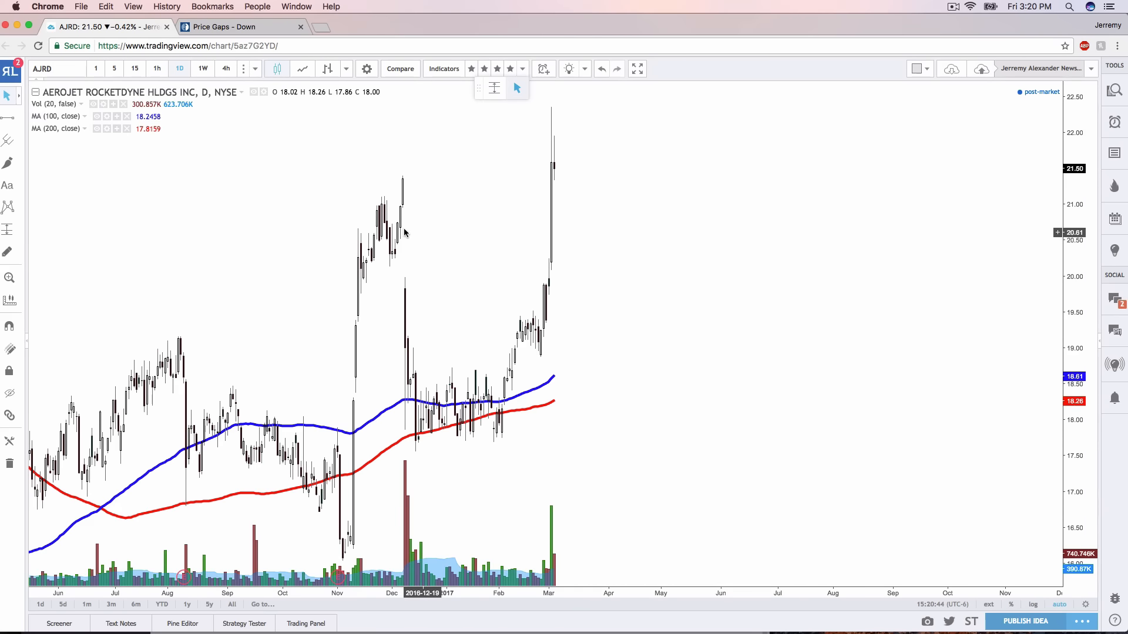
mouse_move(282, 207)
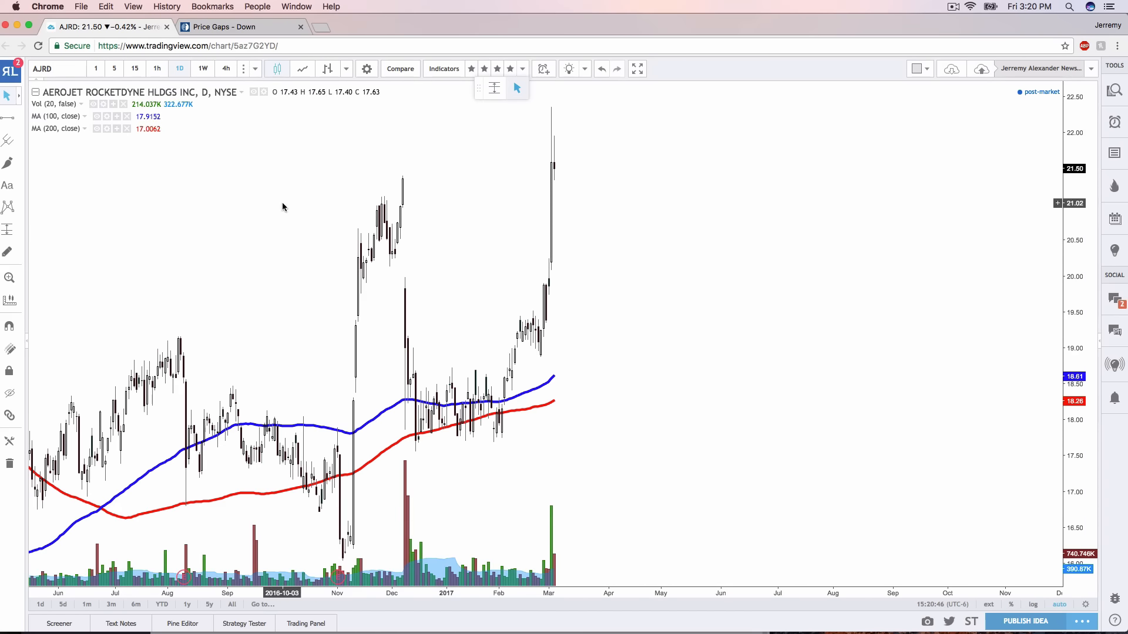
left_click(202, 68)
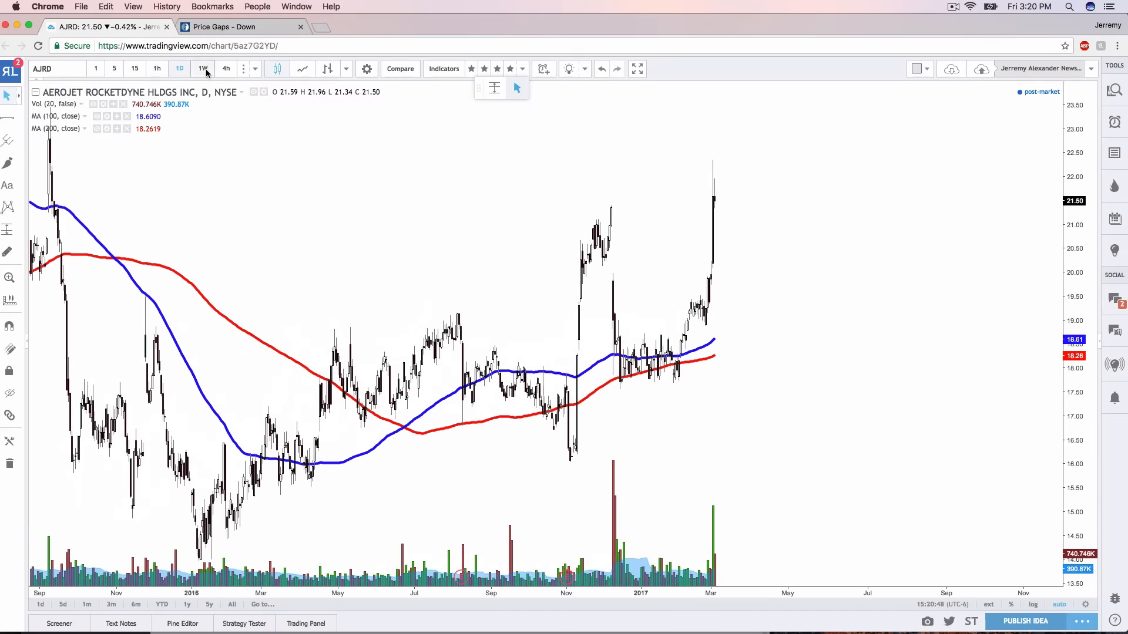
left_click(202, 68)
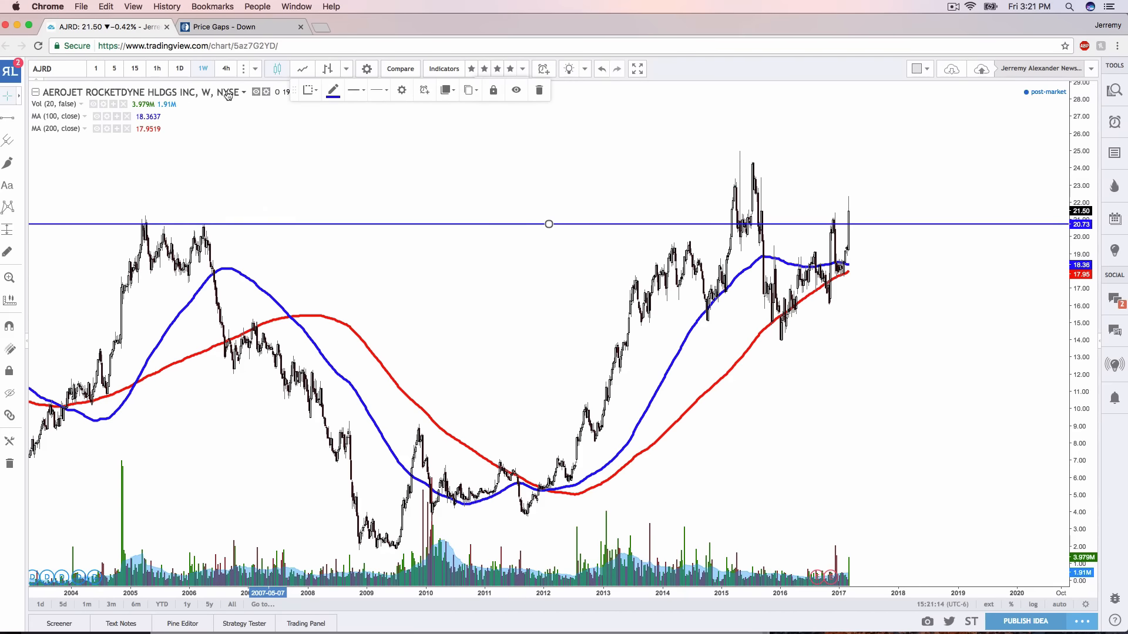
left_click(178, 68)
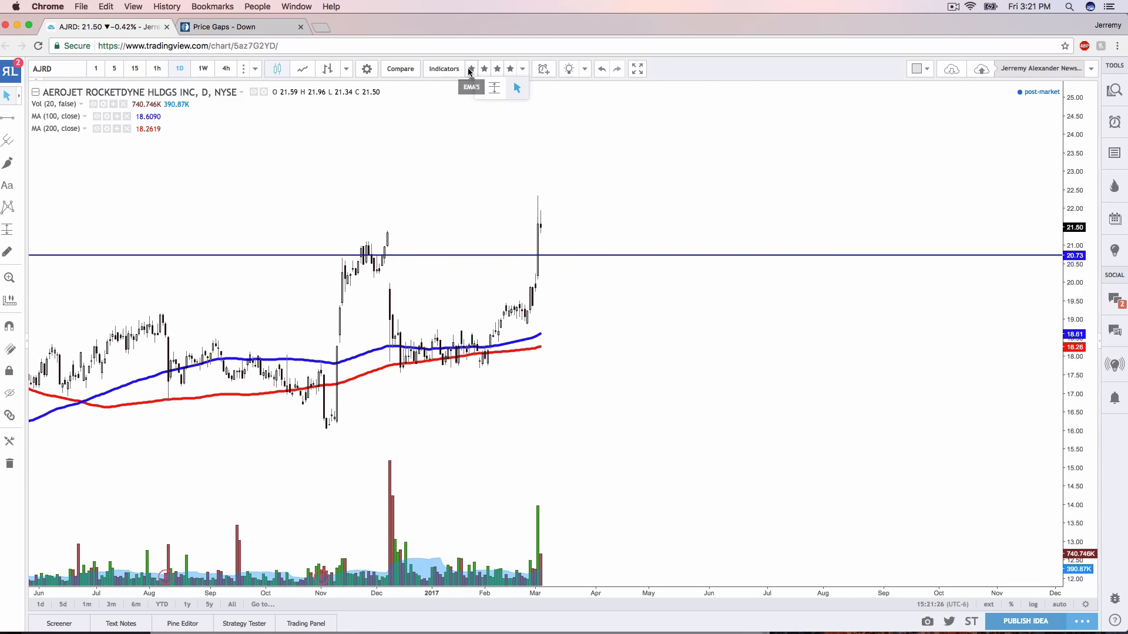
Step: Apply the 10-, 20- and 50-period EMA template to the AJRD daily chart
left_click(472, 87)
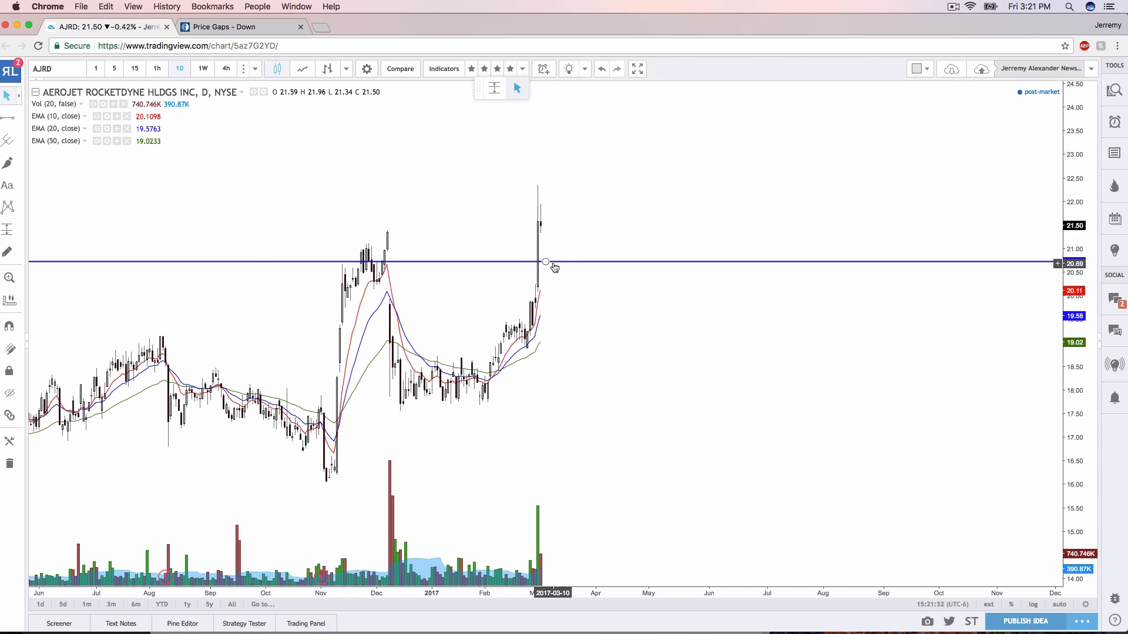
mouse_move(546, 320)
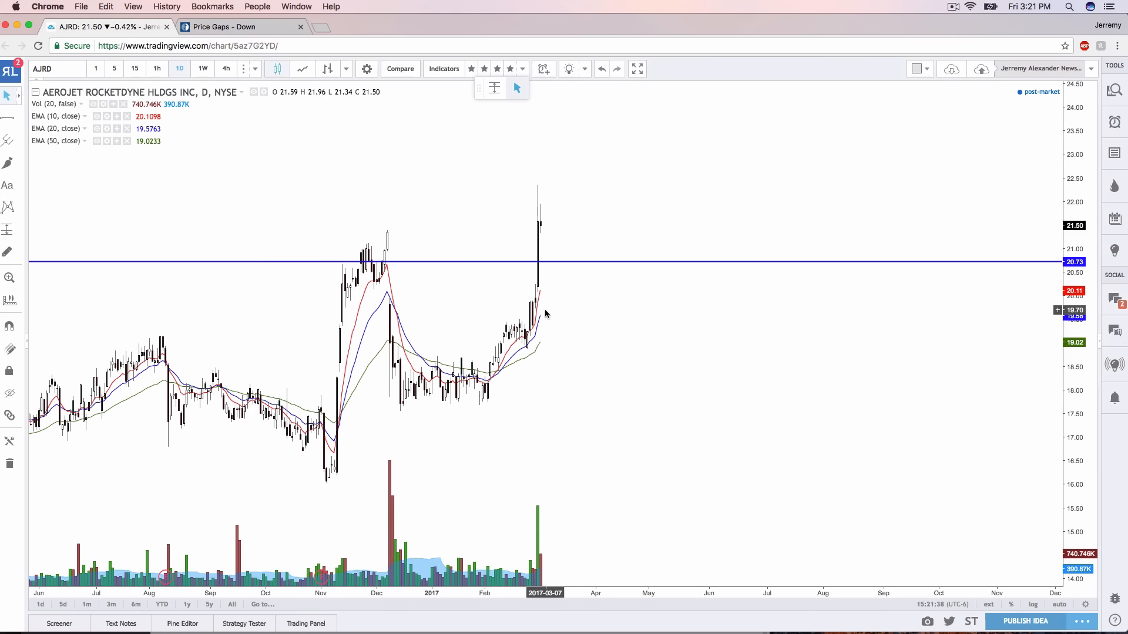
mouse_move(49, 98)
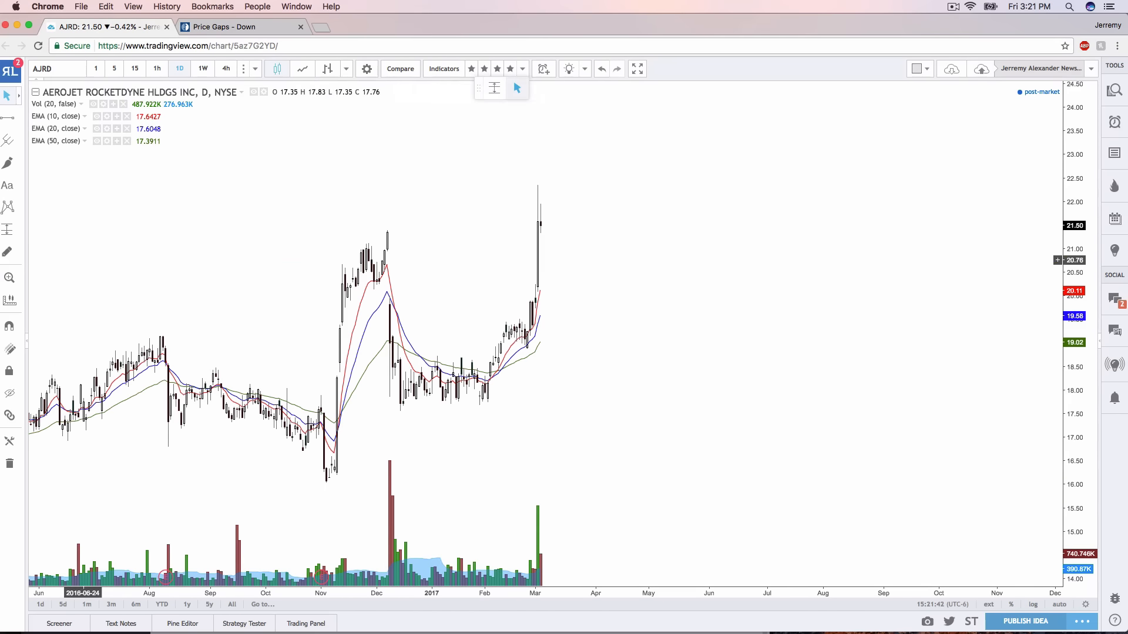
Step: Load MNST, apply the 'LONG term SMA's' template, and switch to weekly candles
type("MNST")
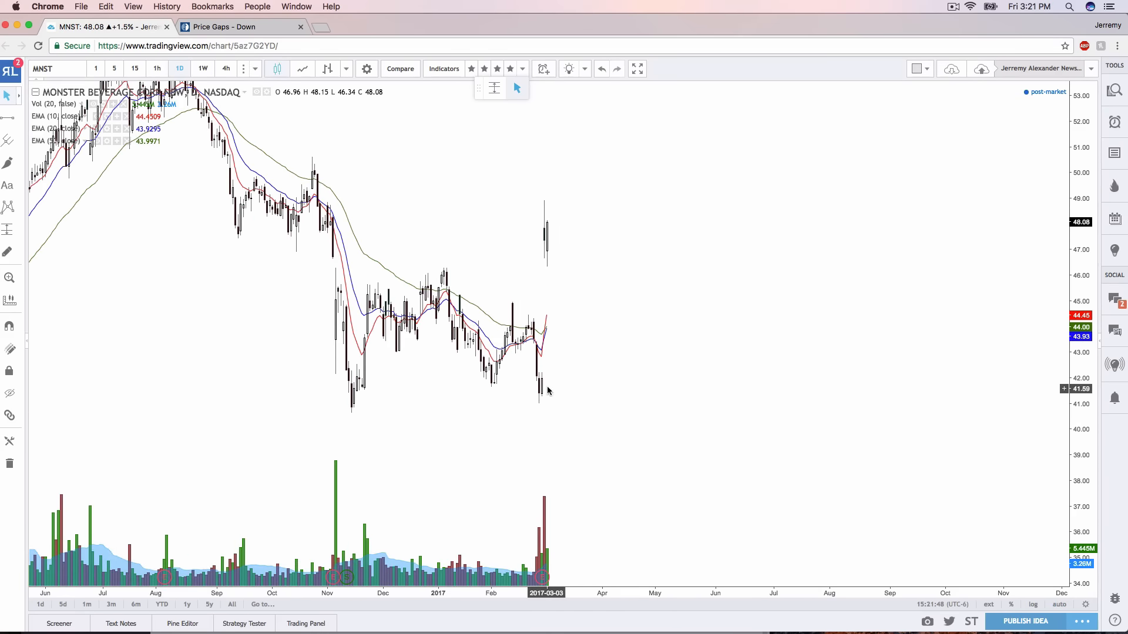
mouse_move(497, 69)
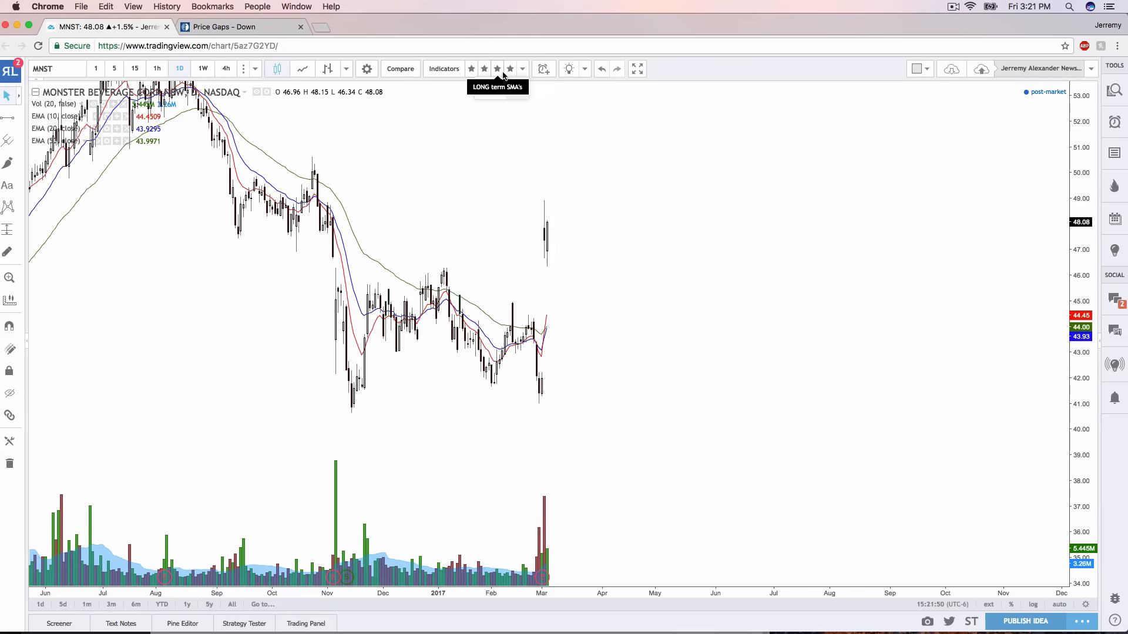
left_click(497, 68)
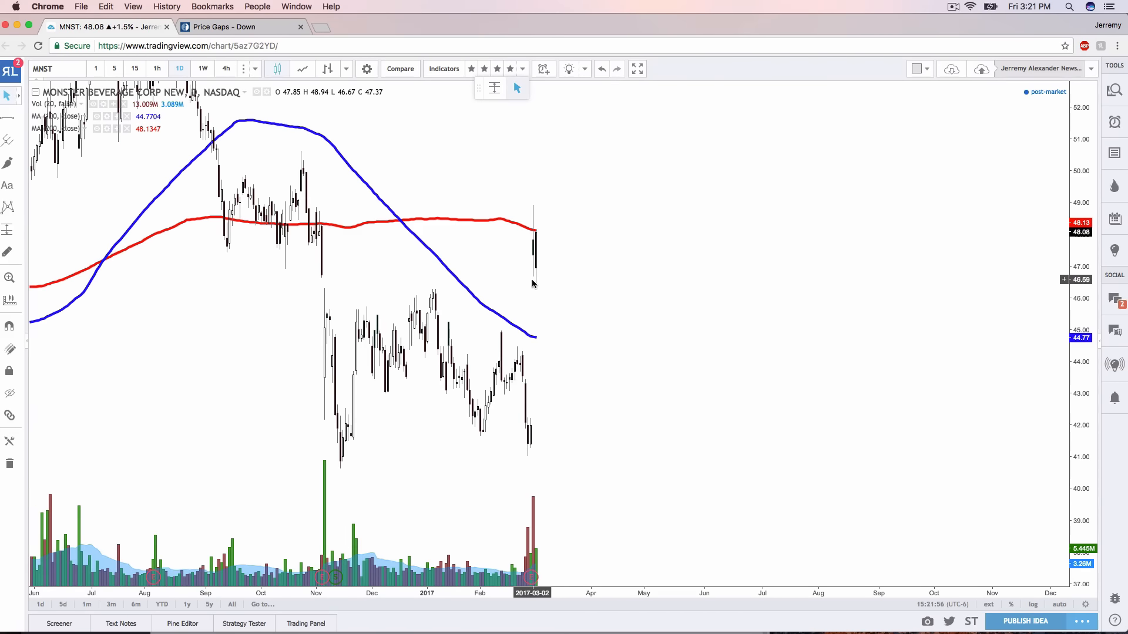
mouse_move(545, 285)
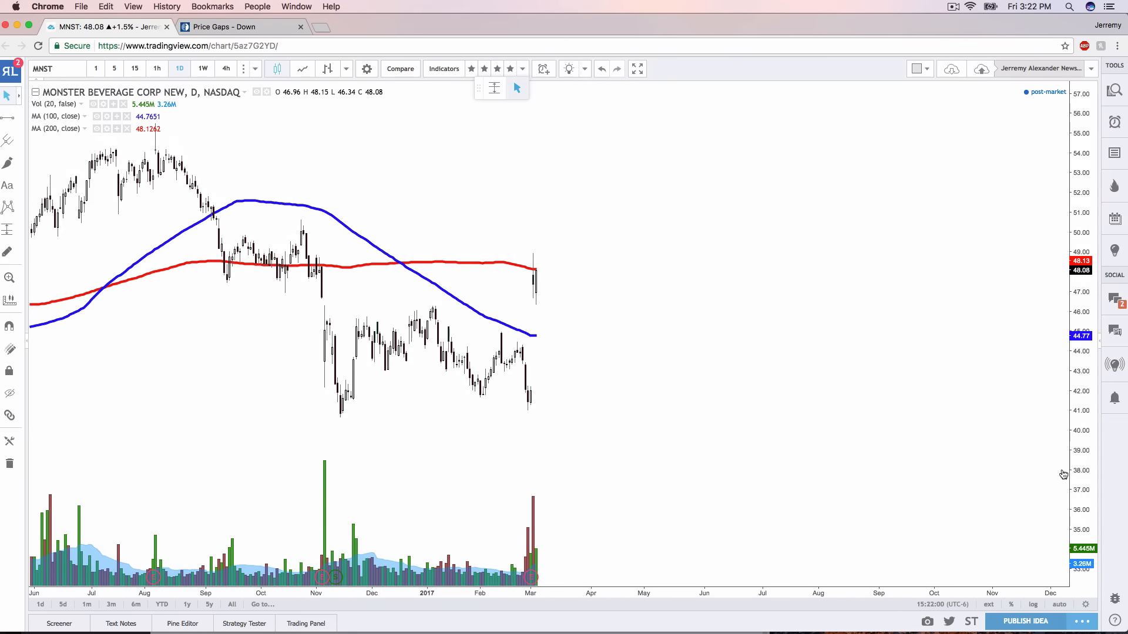
mouse_move(551, 329)
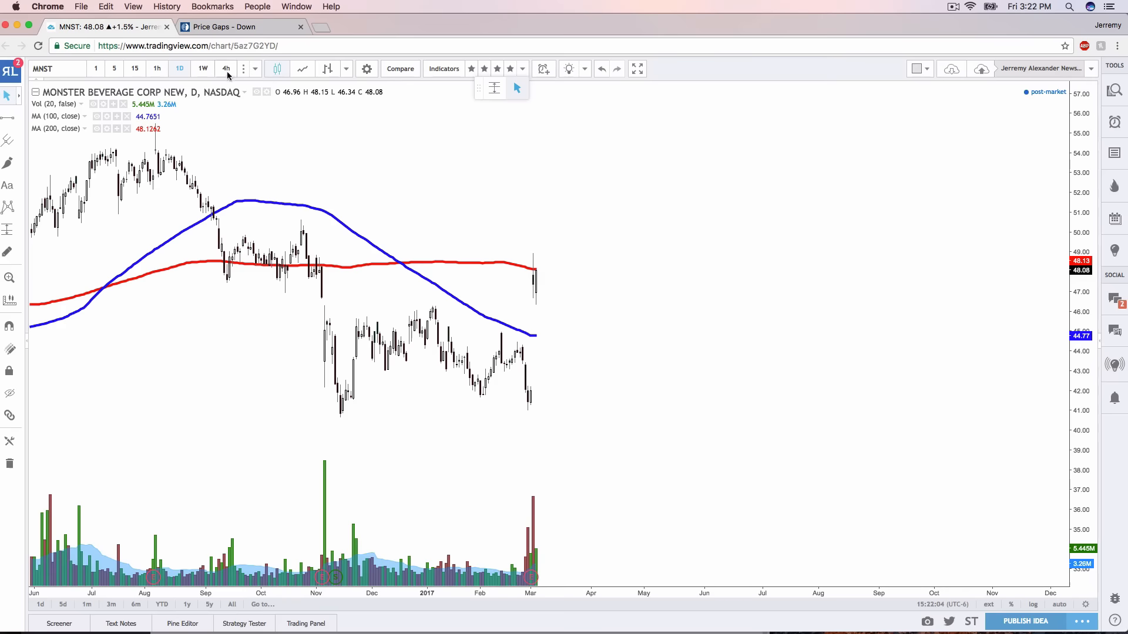
left_click(202, 68)
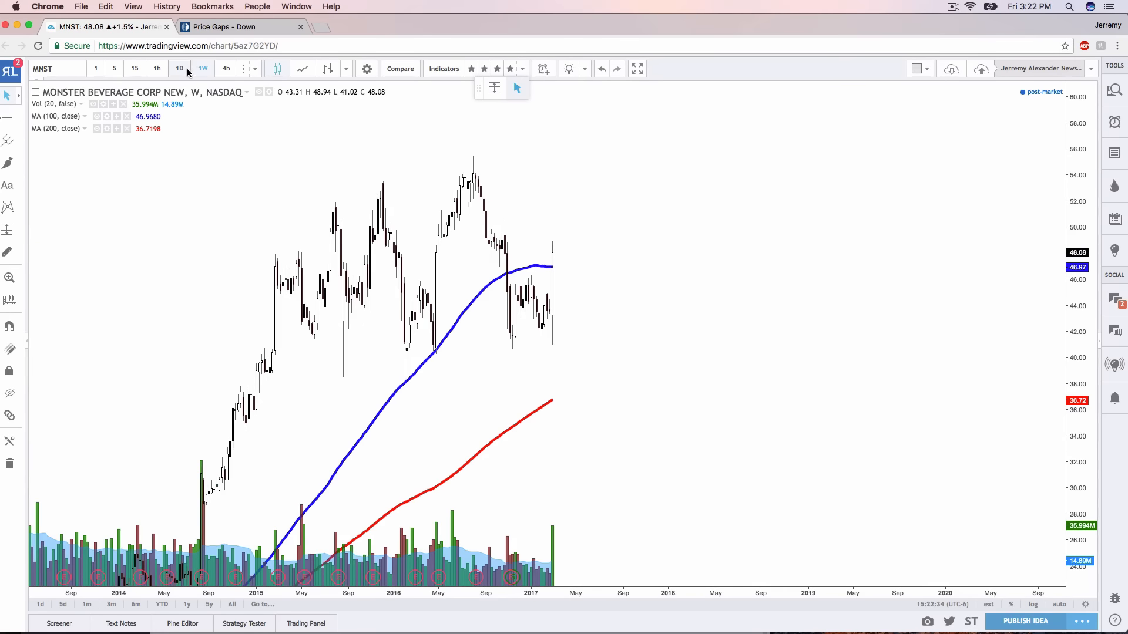
Step: Return MNST to daily candles, sketch a freehand price path, then clear the sketches
left_click(179, 68)
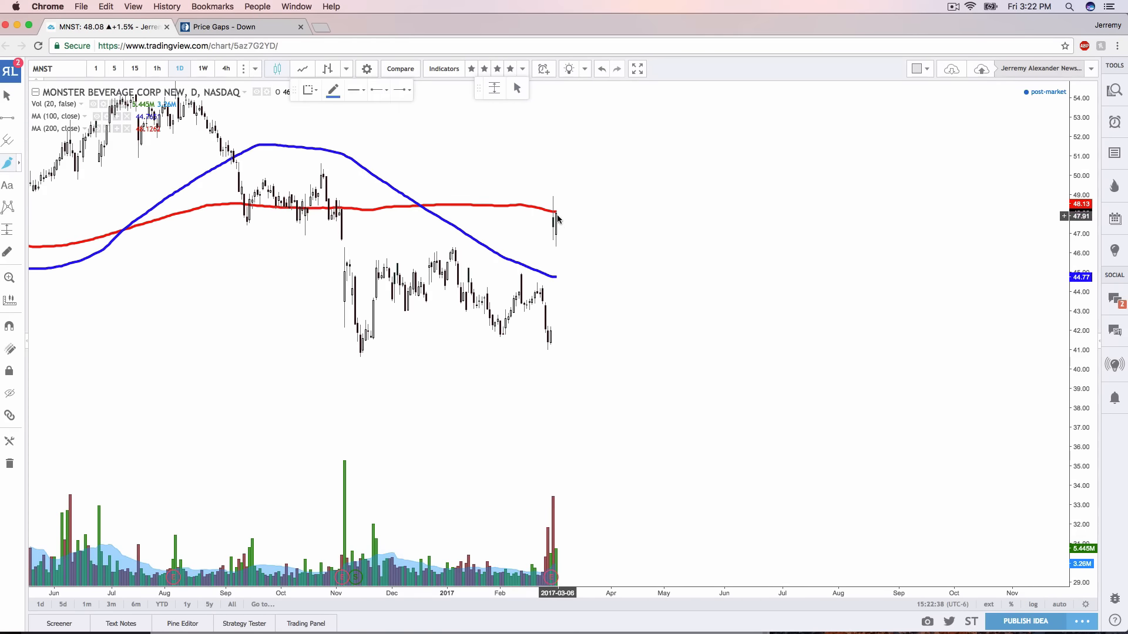
left_click_drag(557, 221, 568, 182)
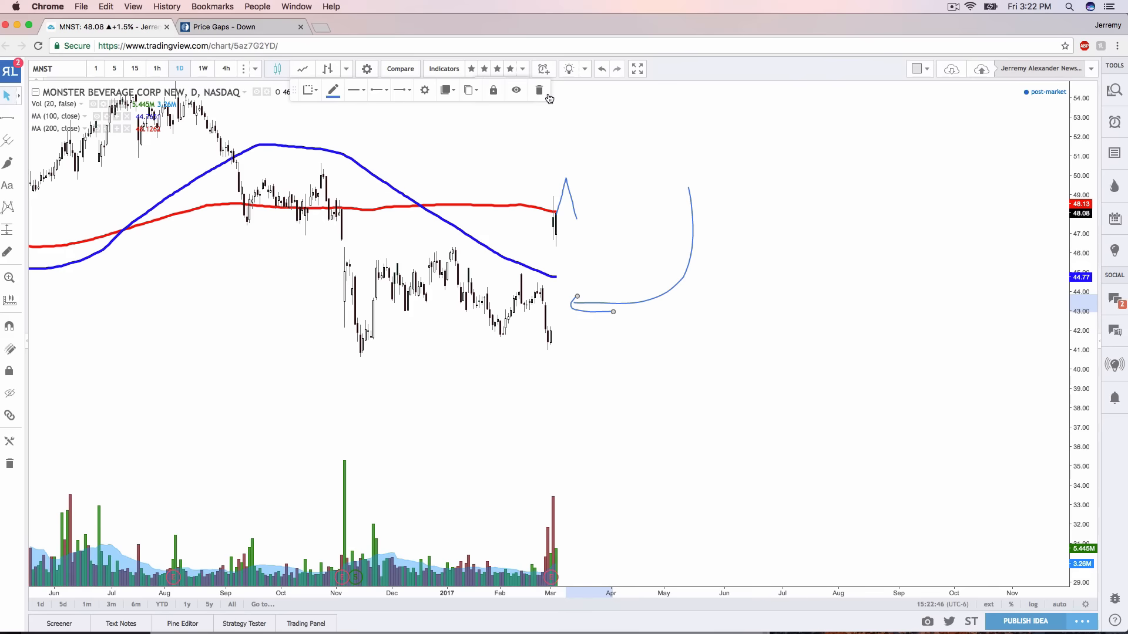
left_click(541, 89)
type("INTC")
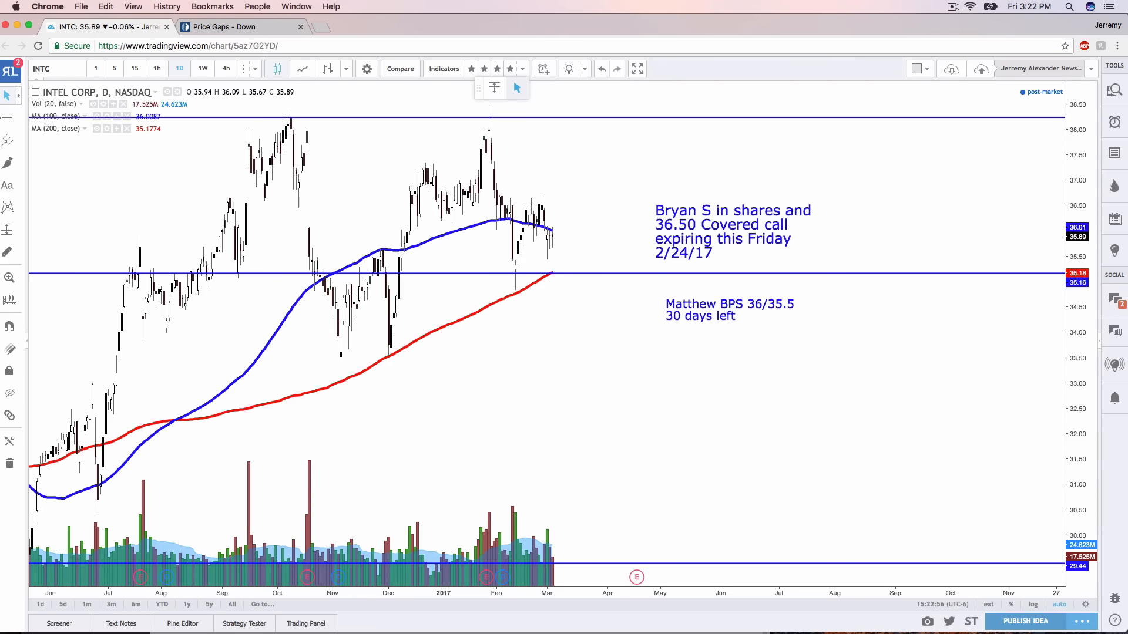
Step: Enter 'SDL' in the symbol box to bring up Seadrill (SDRL)
left_click(733, 243)
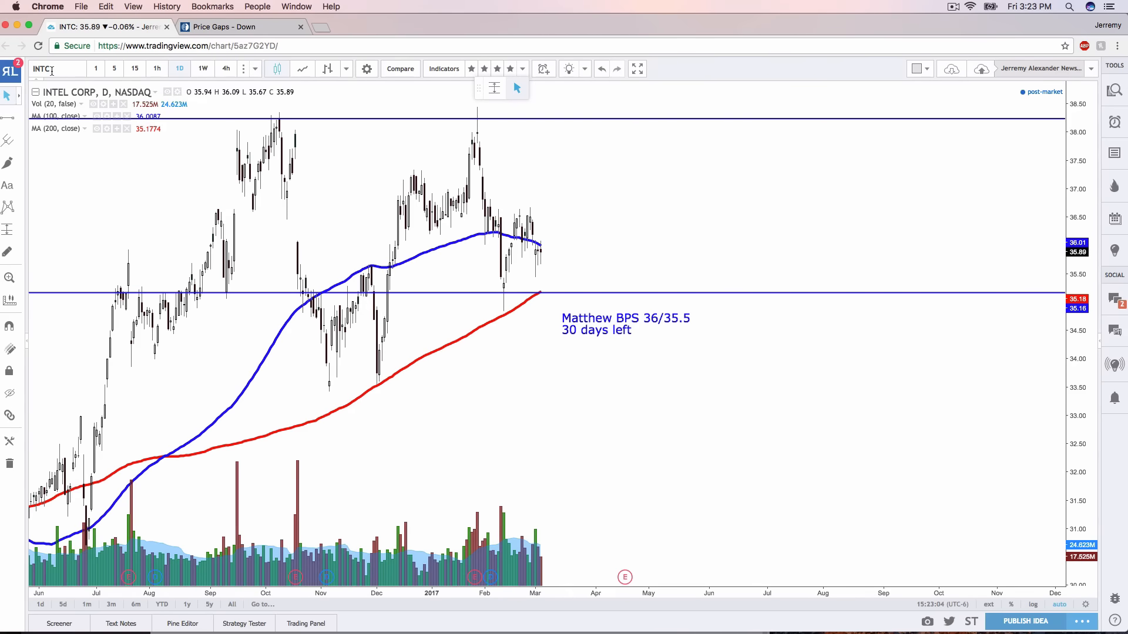
type("SDL")
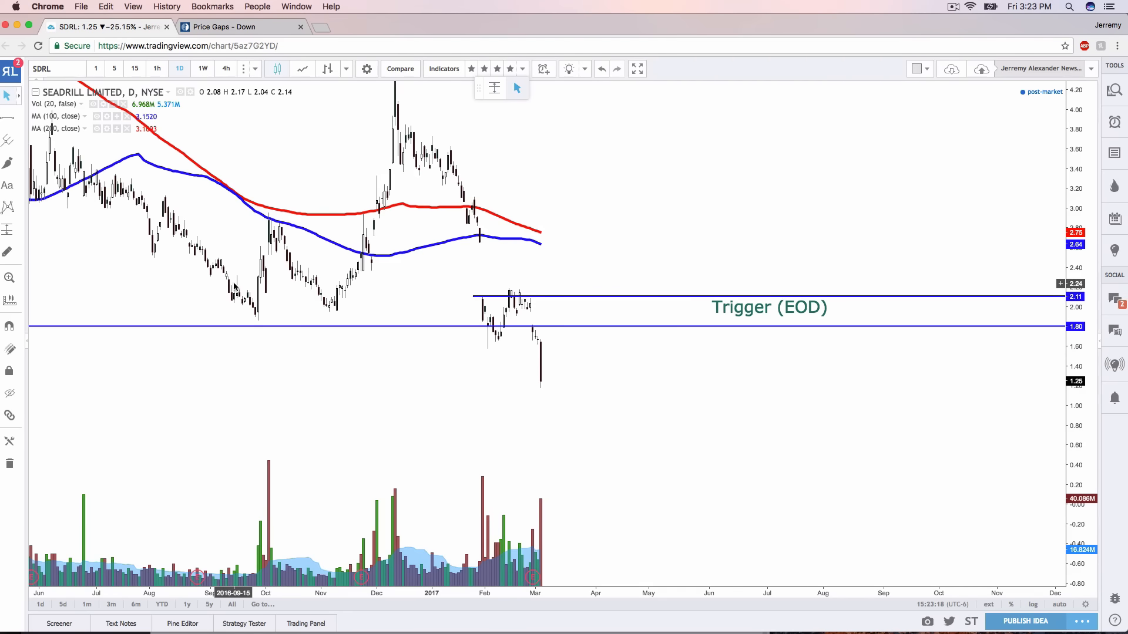
mouse_move(513, 304)
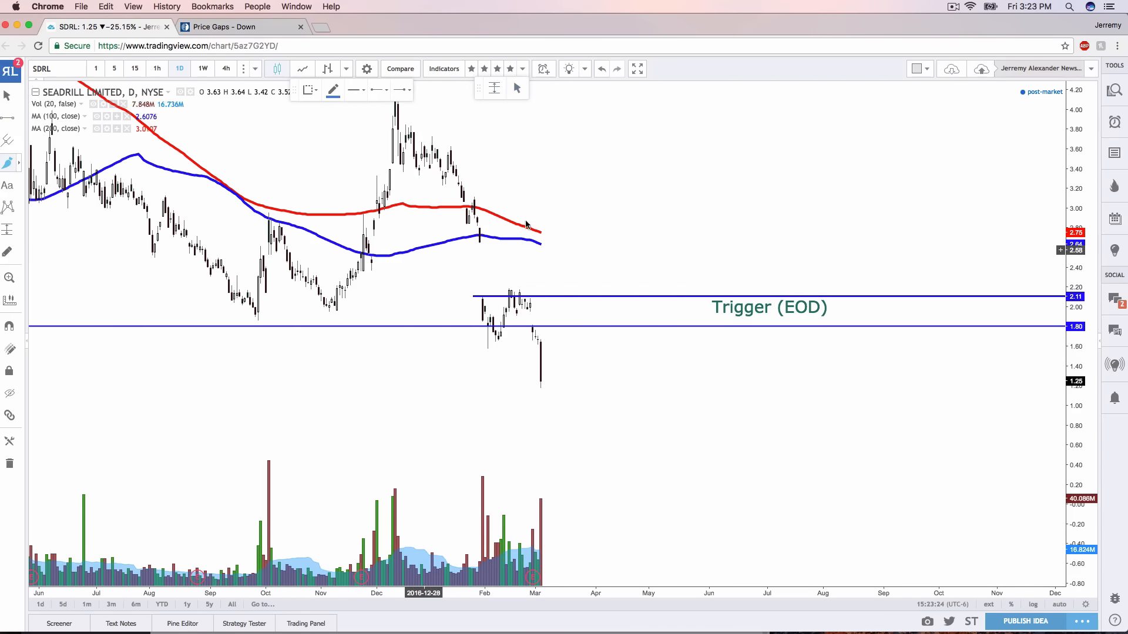
Step: Circle recent SDRL candles, sketch rising and falling paths, then remove the drawings
left_click_drag(518, 346, 640, 151)
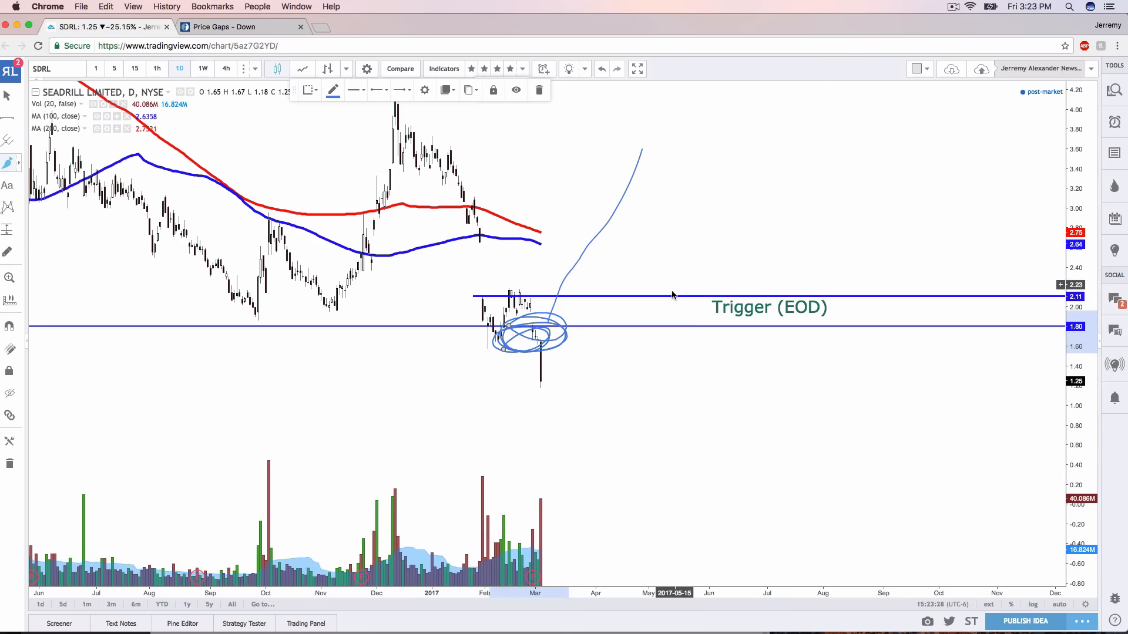
left_click_drag(672, 295, 691, 482)
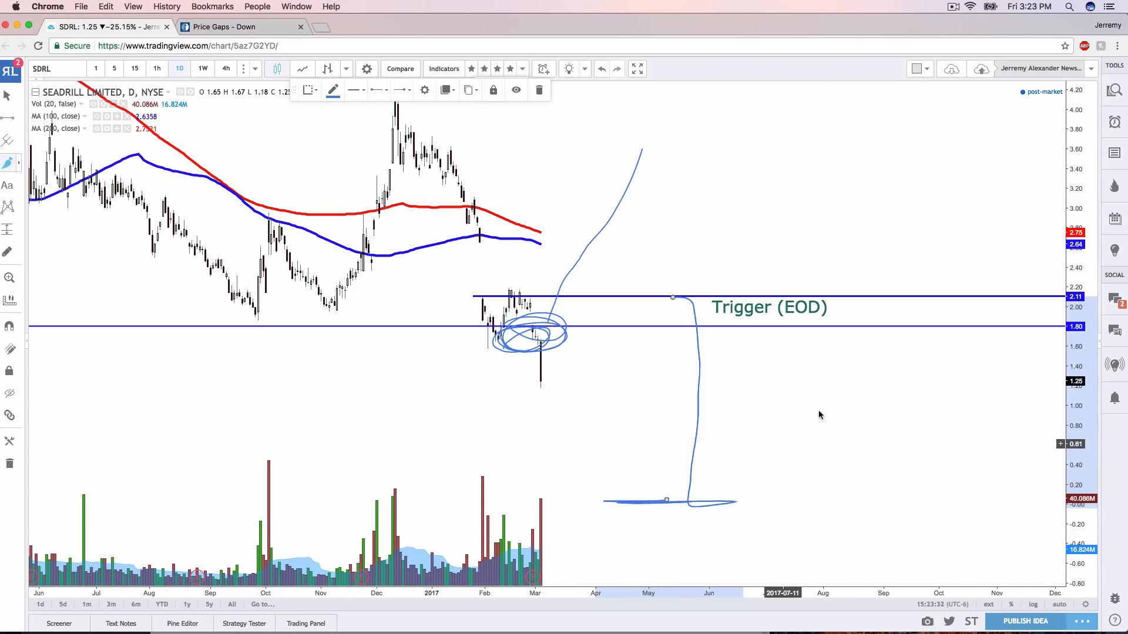
mouse_move(753, 135)
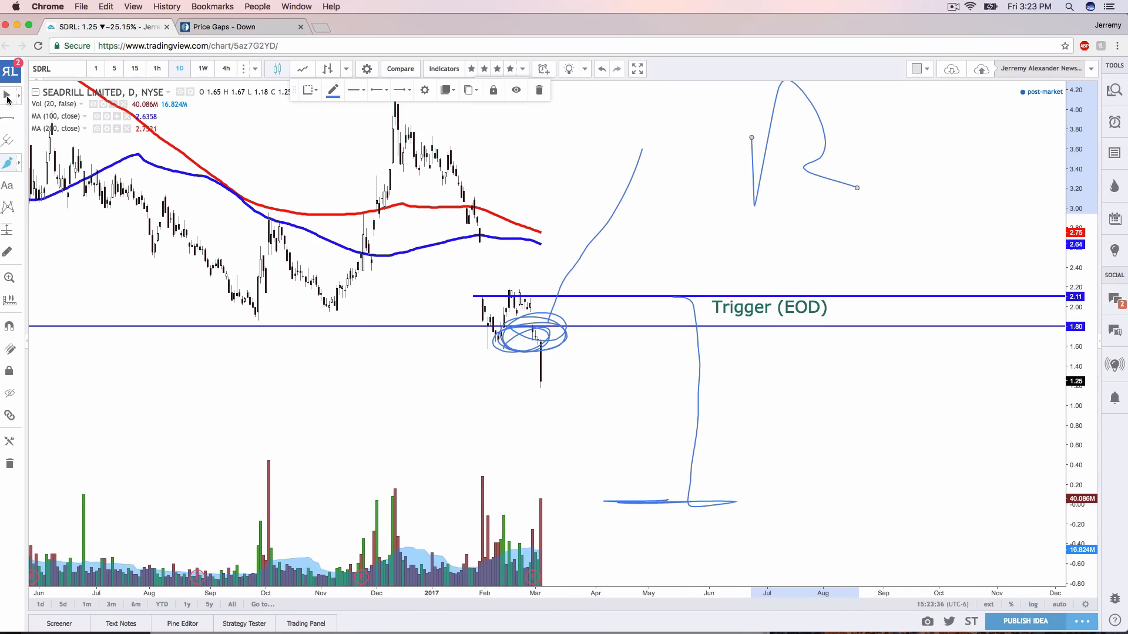
left_click(538, 90)
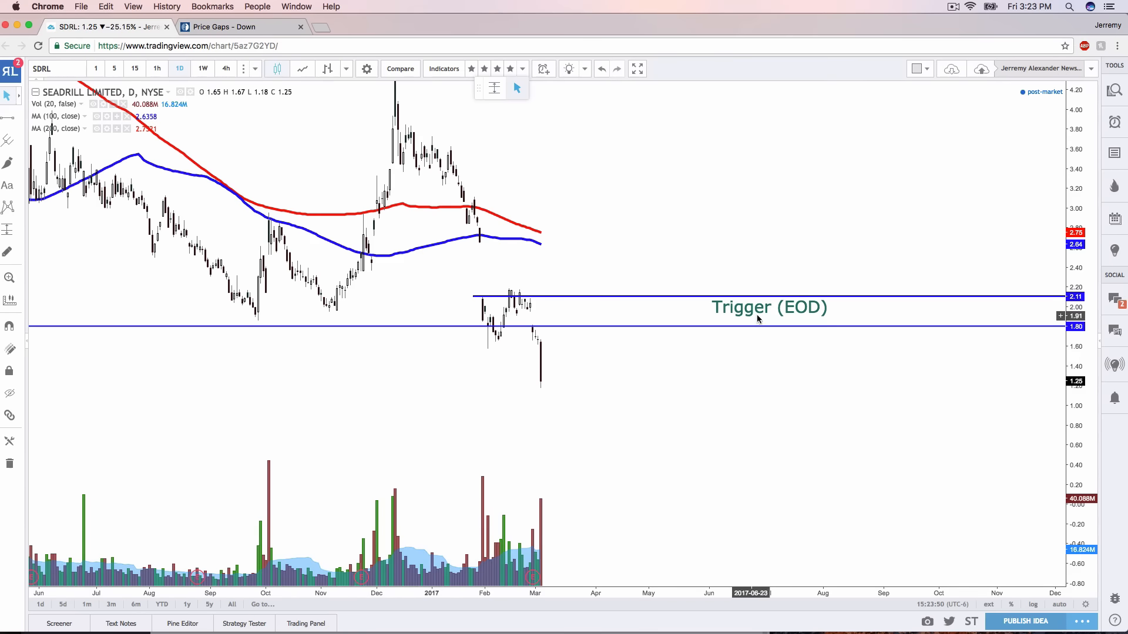
mouse_move(804, 300)
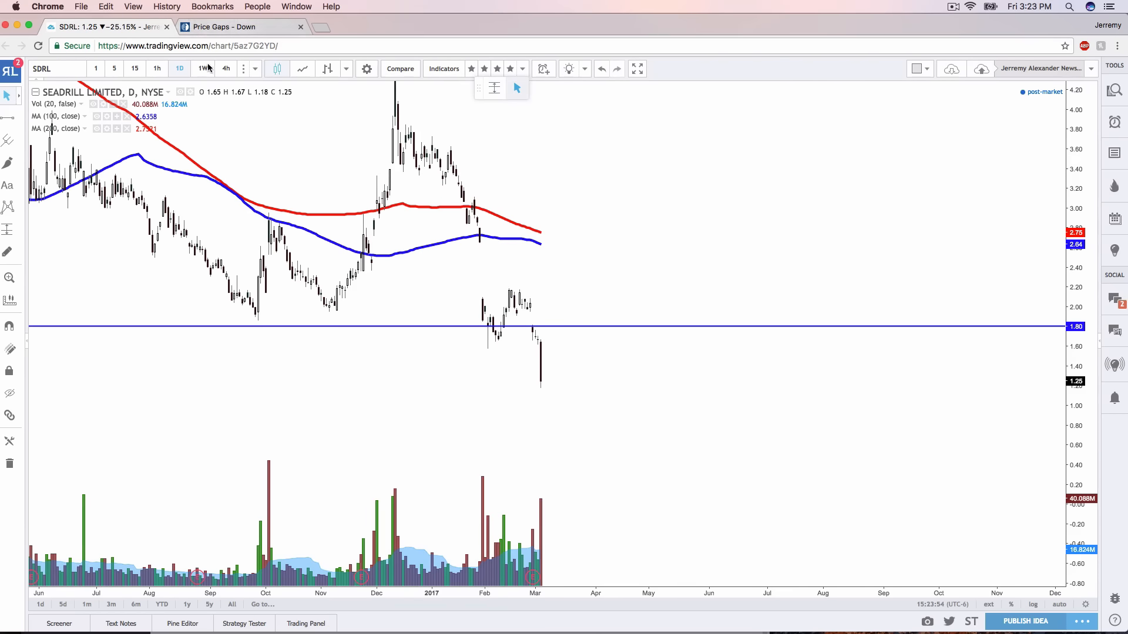
Step: Switch SDRL to weekly and sketch a rising path from 2015 support and circled lows
left_click(202, 68)
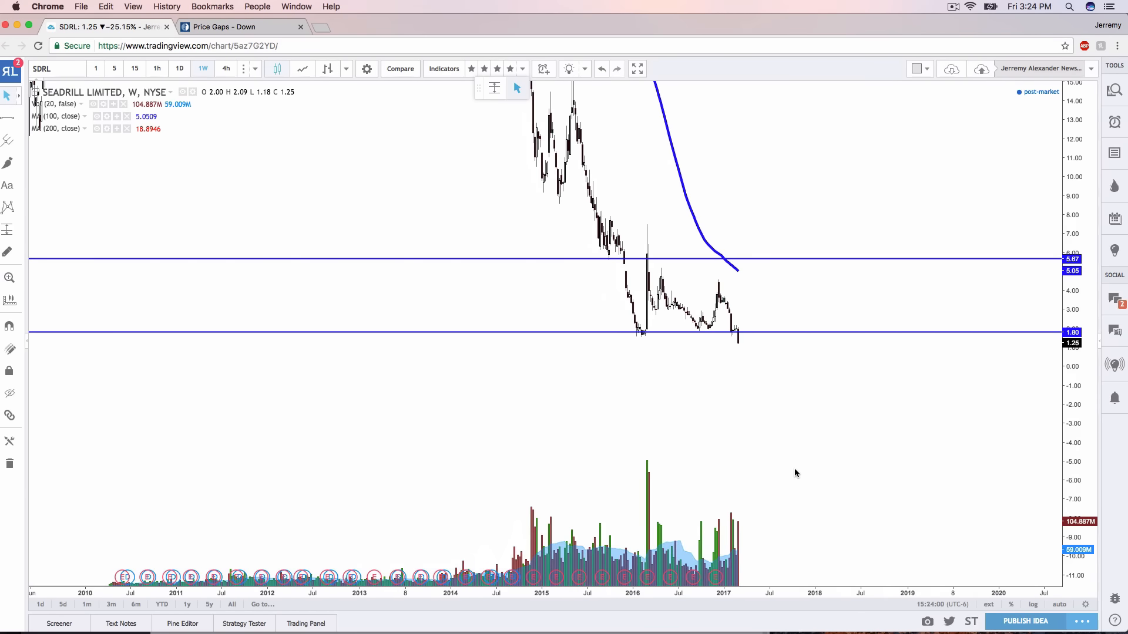
mouse_move(736, 343)
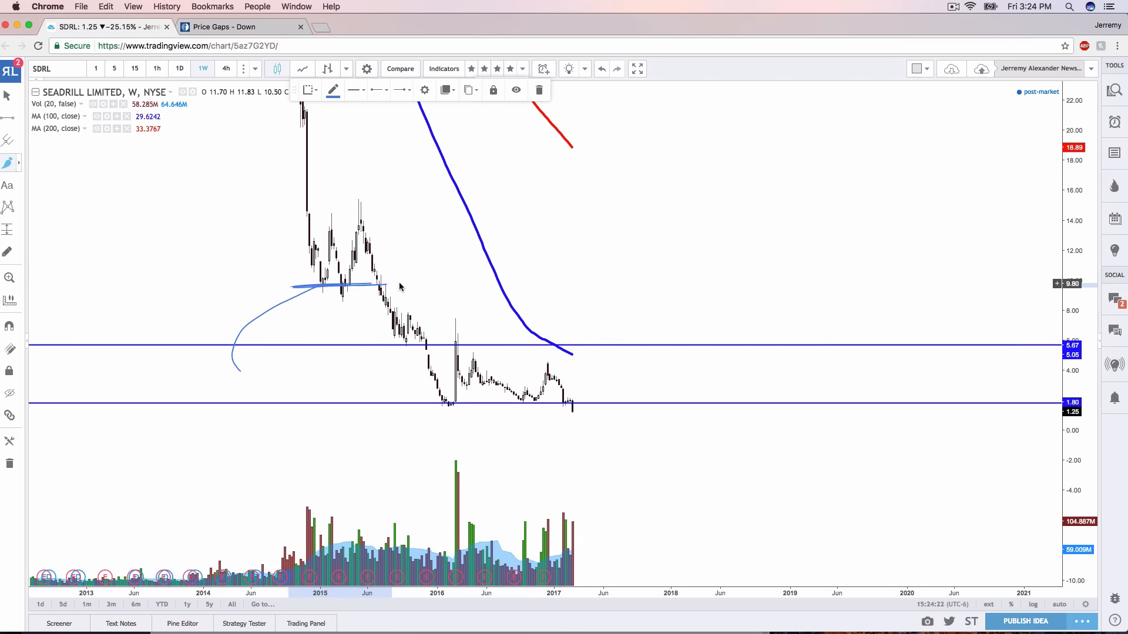
mouse_move(323, 272)
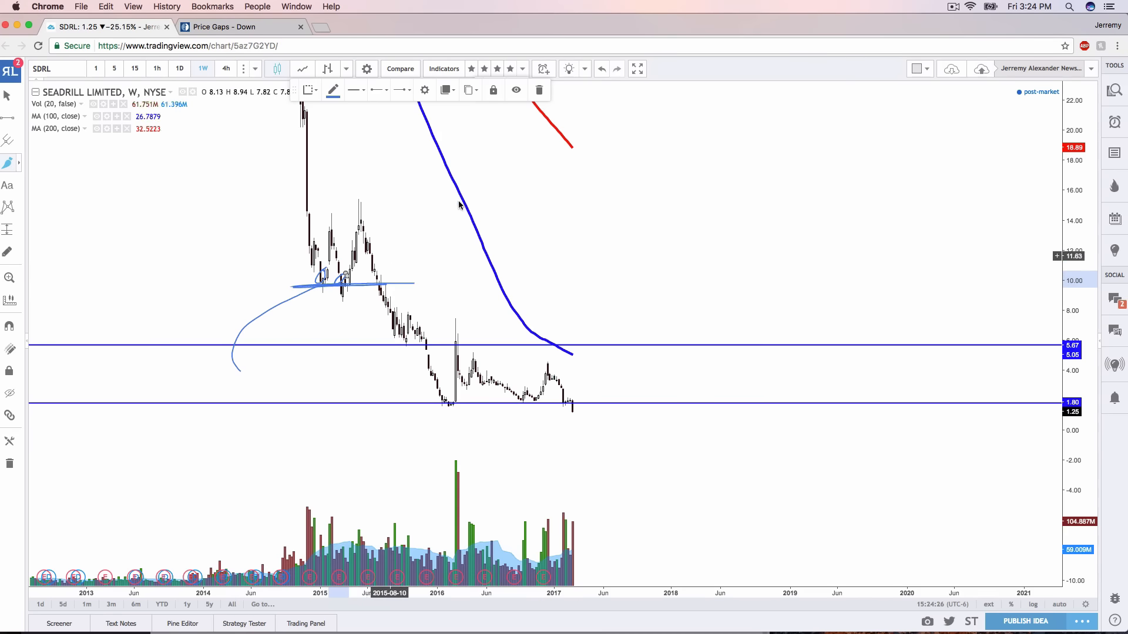
left_click_drag(391, 281, 528, 137)
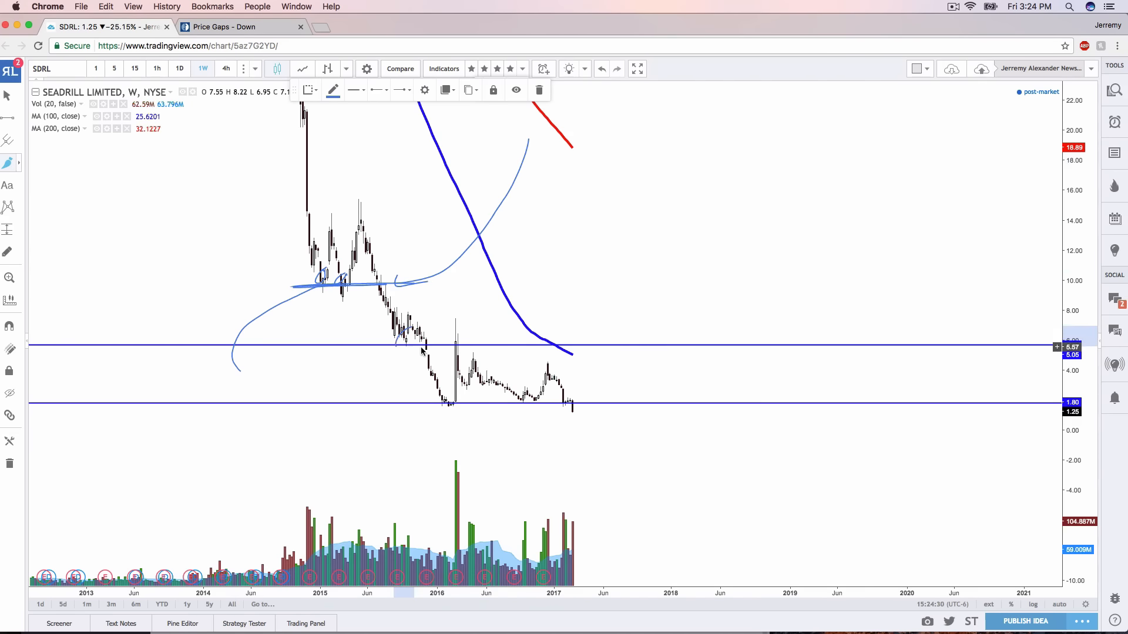
left_click_drag(391, 331, 428, 349)
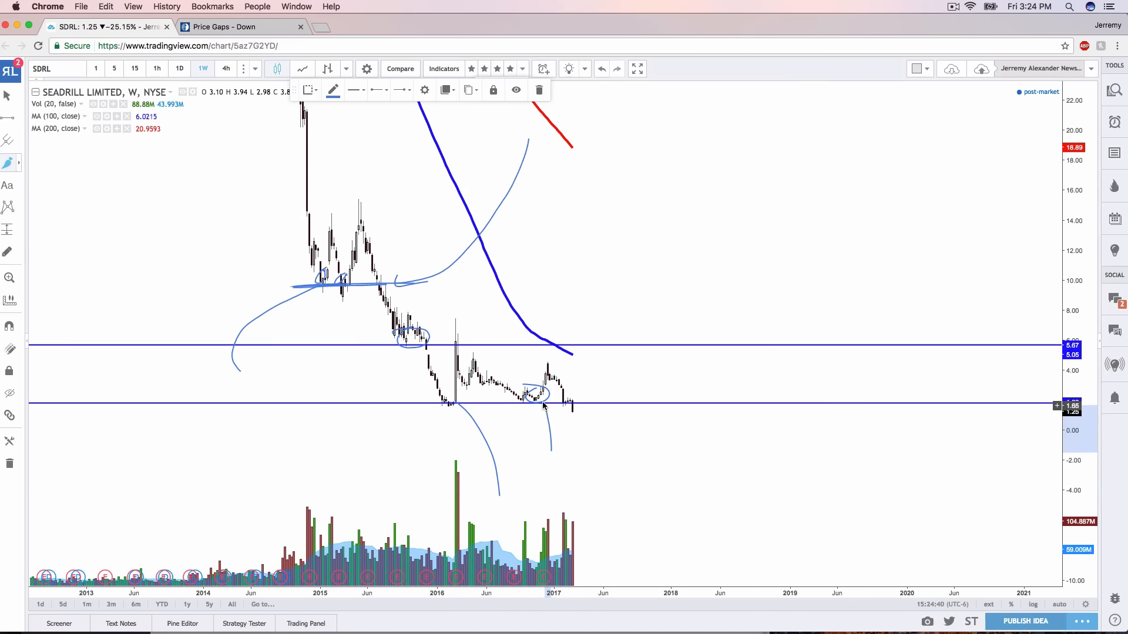
mouse_move(541, 454)
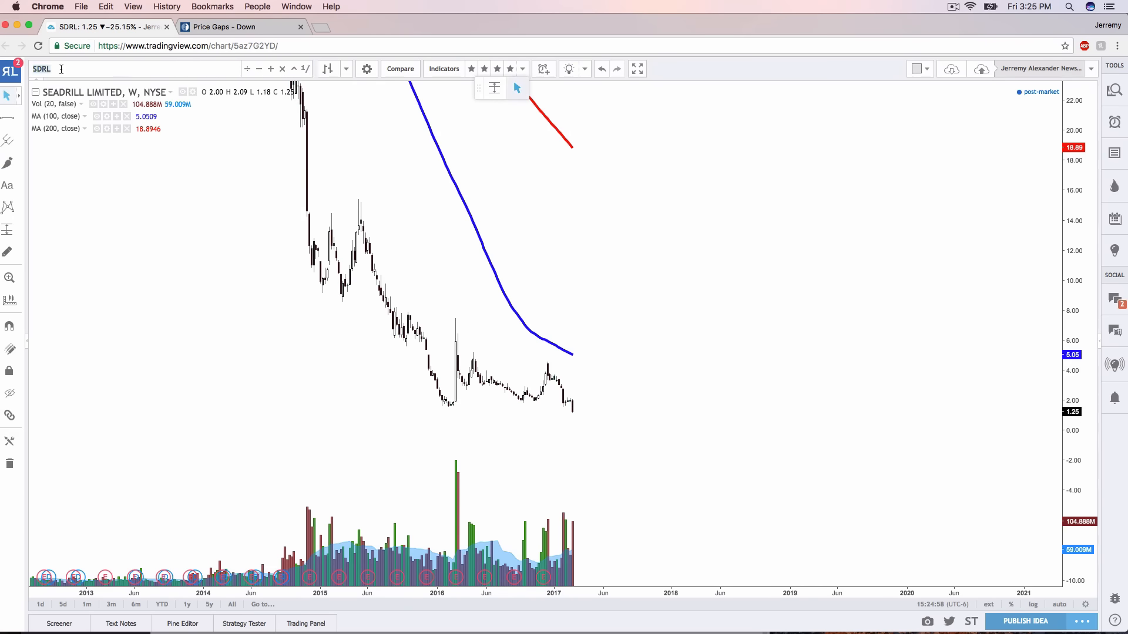
Step: Load the VRX symbol and show it on daily candles
type("VRX")
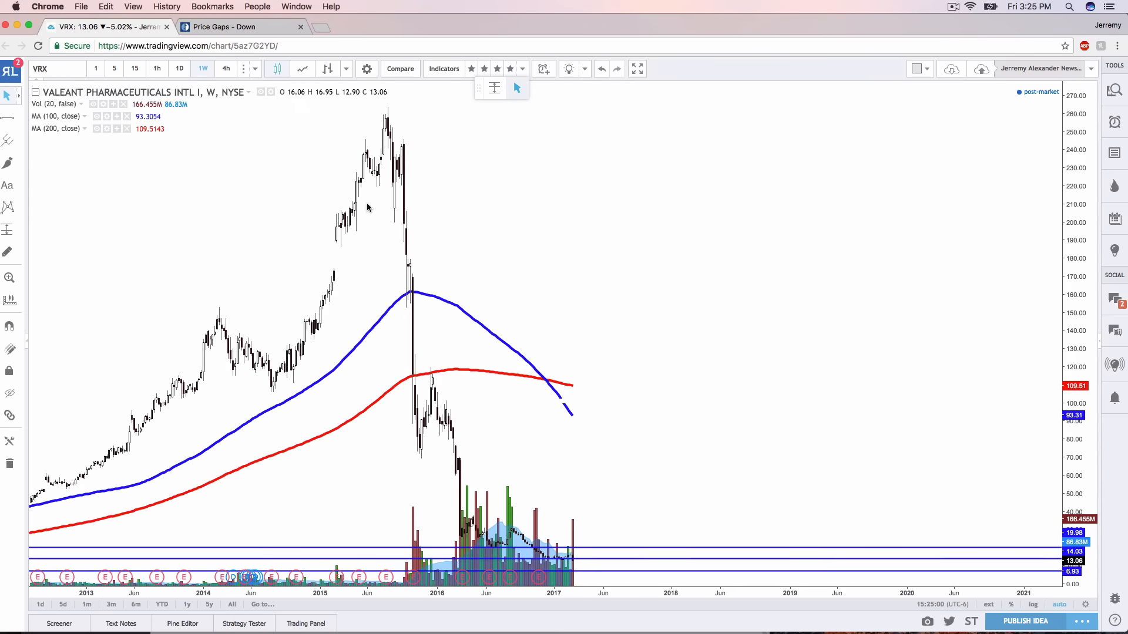
left_click(179, 68)
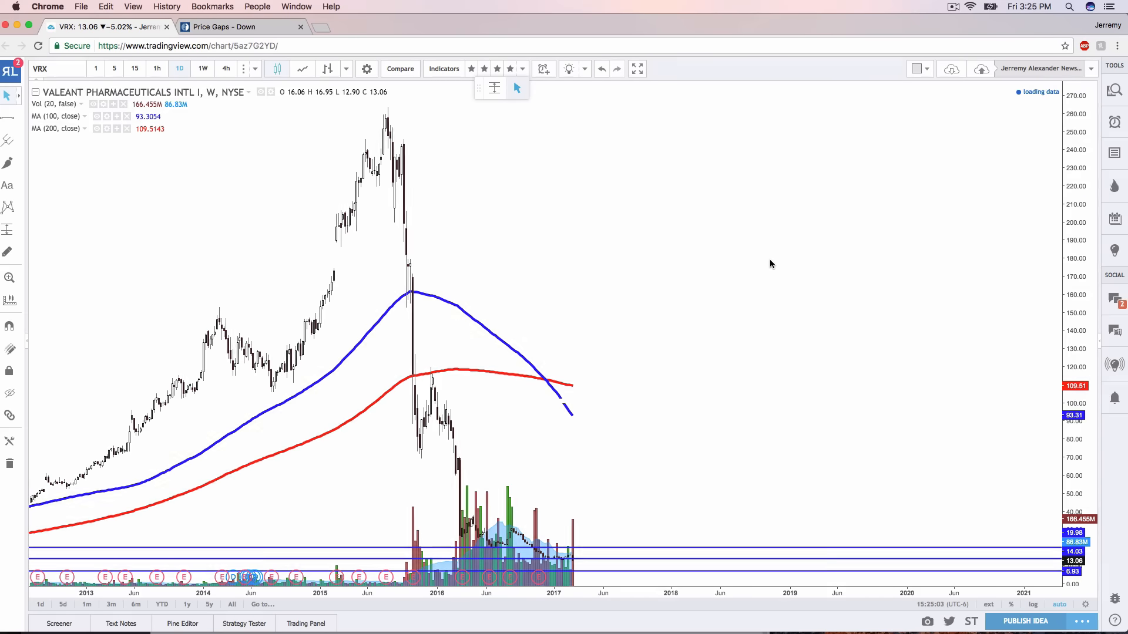
left_click(179, 68)
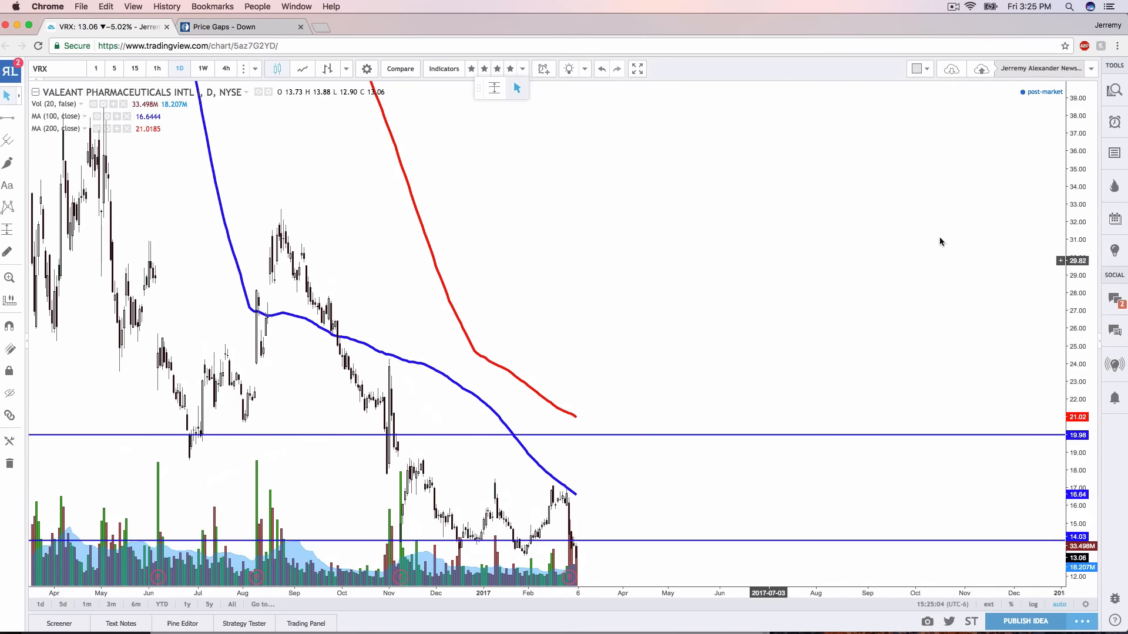